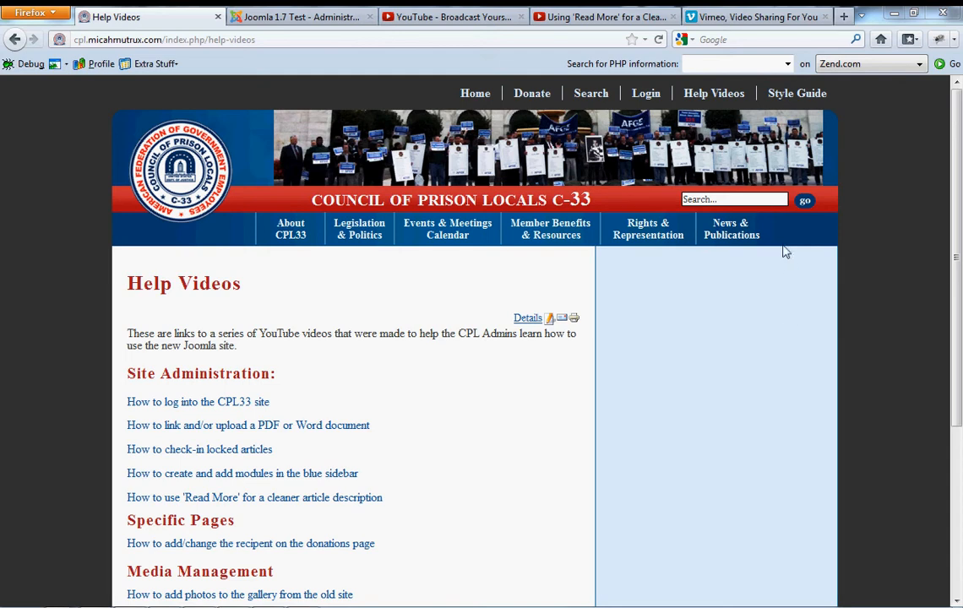
mouse_move(853, 270)
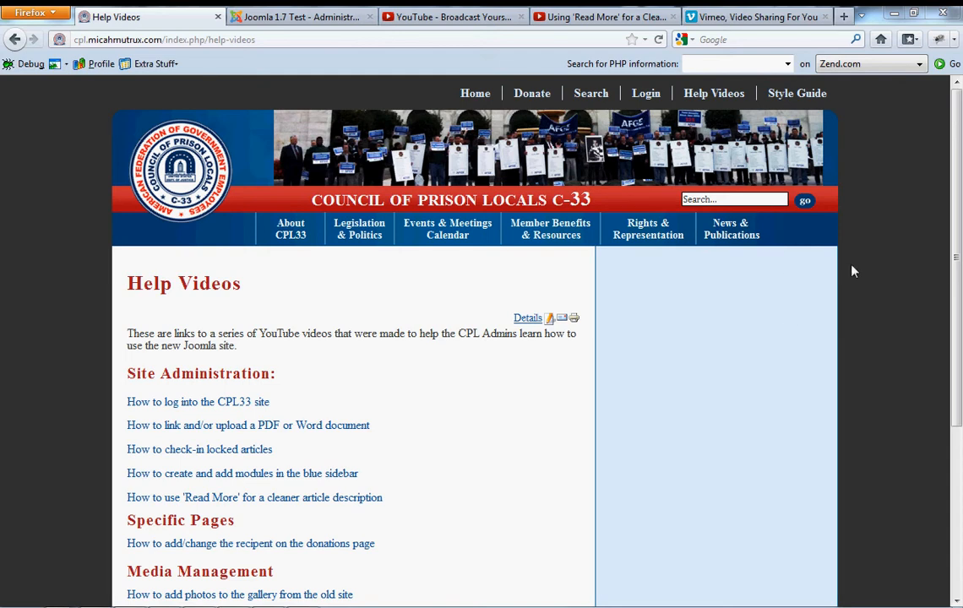
mouse_move(875, 242)
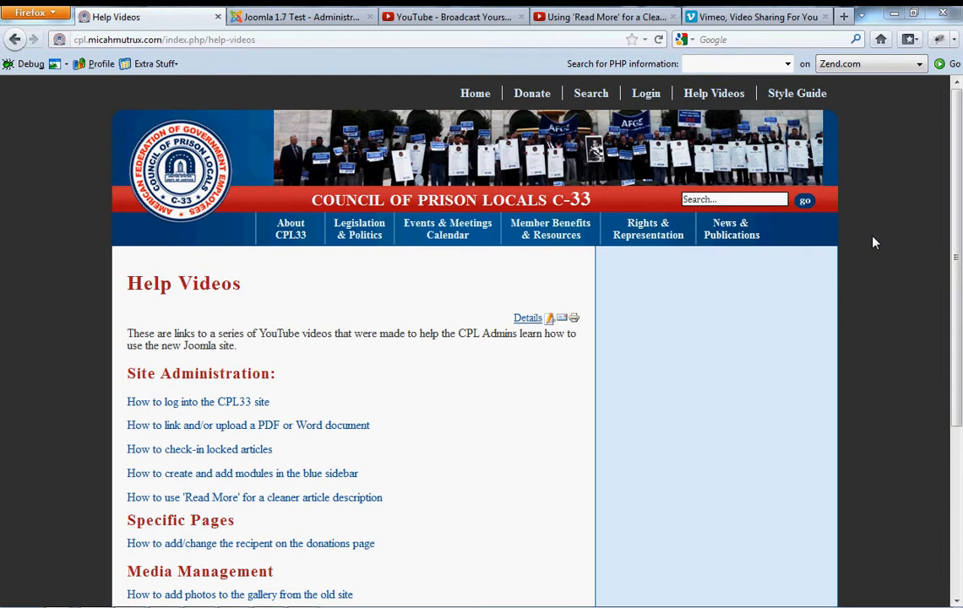
mouse_move(874, 258)
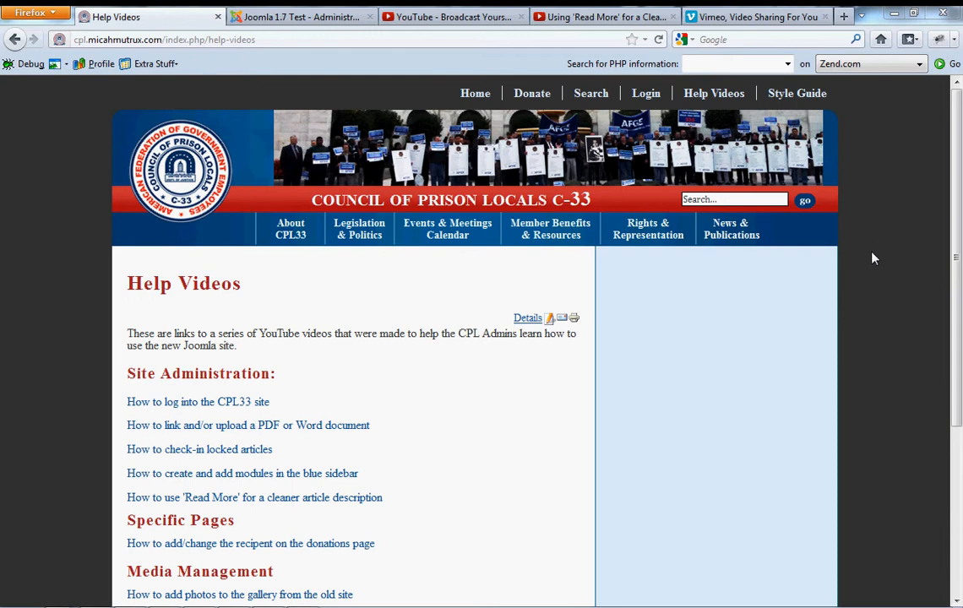
mouse_move(580, 385)
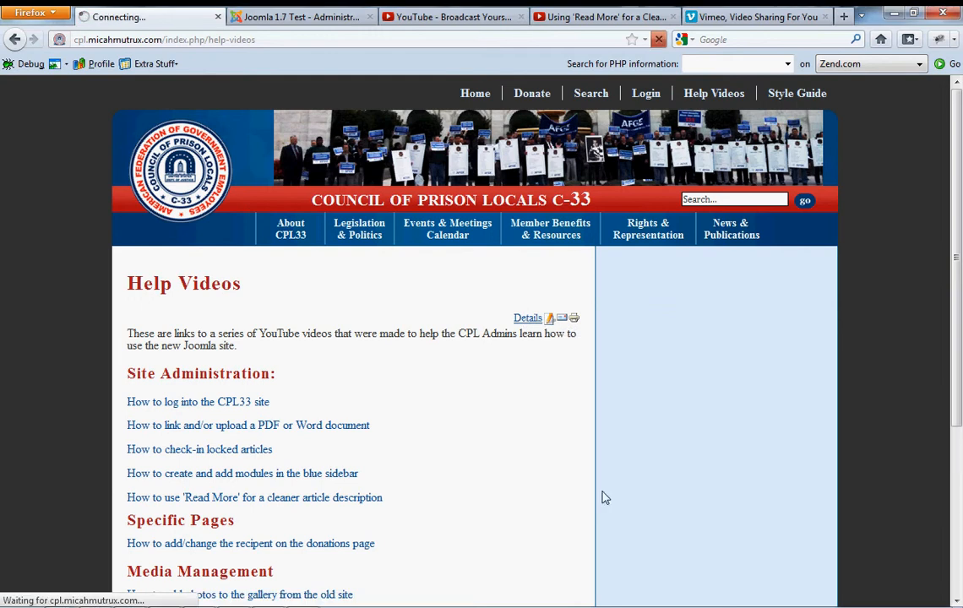
Open the Help Videos article in the front-end editor and scroll through its content.
click(527, 317)
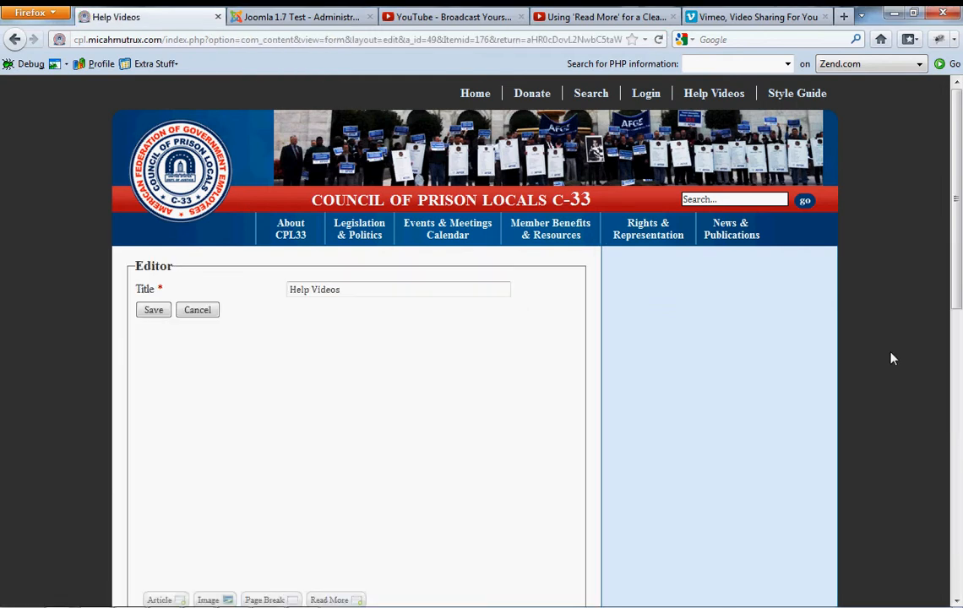
scroll(down, 3)
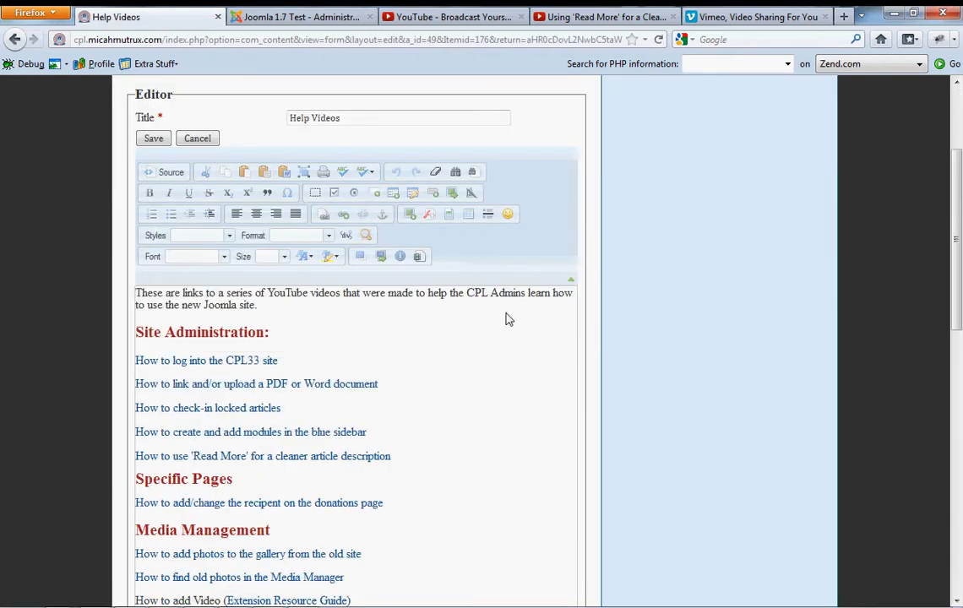
mouse_move(418, 256)
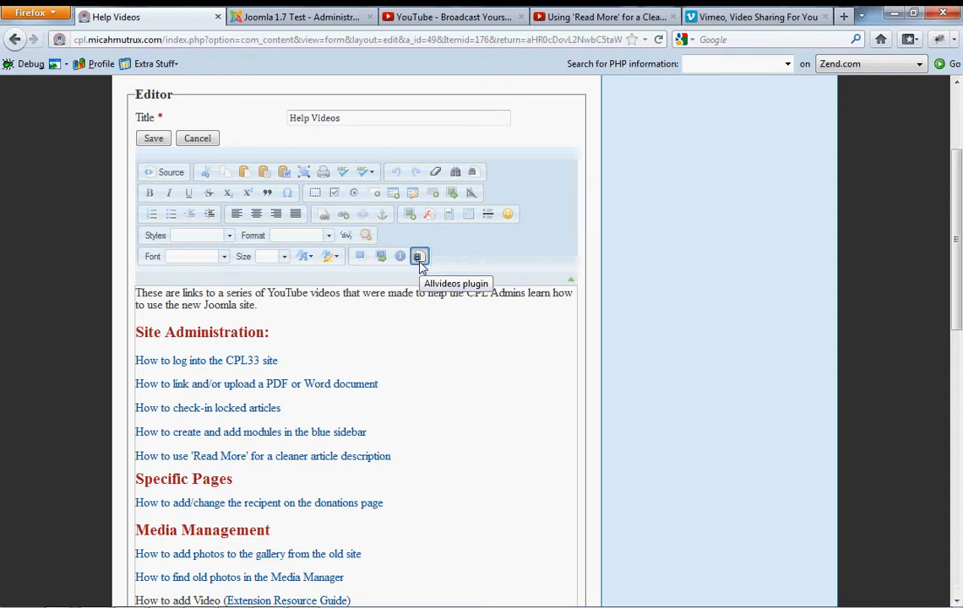
mouse_move(422, 265)
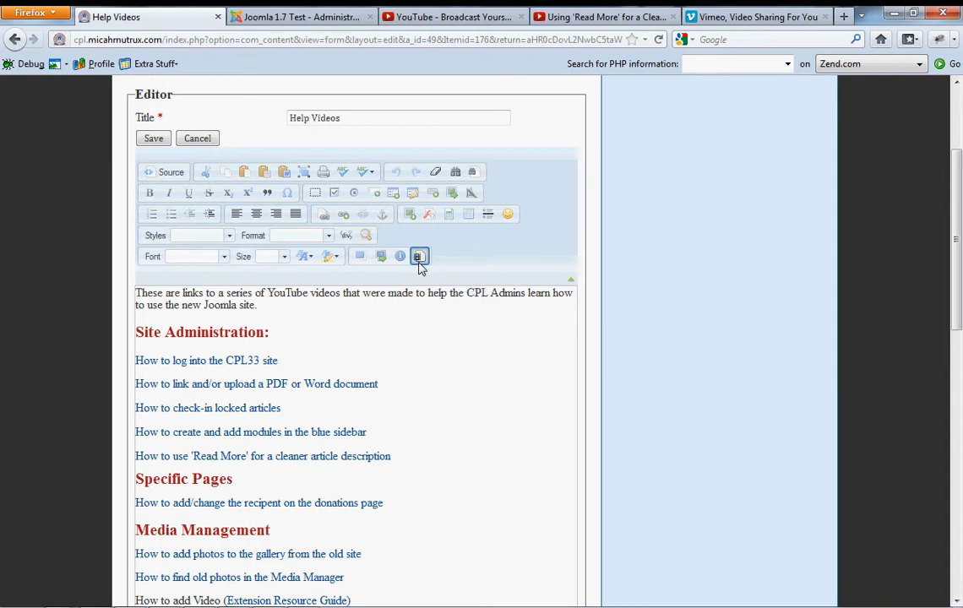
mouse_move(479, 268)
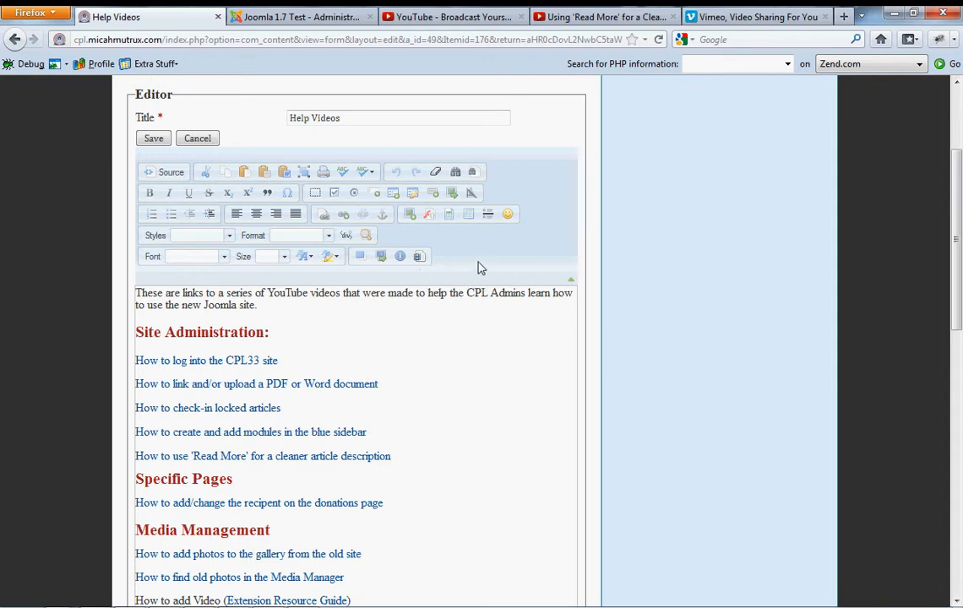
scroll(down, 3)
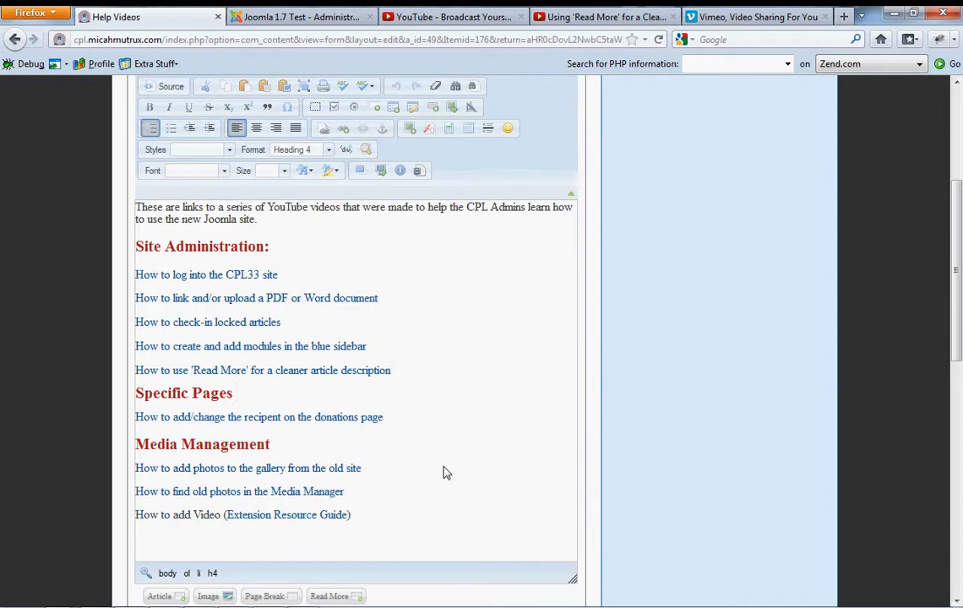
scroll(down, 3)
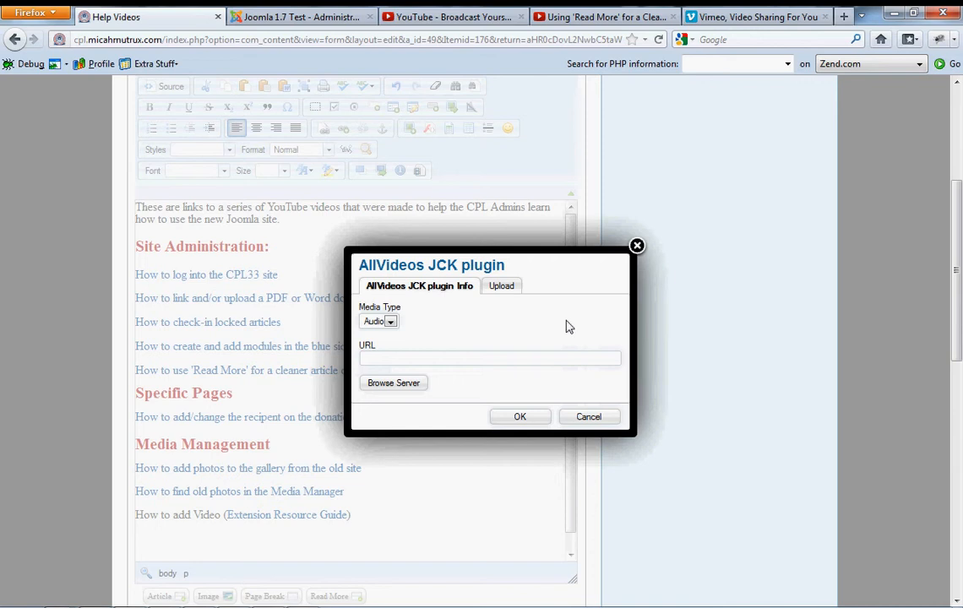
Choose Video as the AllVideos media type, browse server files and cancel, then go to YouTube.
click(379, 321)
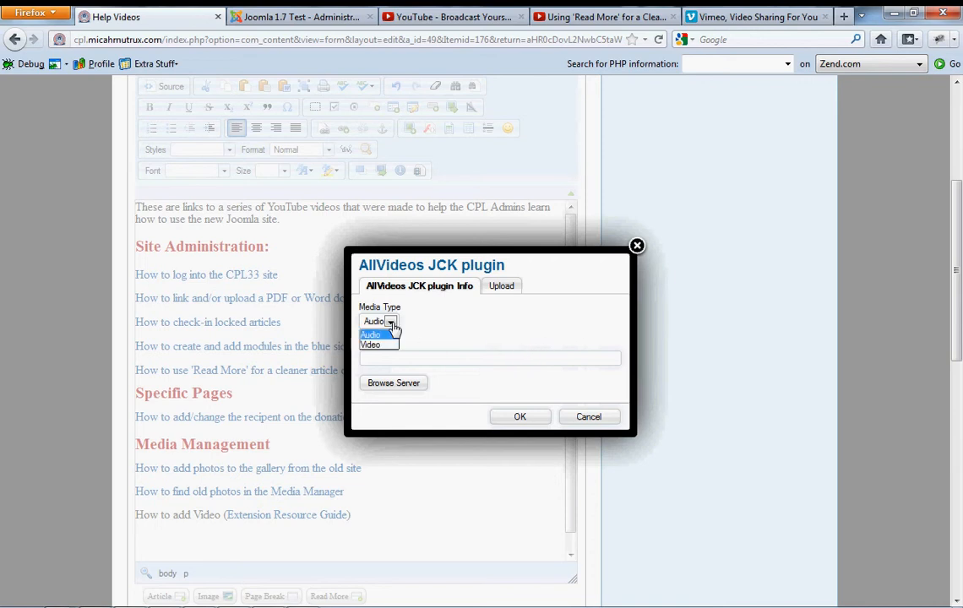
click(370, 345)
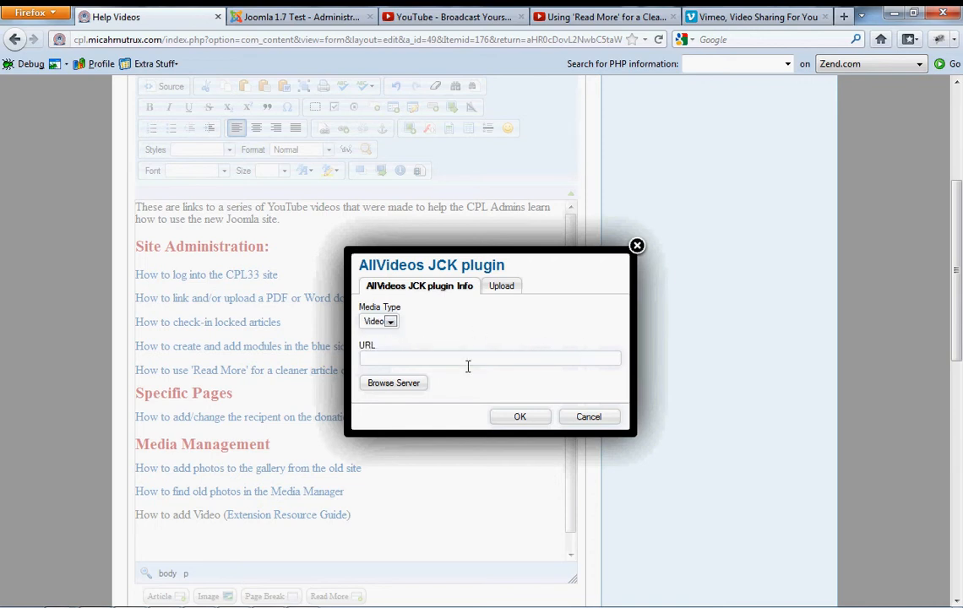
click(393, 383)
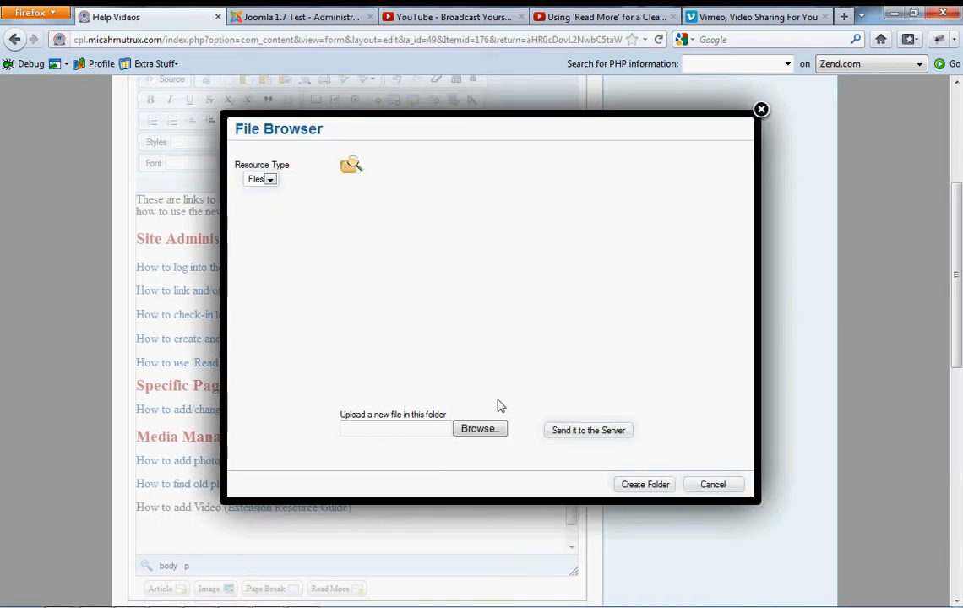
click(350, 164)
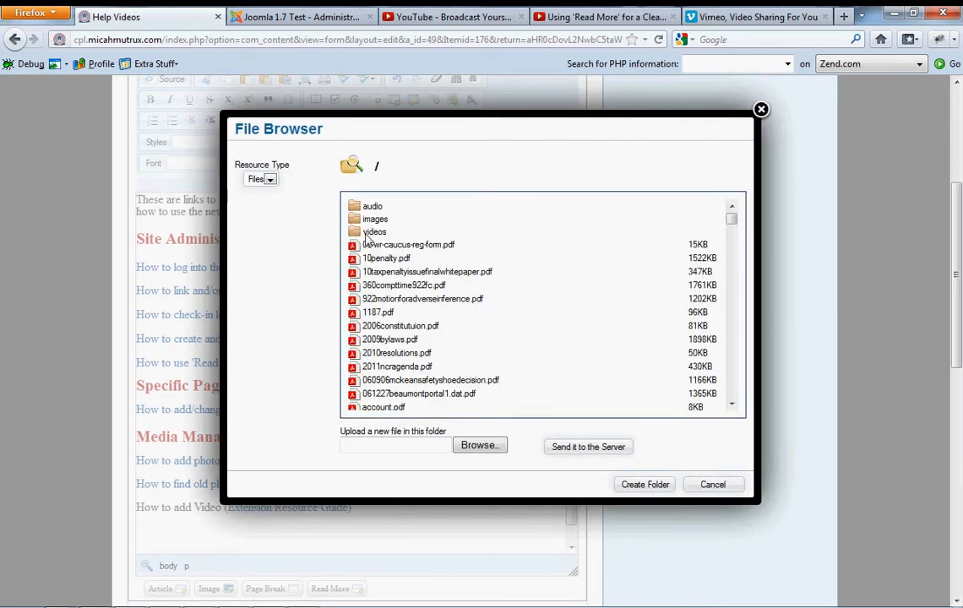
click(760, 109)
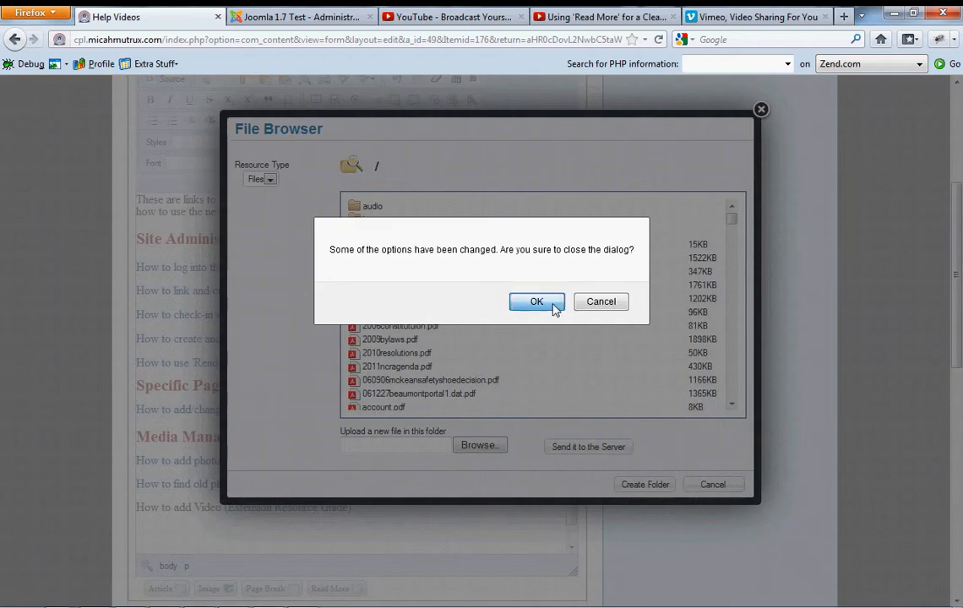
click(537, 302)
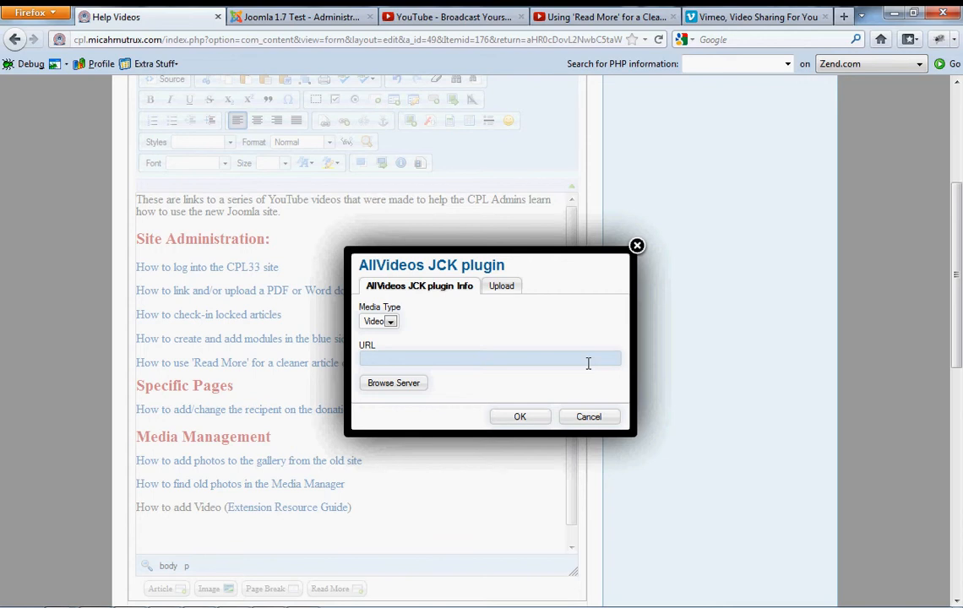
click(452, 17)
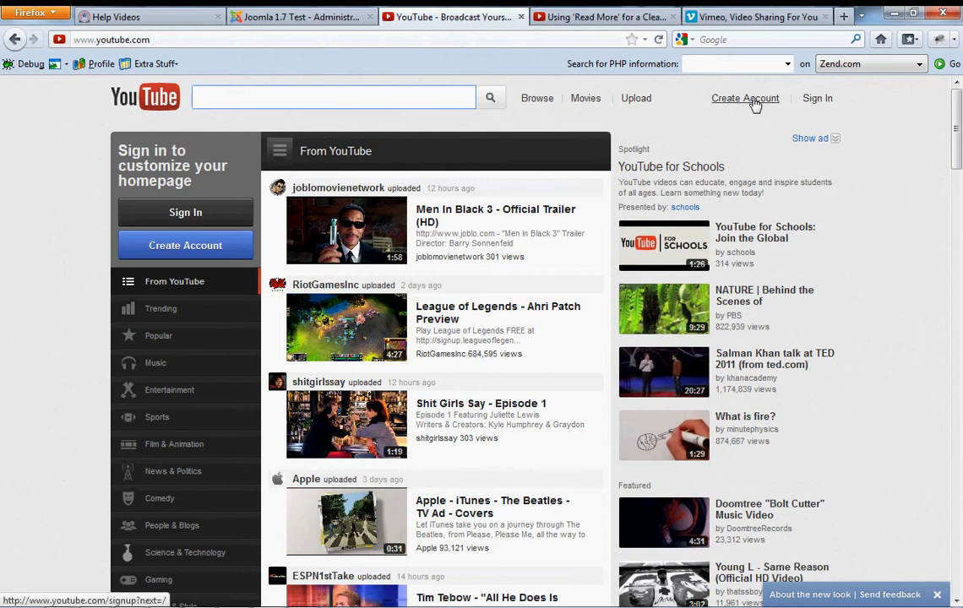
Sign in to YouTube as micah.mutrux and show the account panel of lists.
click(817, 98)
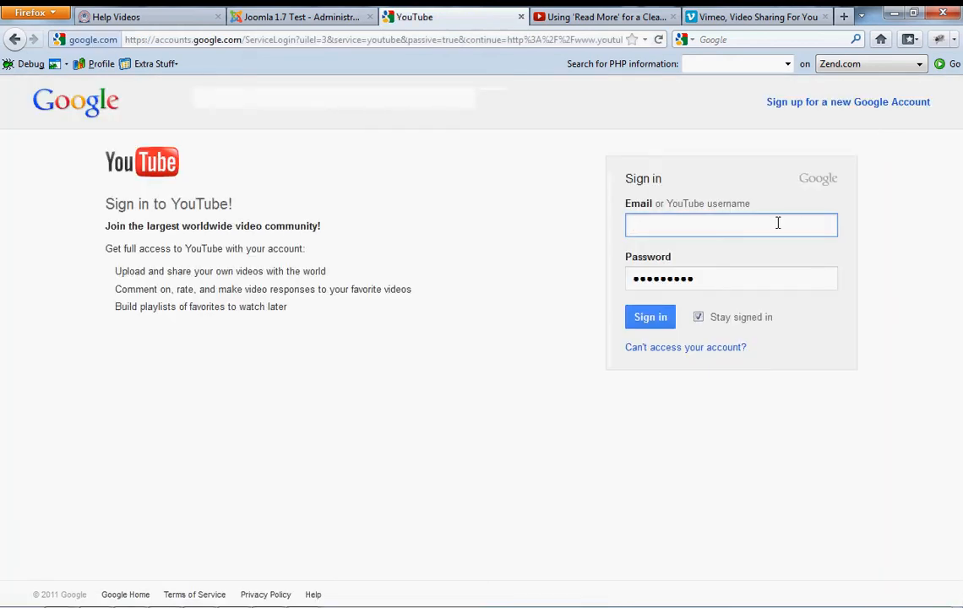
text(micah.mutrux)
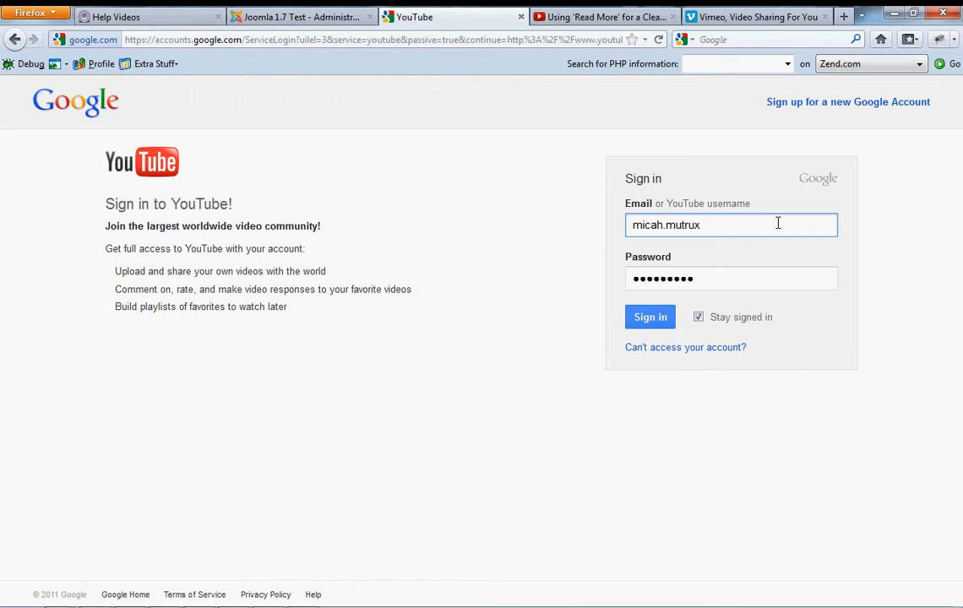
click(650, 316)
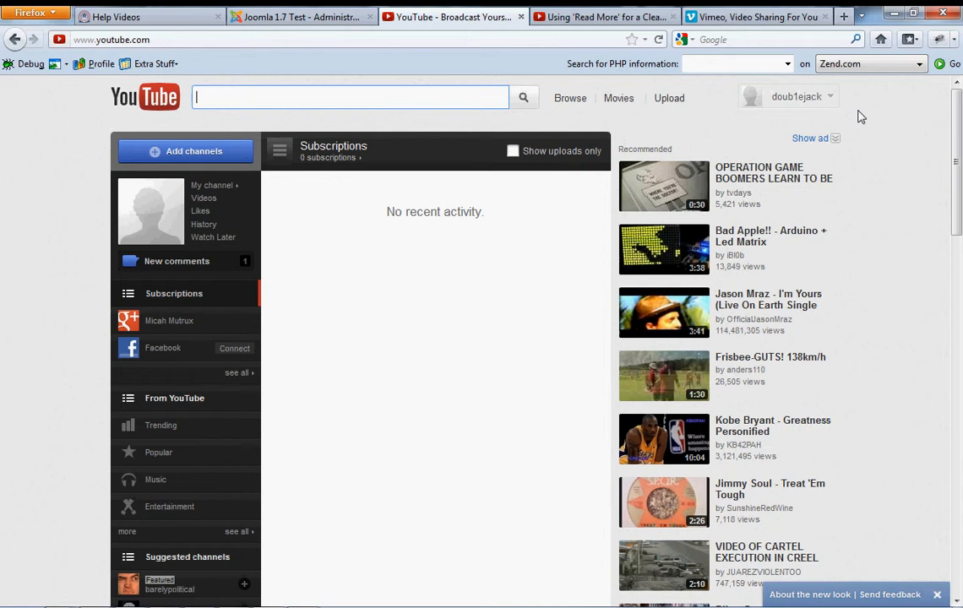
click(794, 96)
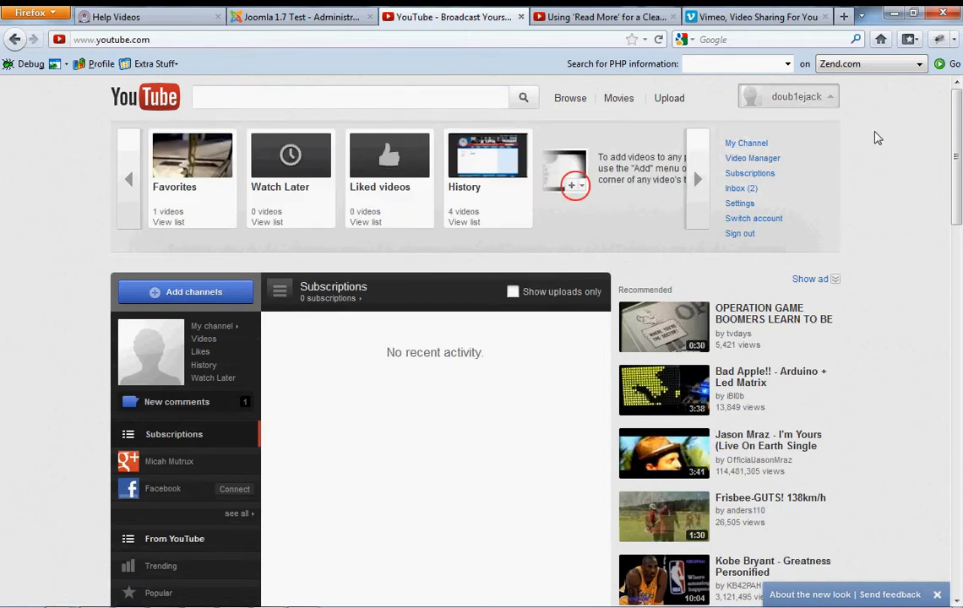
mouse_move(815, 99)
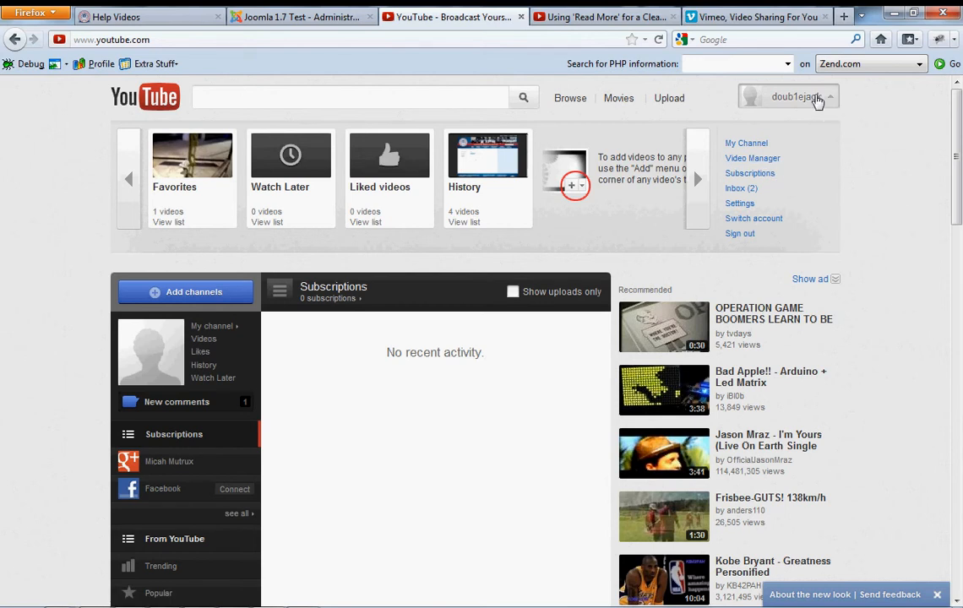
mouse_move(835, 108)
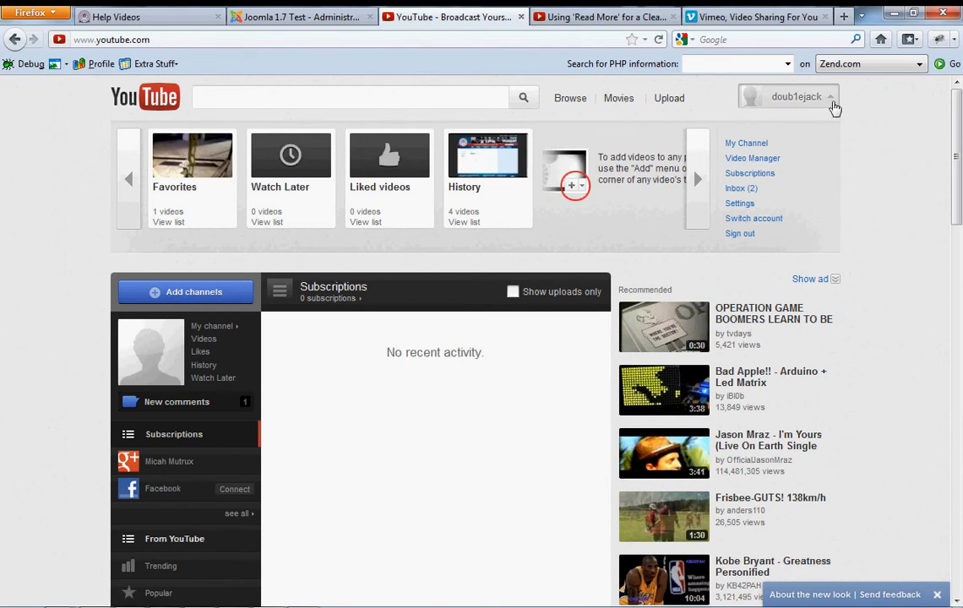
mouse_move(742, 99)
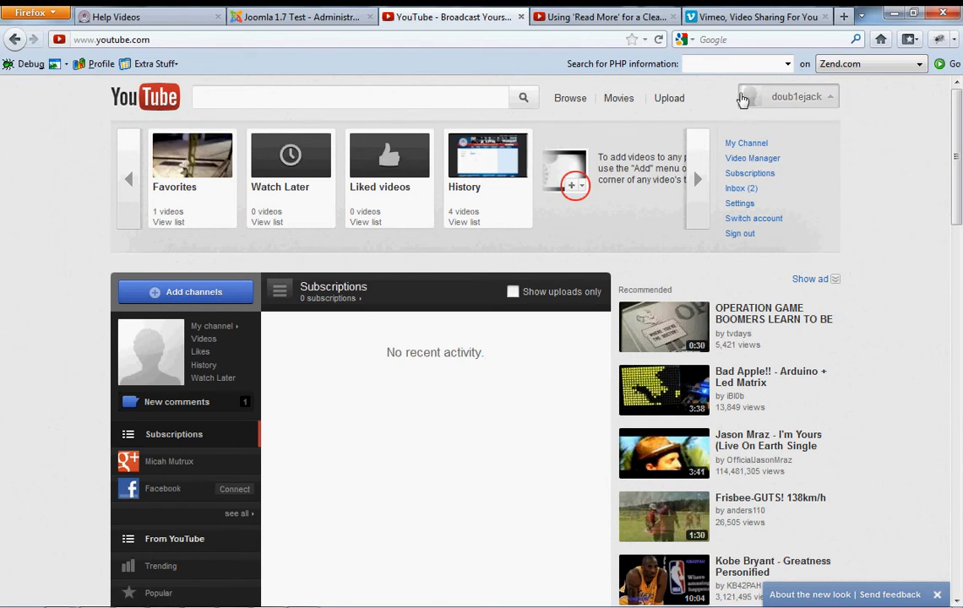
mouse_move(740, 238)
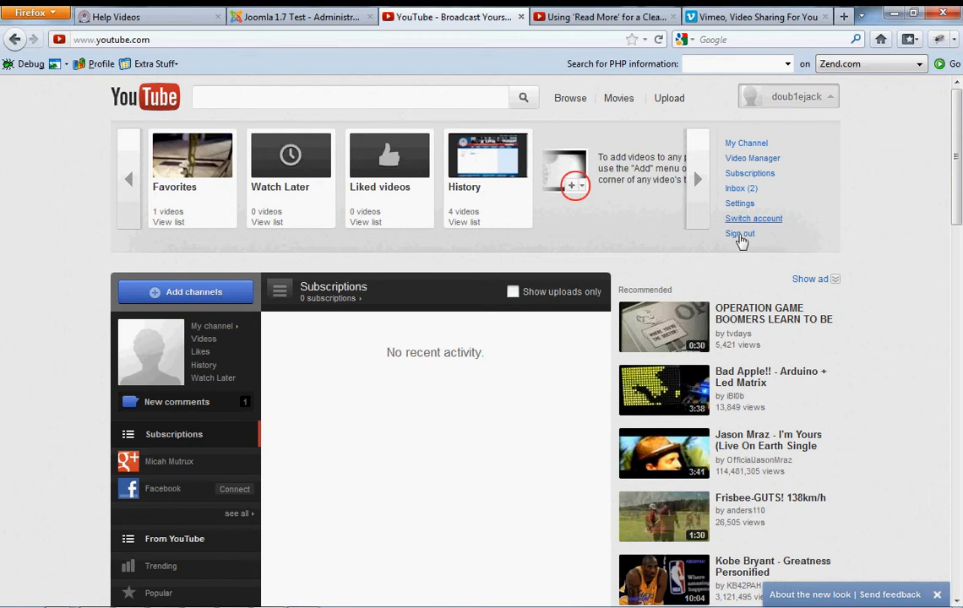
mouse_move(777, 248)
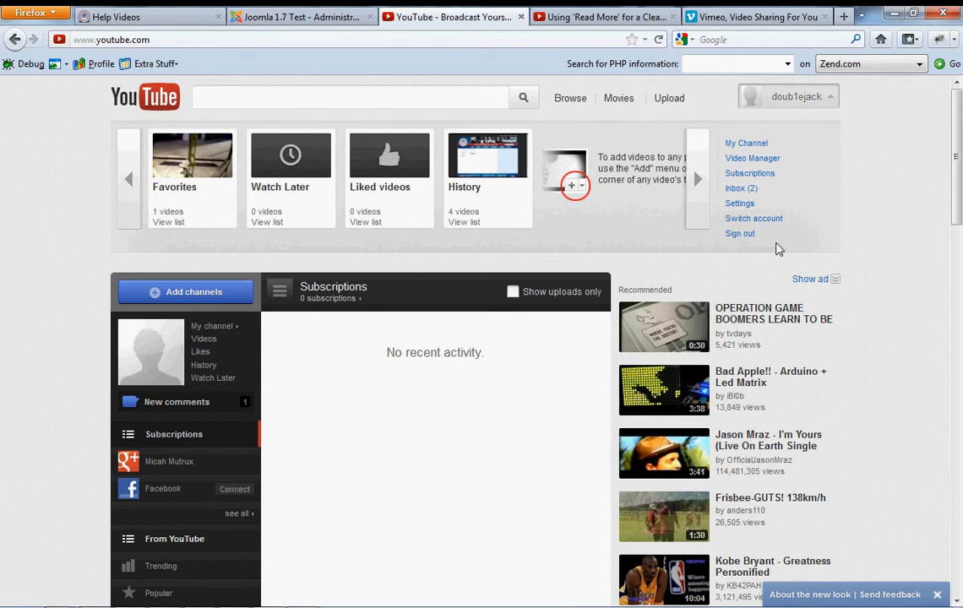
mouse_move(752, 160)
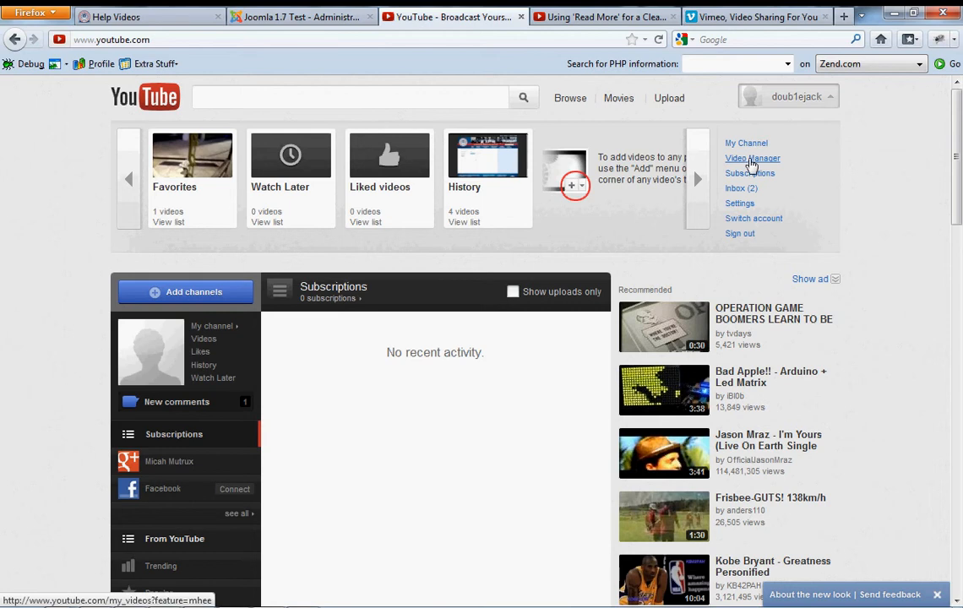
click(753, 158)
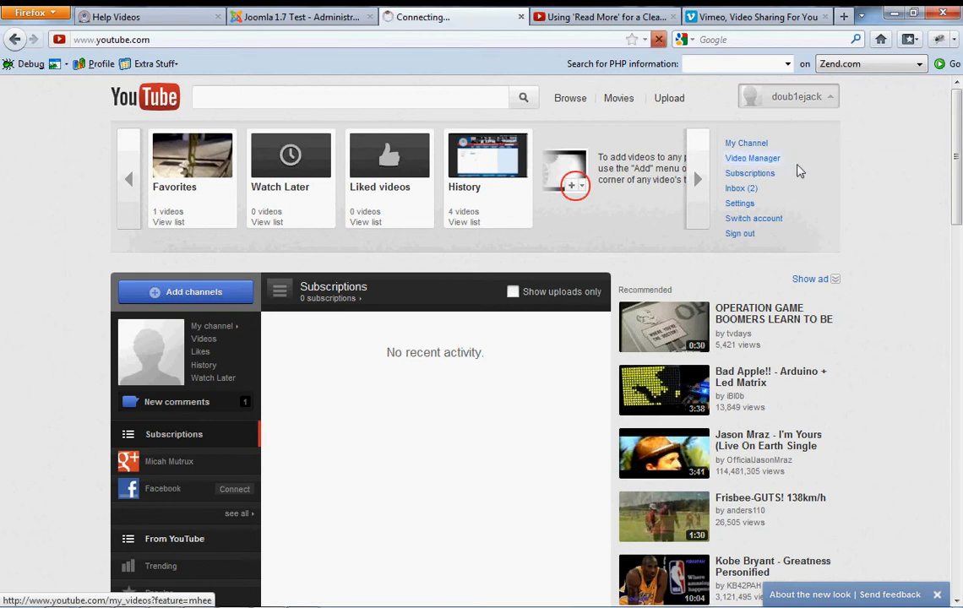
click(753, 158)
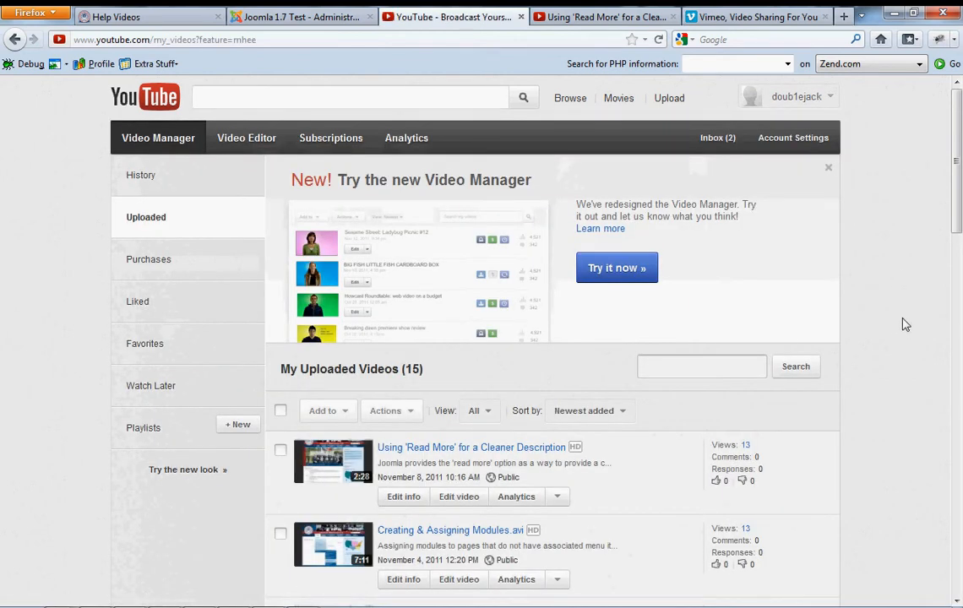
scroll(down, 3)
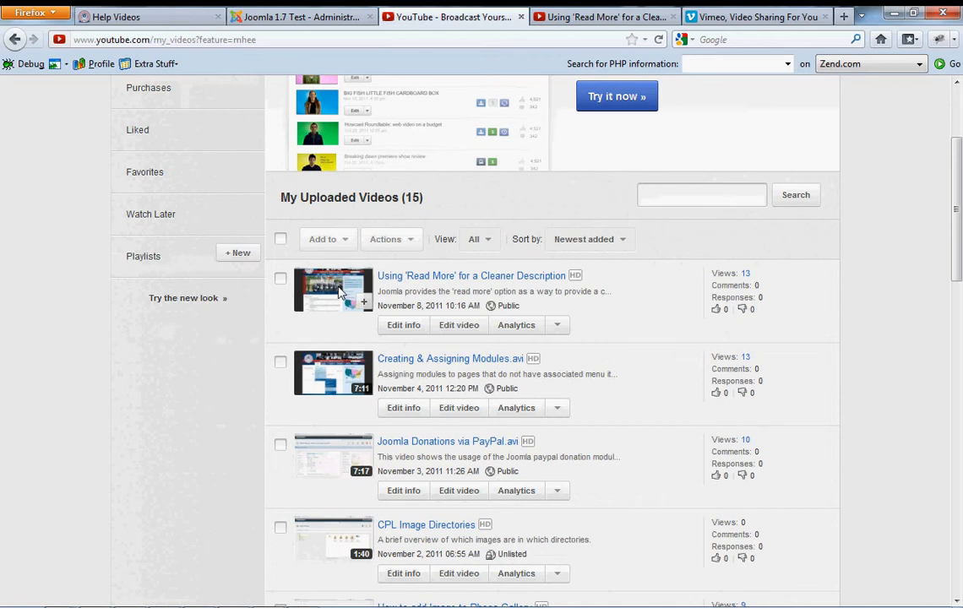
mouse_move(771, 319)
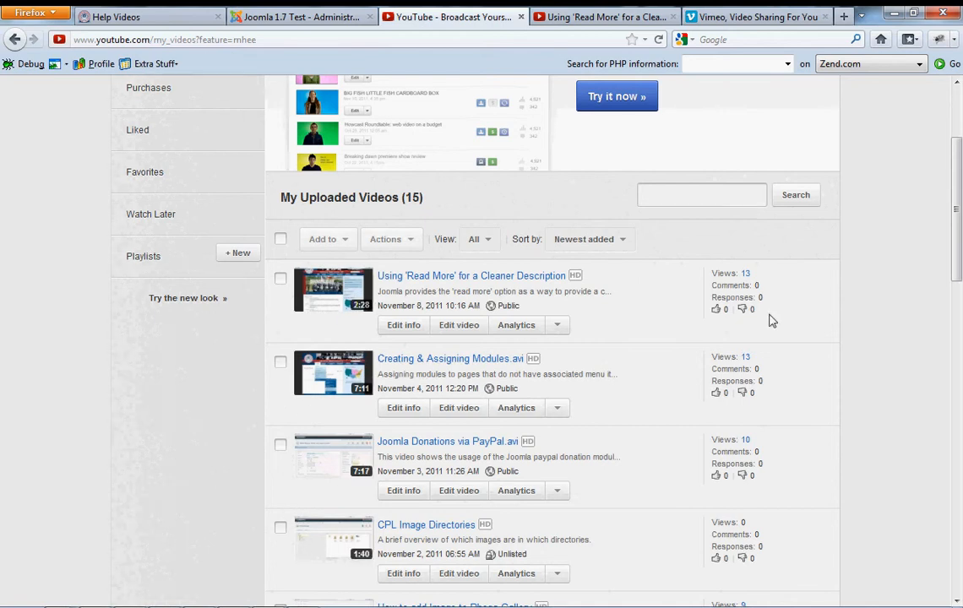
scroll(up, 3)
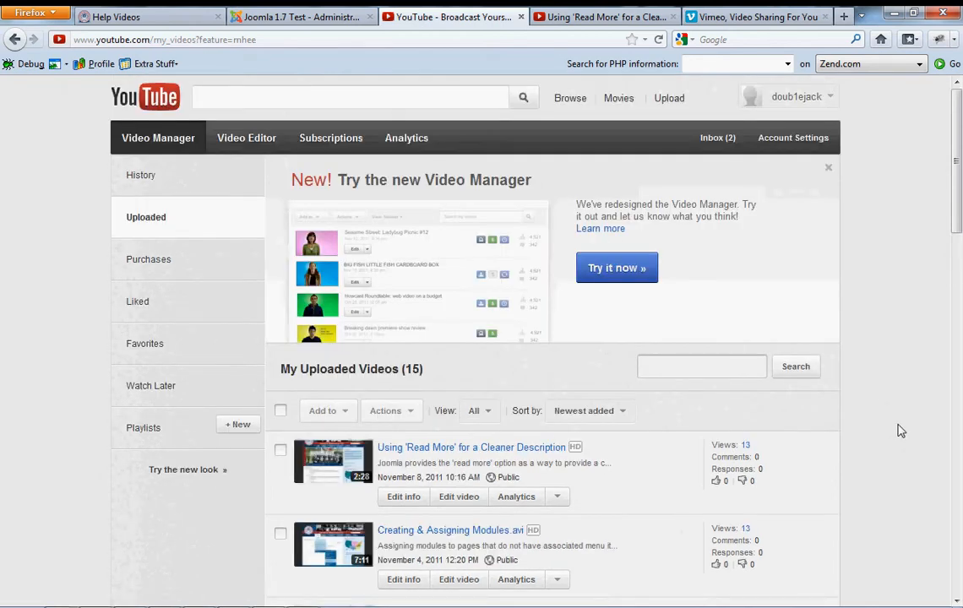
mouse_move(901, 423)
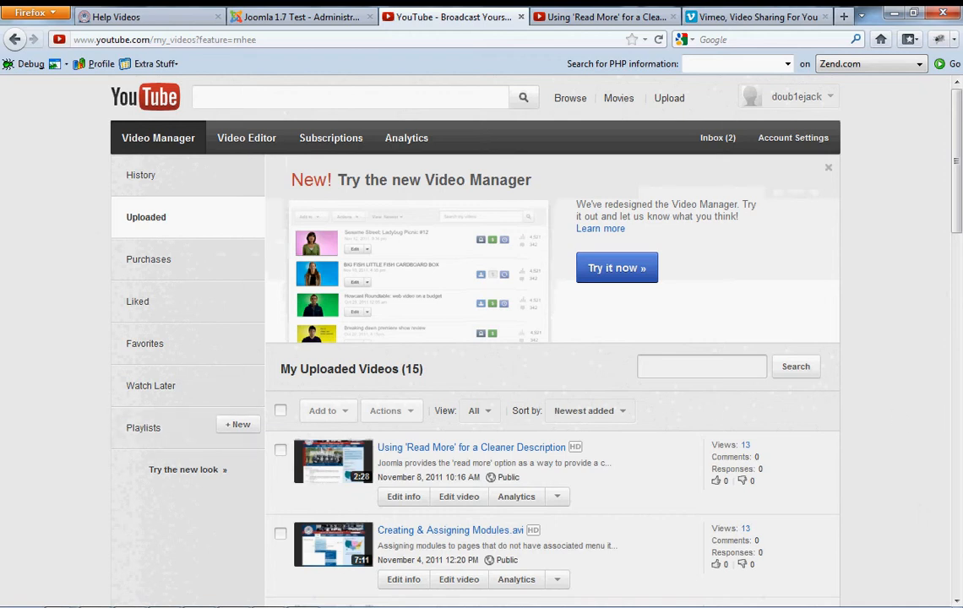
mouse_move(749, 315)
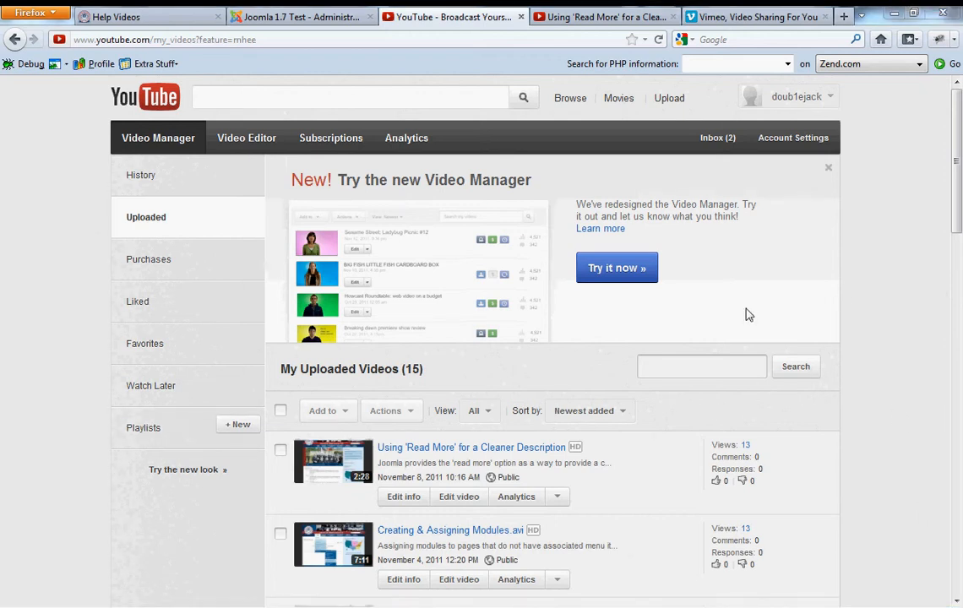
mouse_move(669, 98)
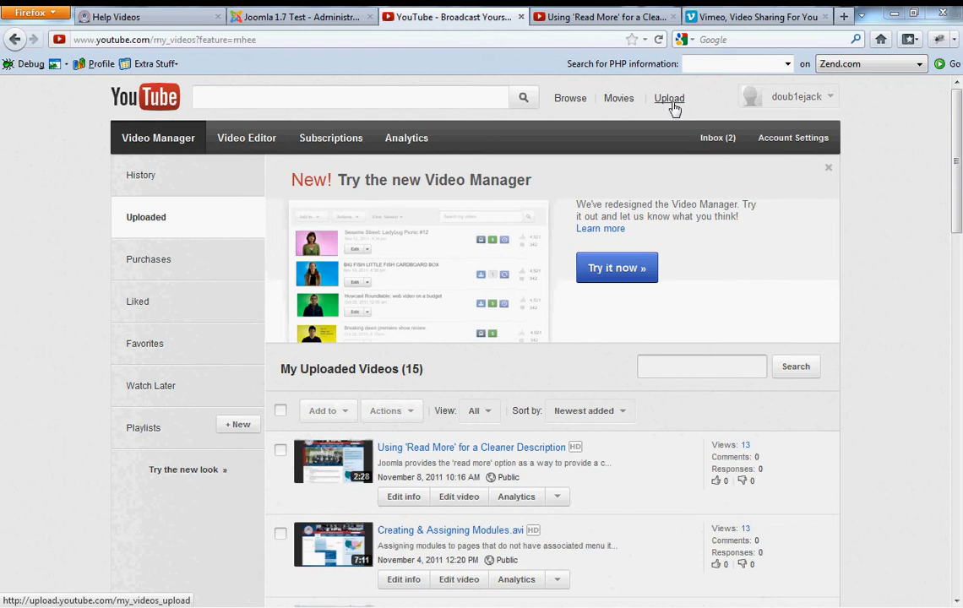
Upload '6 - Donations via PayPal.avi' from the cpl.micahmutrux.com video resources folder.
click(669, 98)
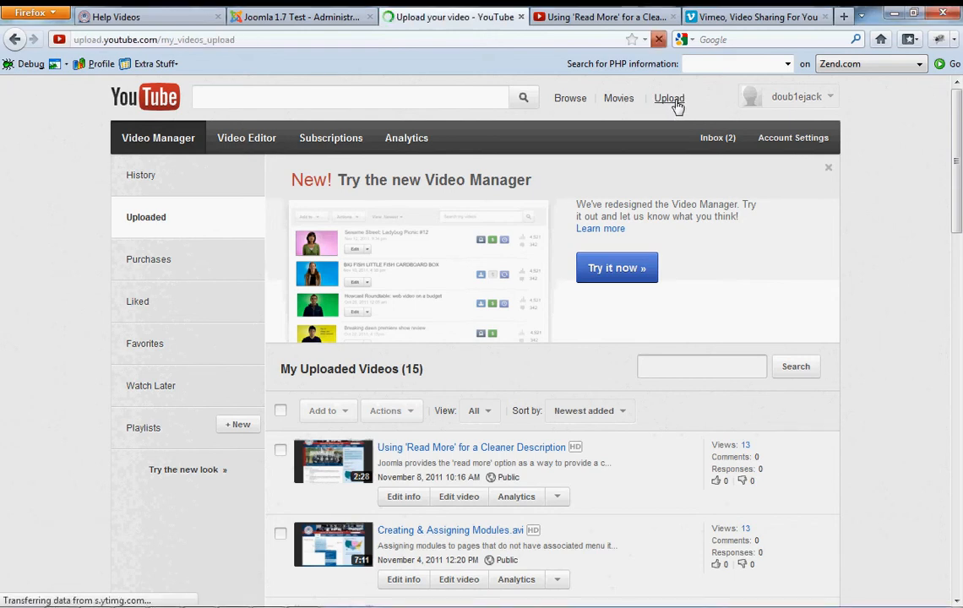
click(670, 98)
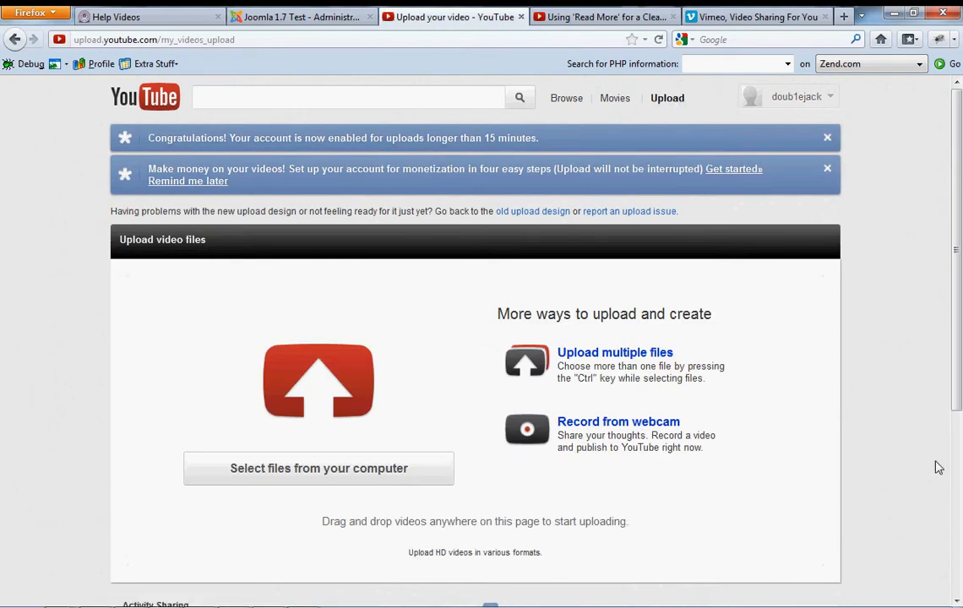
mouse_move(482, 483)
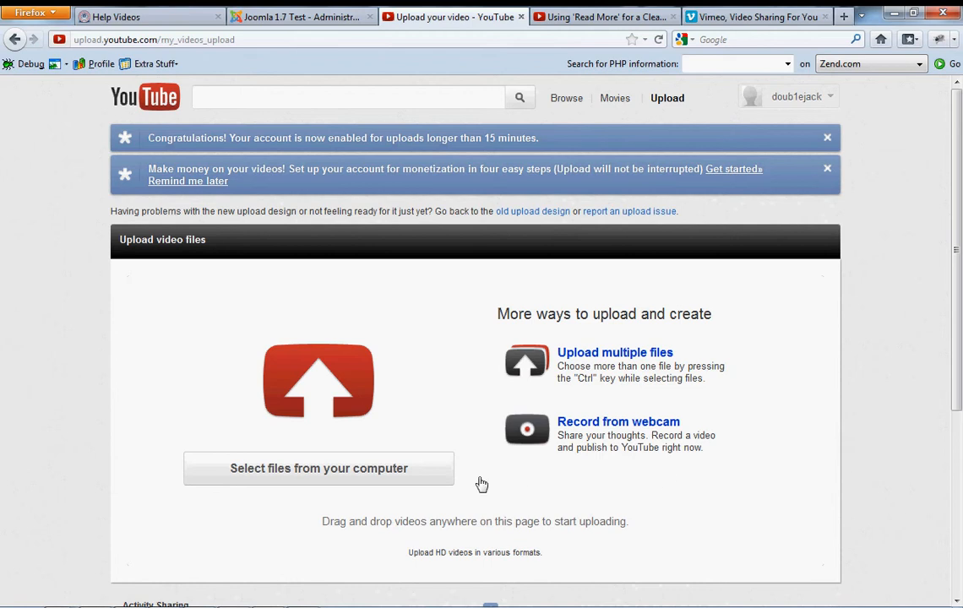
click(319, 468)
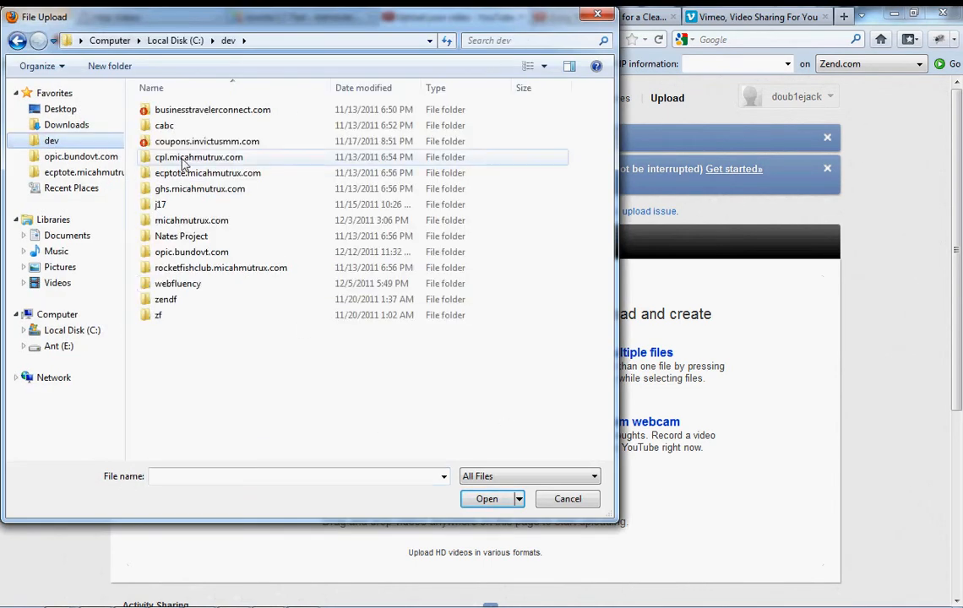
double_click(198, 157)
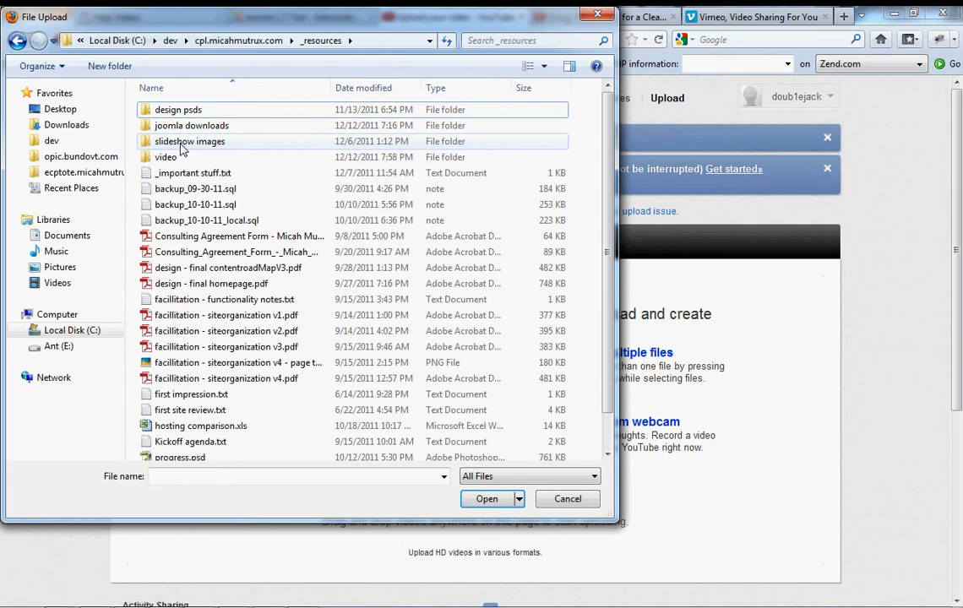
double_click(166, 158)
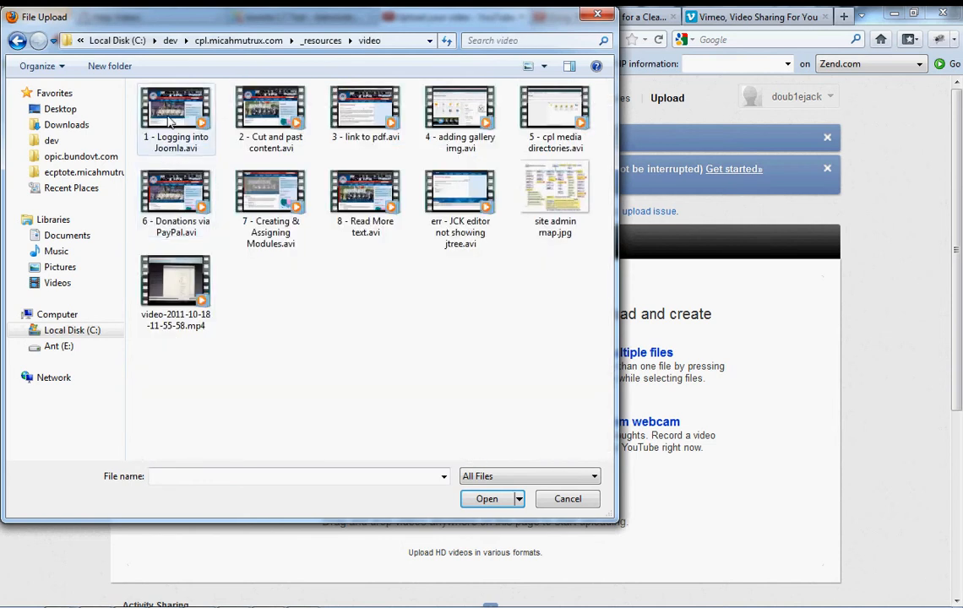
click(175, 199)
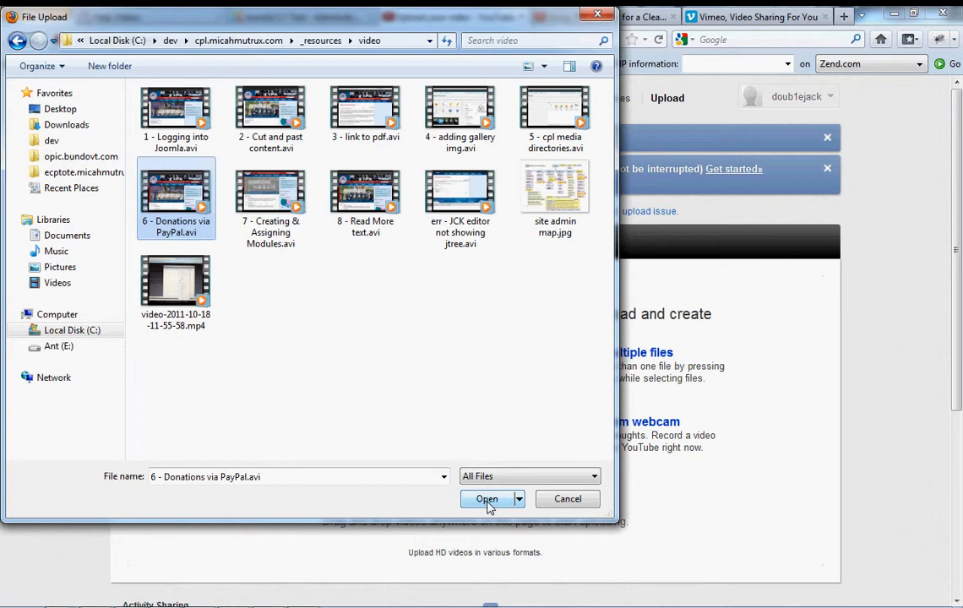
click(60, 108)
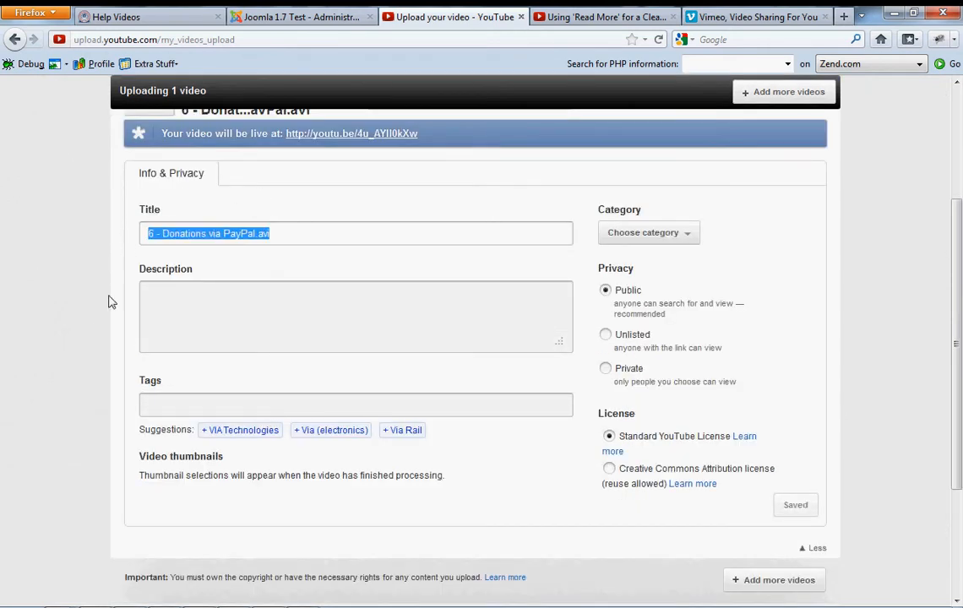
mouse_move(549, 343)
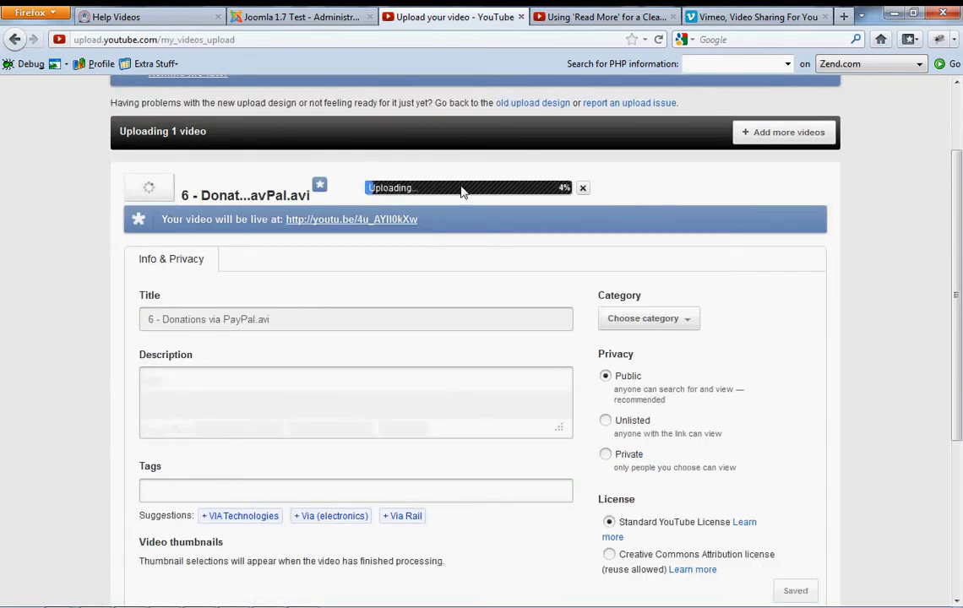
Scroll the upload page while the Donations via PayPal video saves as Public, standard license.
scroll(down, 3)
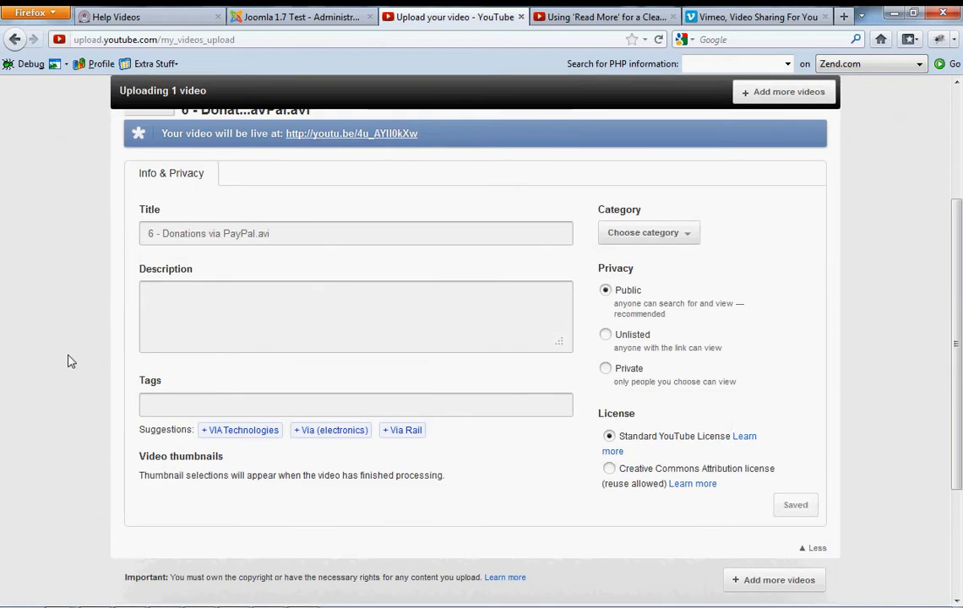
mouse_move(386, 427)
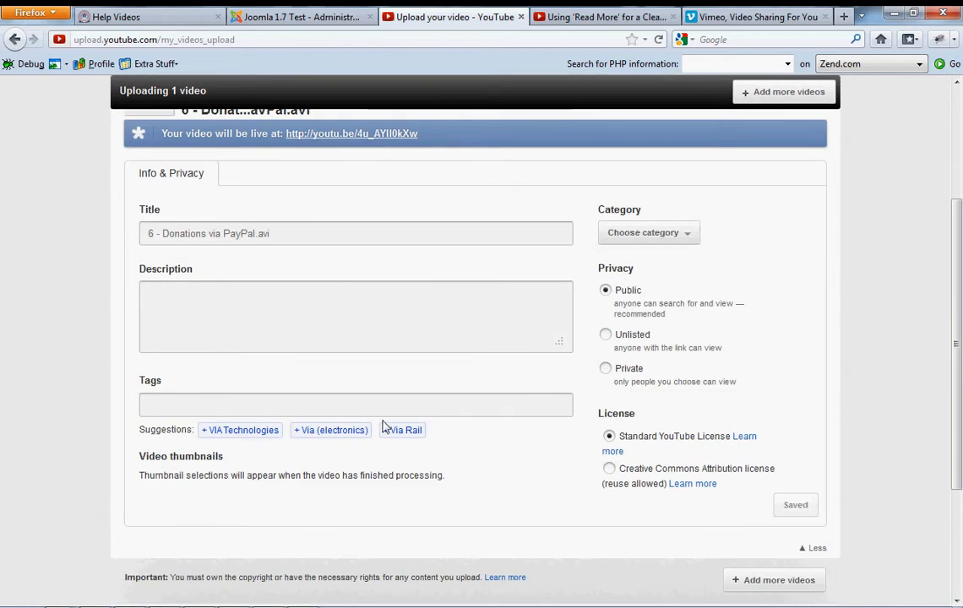
mouse_move(390, 420)
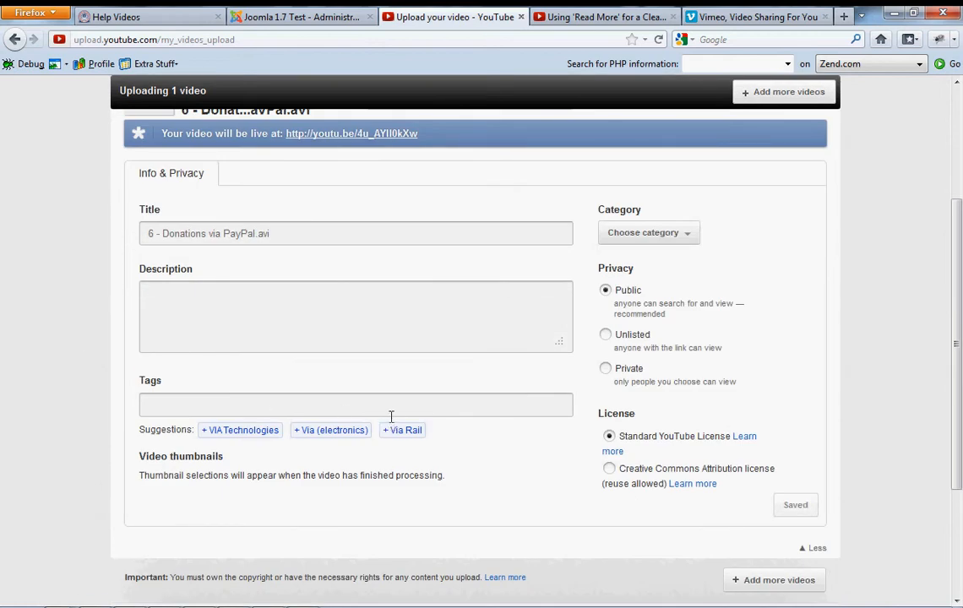
mouse_move(693, 326)
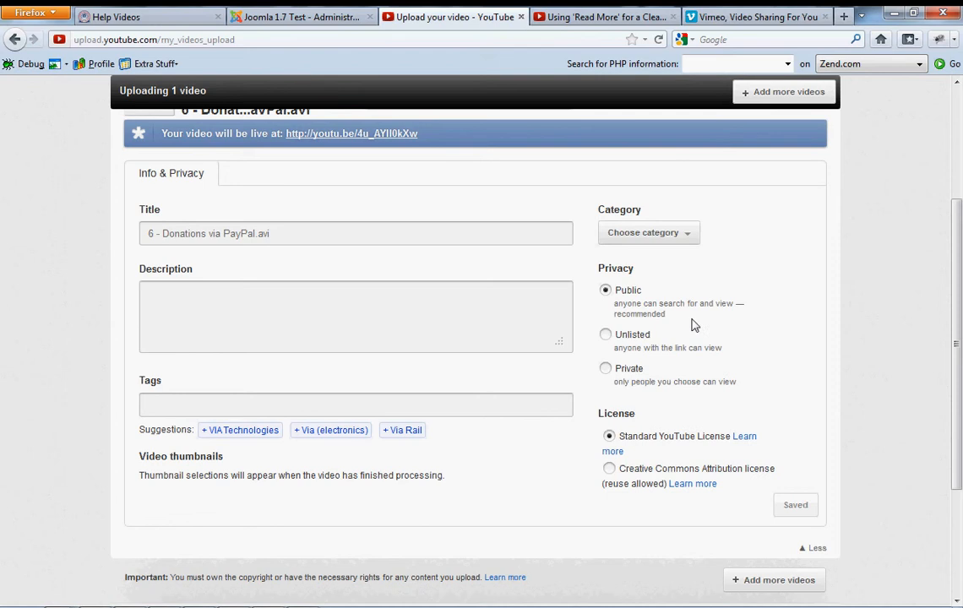
mouse_move(629, 279)
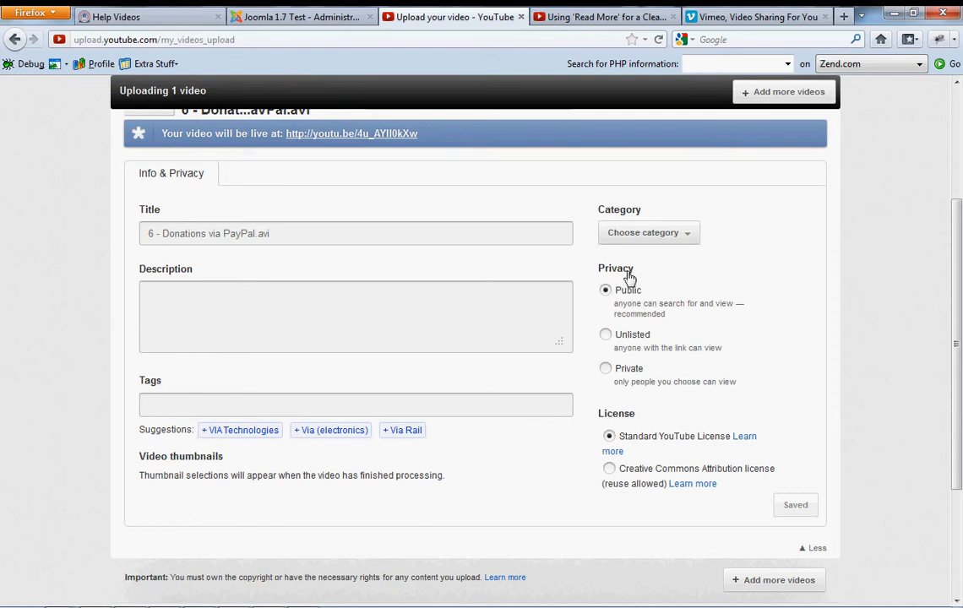
mouse_move(660, 281)
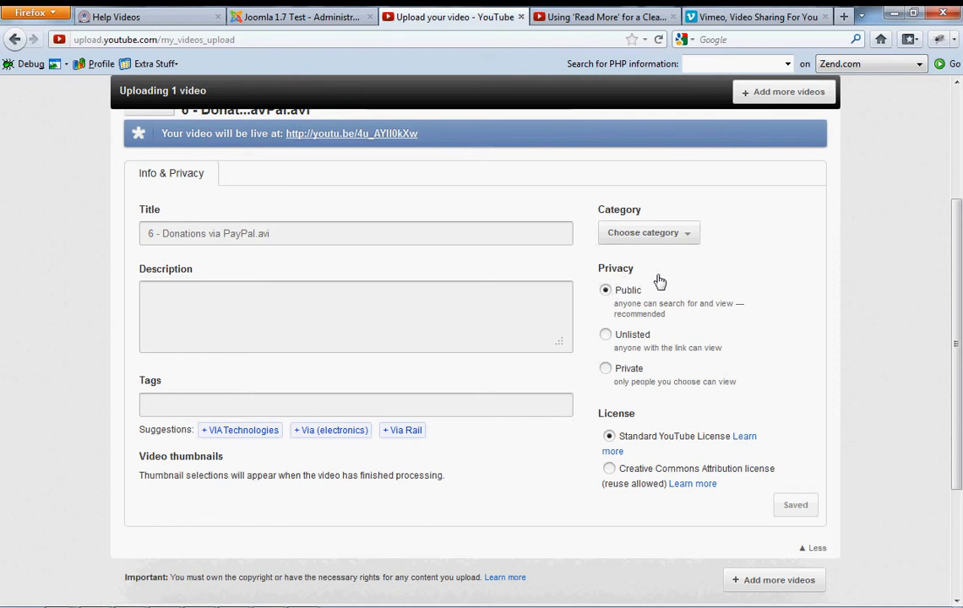
mouse_move(726, 284)
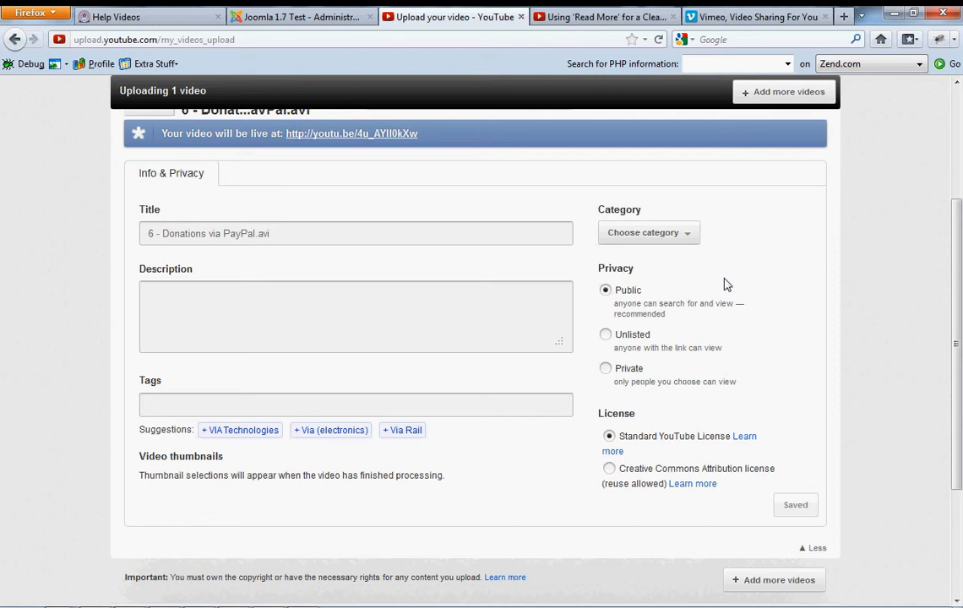
mouse_move(623, 298)
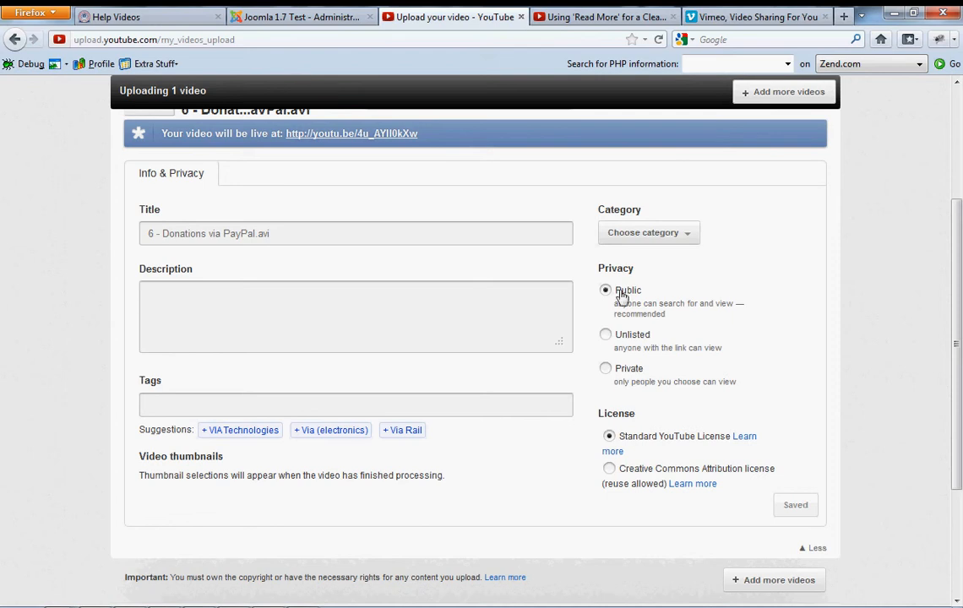
mouse_move(798, 313)
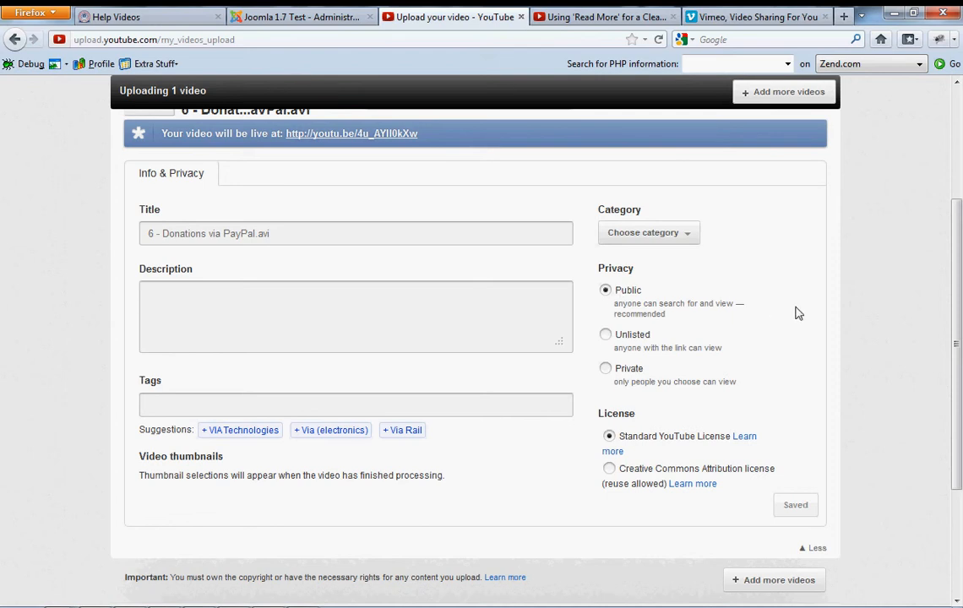
mouse_move(802, 318)
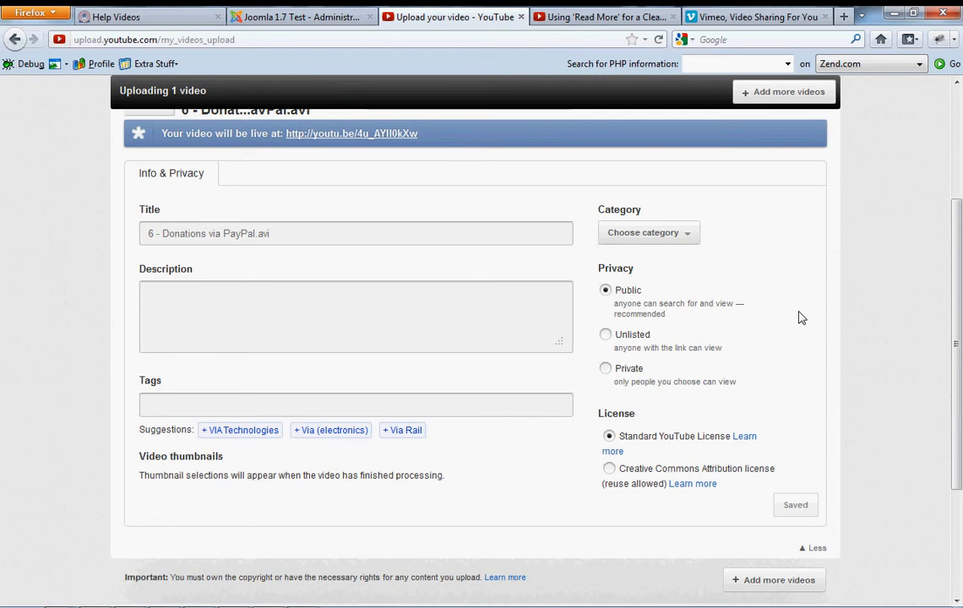
mouse_move(807, 316)
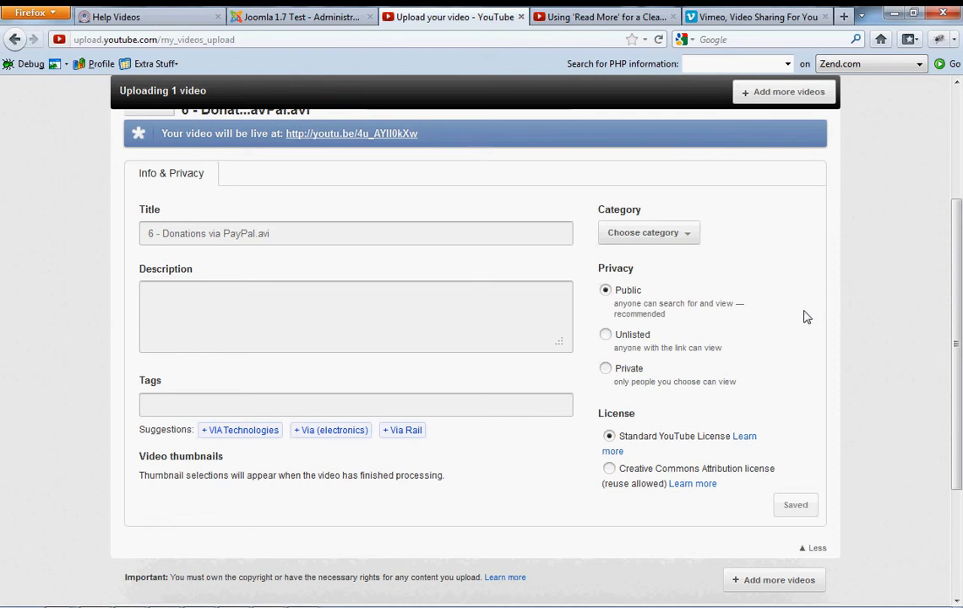
mouse_move(808, 308)
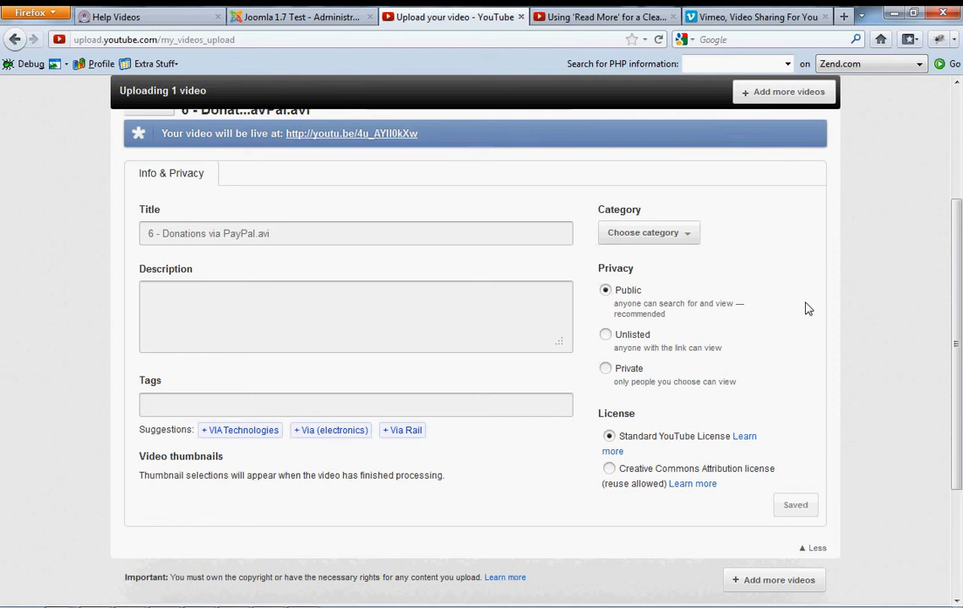
mouse_move(795, 322)
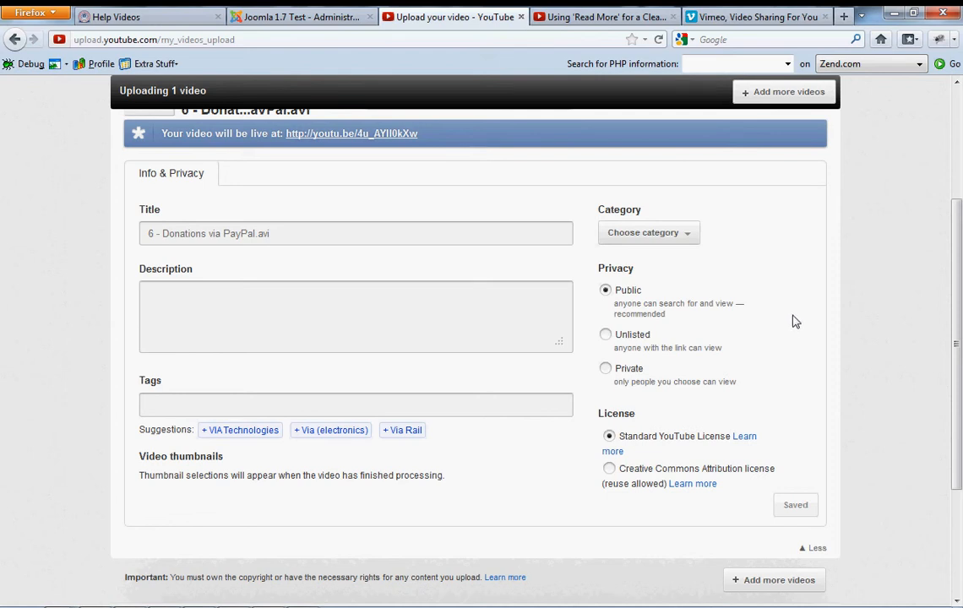
mouse_move(802, 321)
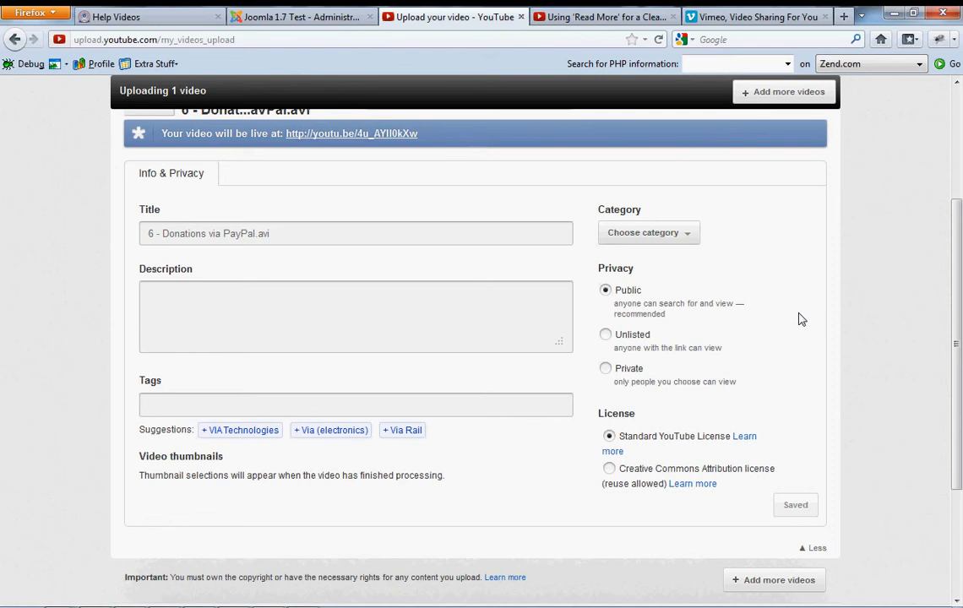
mouse_move(807, 318)
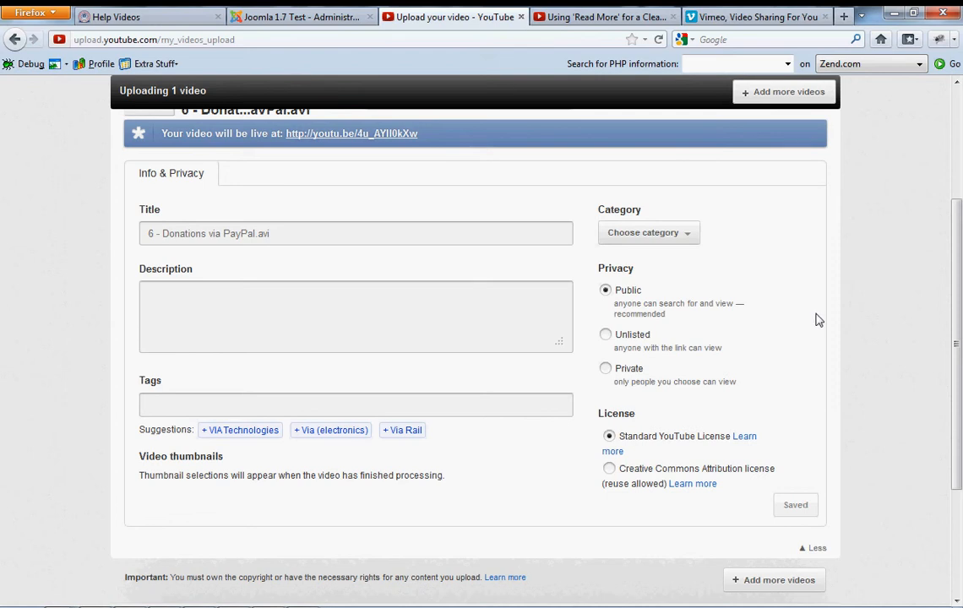
Switch the Donations via PayPal video's privacy to Private and save the change.
click(605, 367)
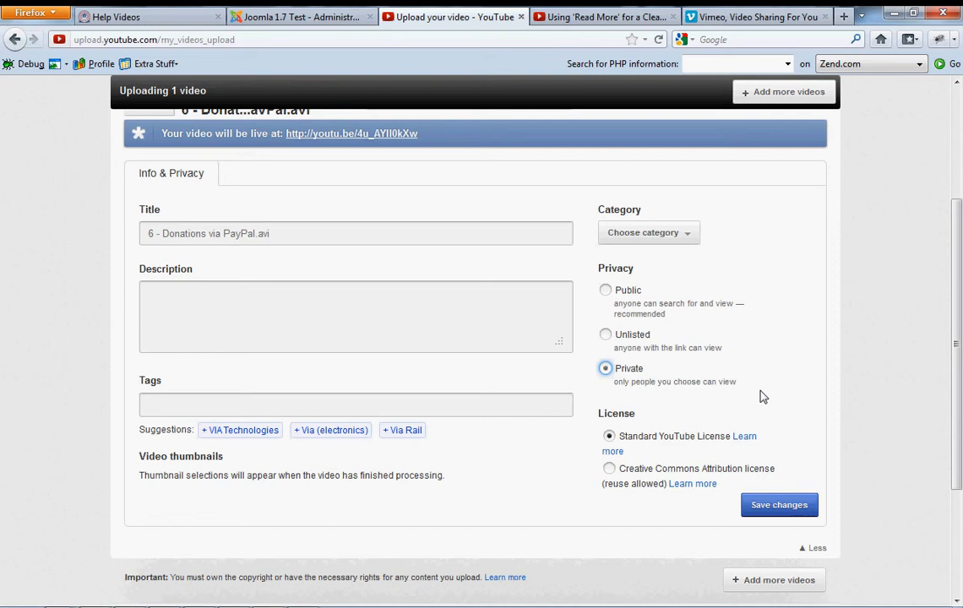
mouse_move(893, 386)
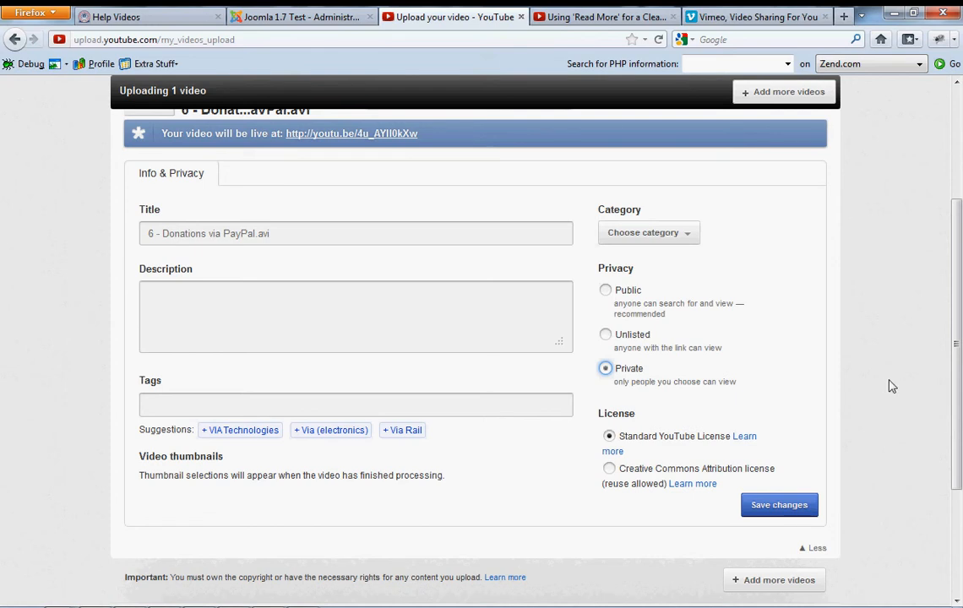
scroll(up, 3)
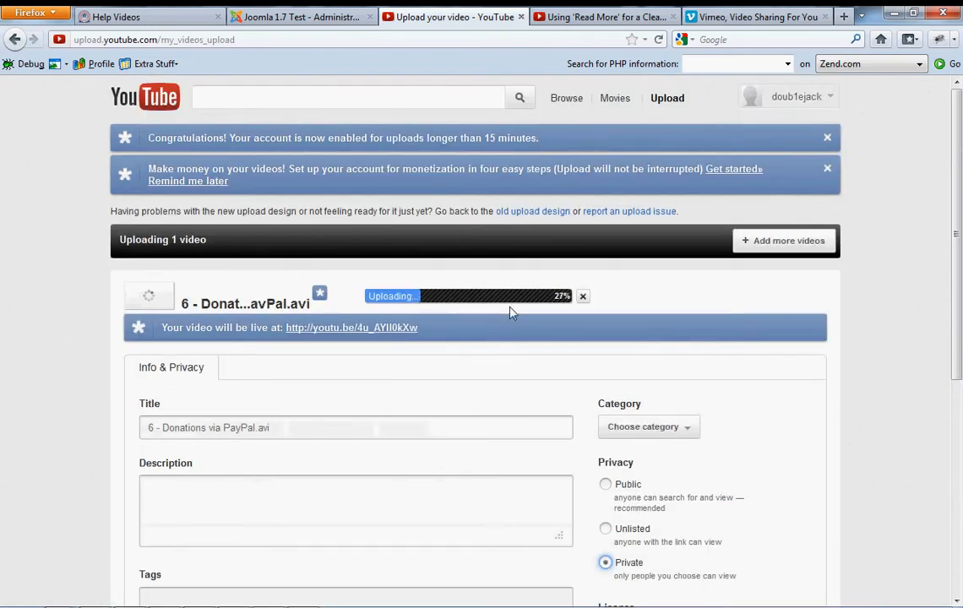
scroll(down, 3)
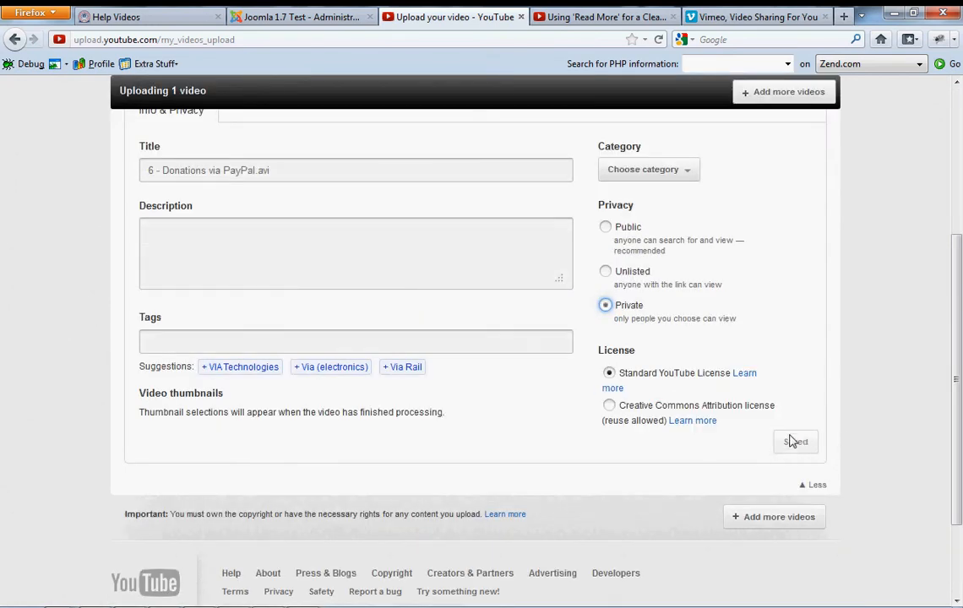
click(795, 441)
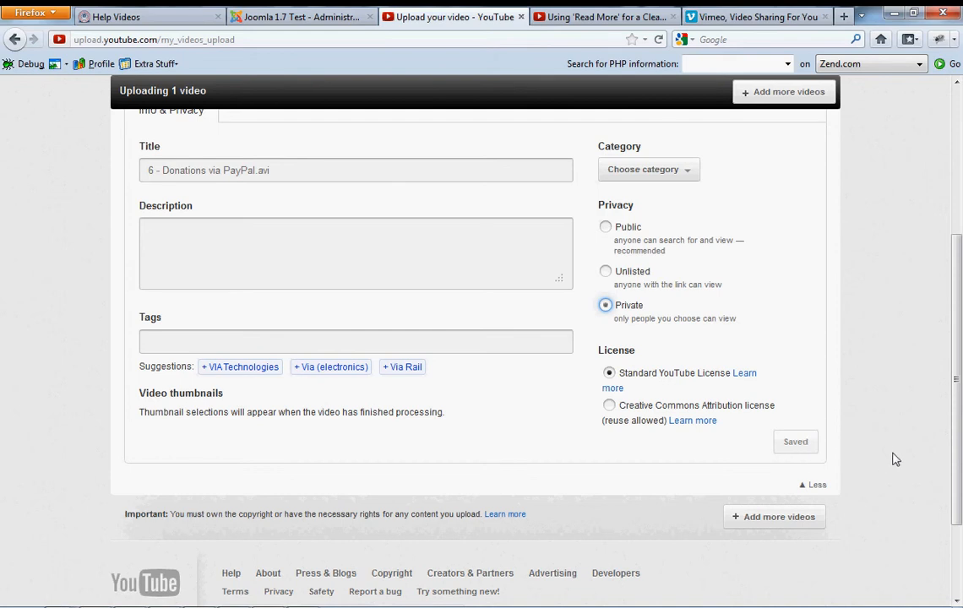
mouse_move(890, 419)
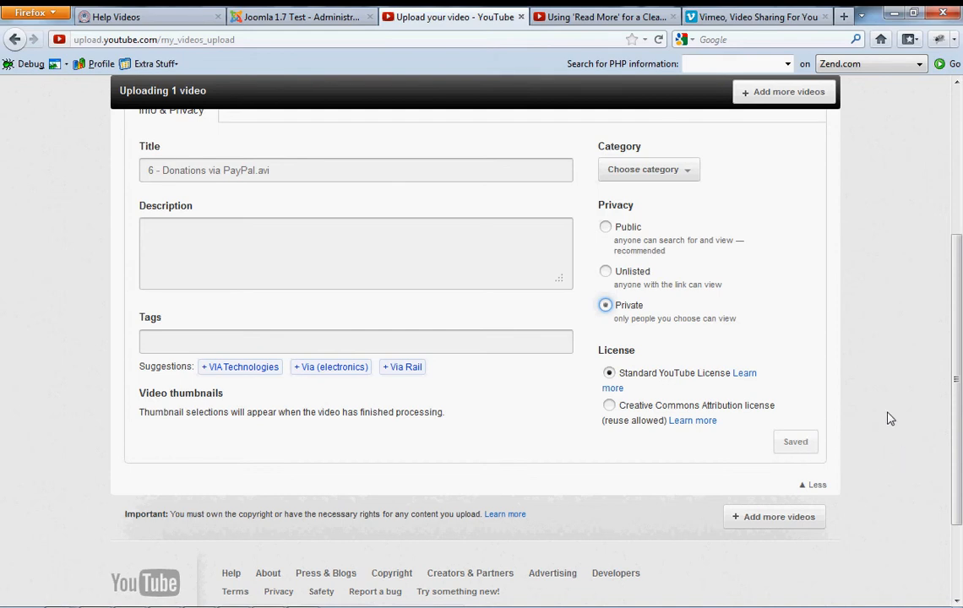
mouse_move(899, 383)
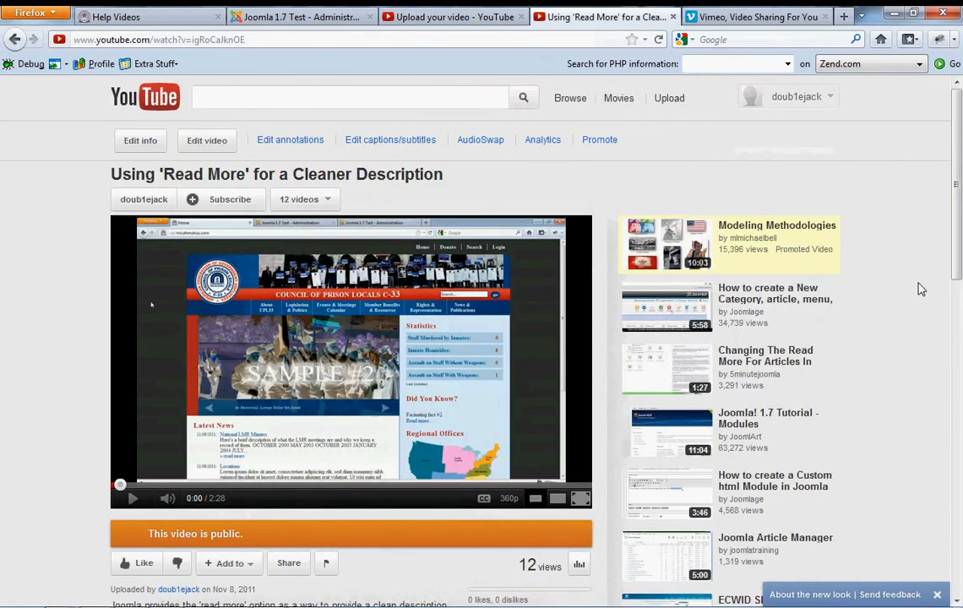
On the 'Using Read More for a Cleaner Description' video page, select its watch URL.
scroll(down, 3)
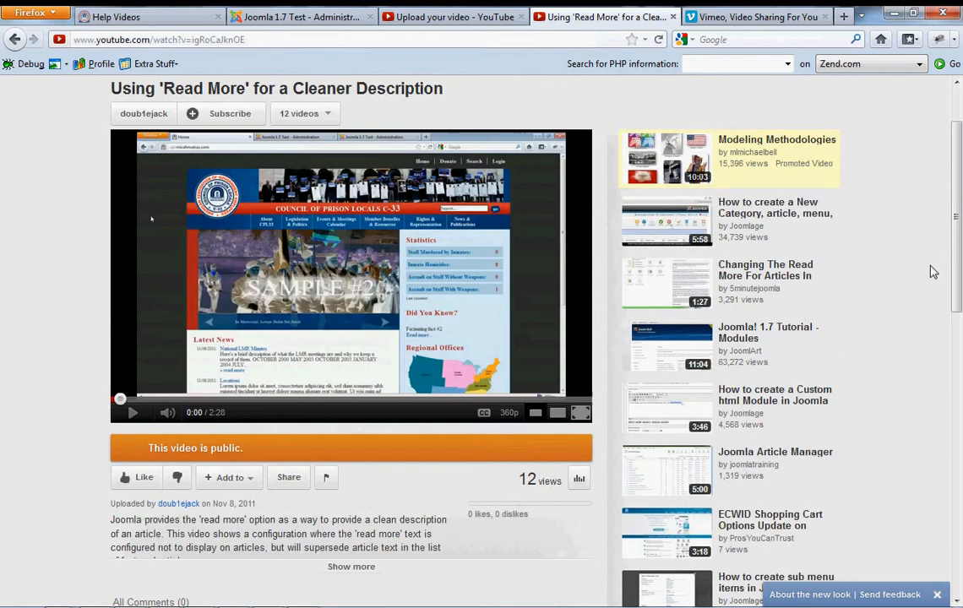
mouse_move(266, 363)
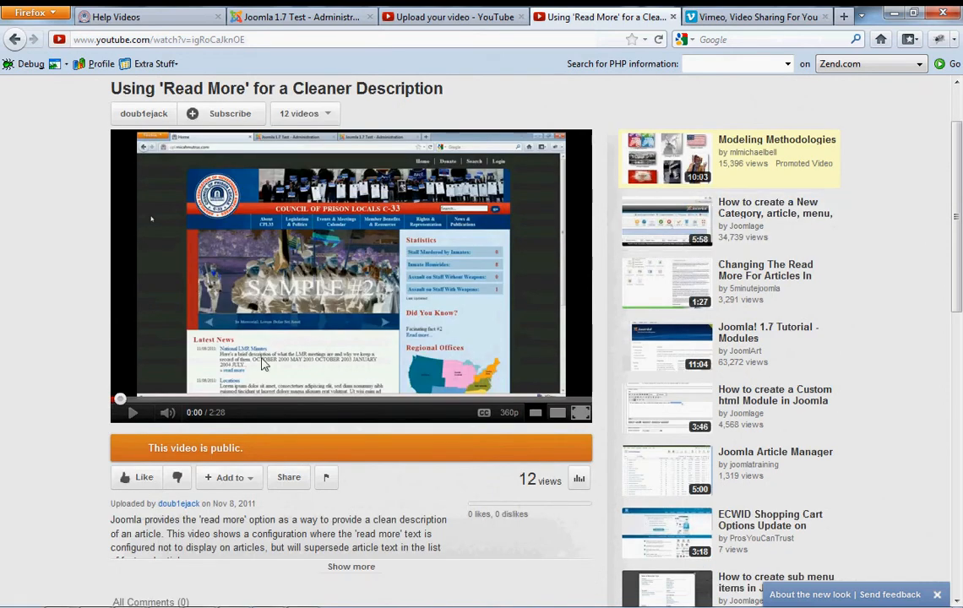
mouse_move(56, 337)
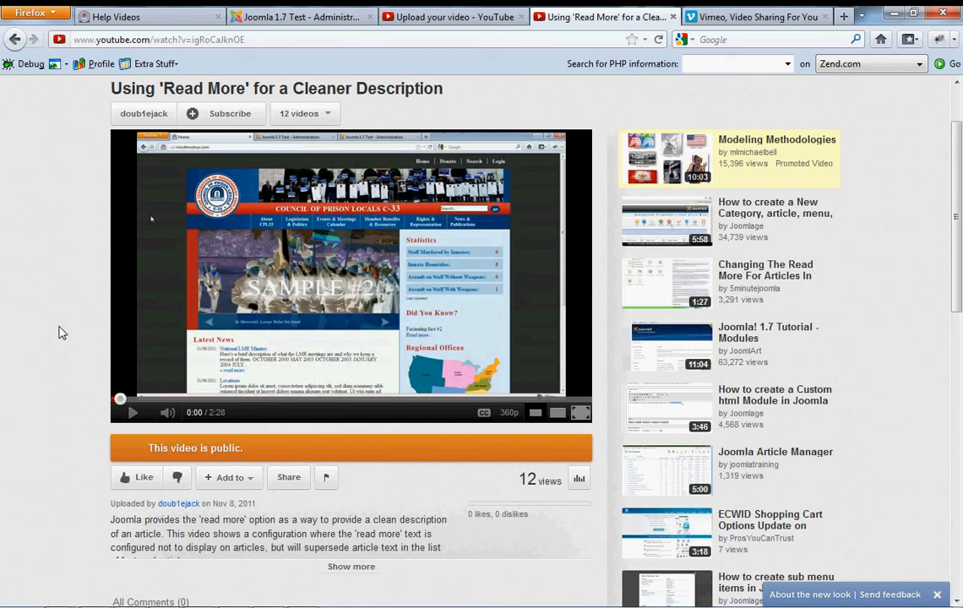
mouse_move(115, 209)
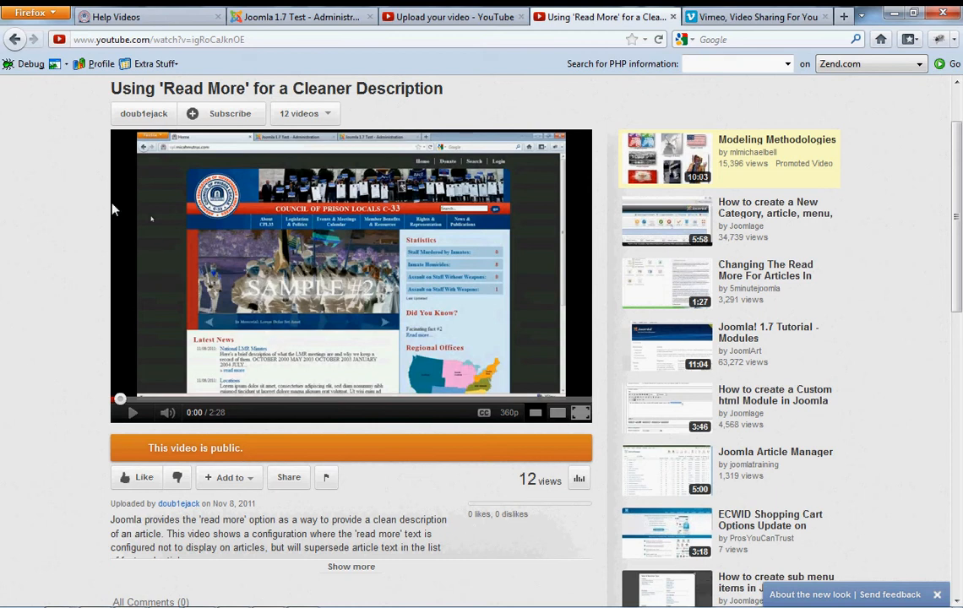
mouse_move(74, 212)
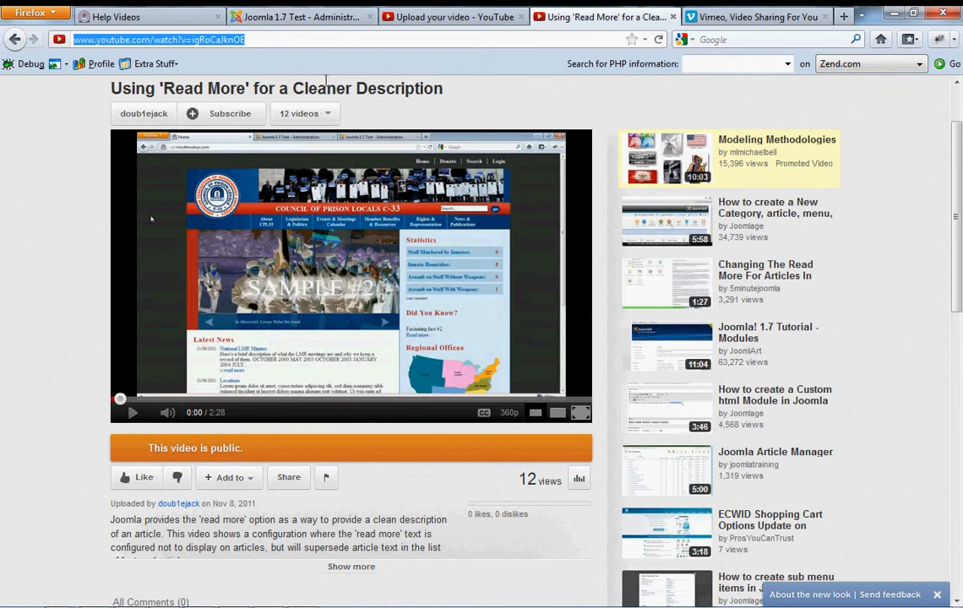
click(114, 17)
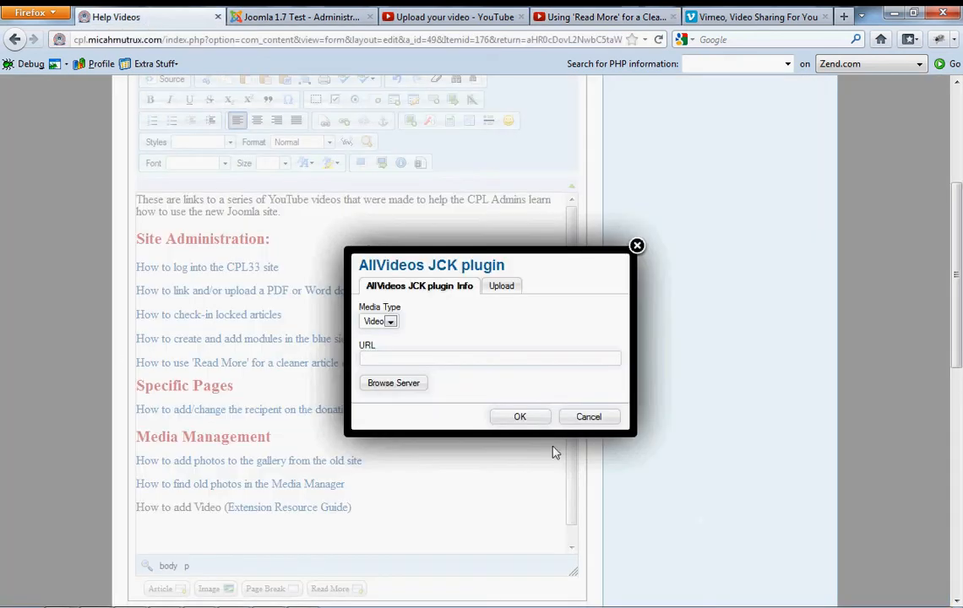
text(http://www.youtube.com/watch?v=igRoCaJknOE)
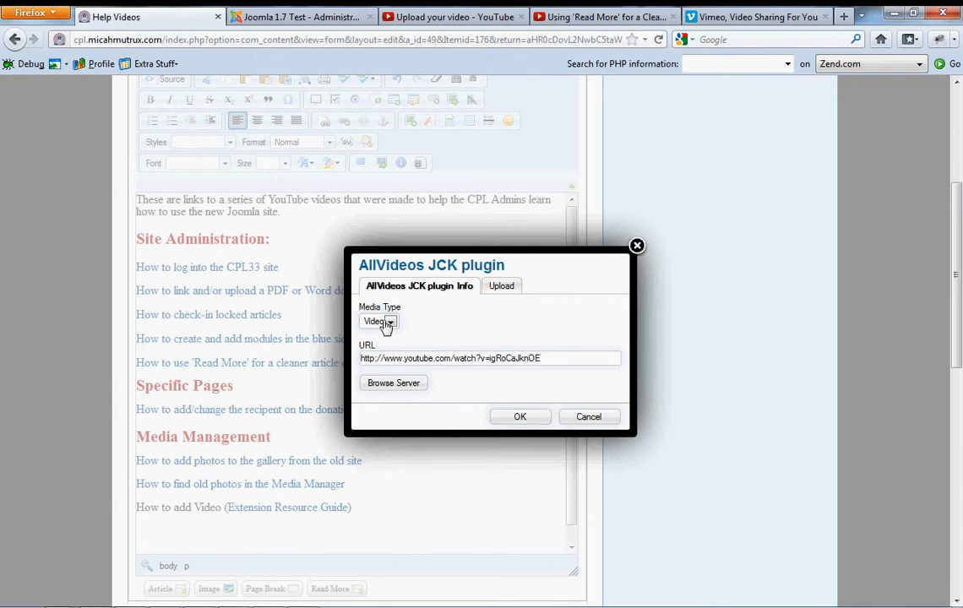
click(520, 416)
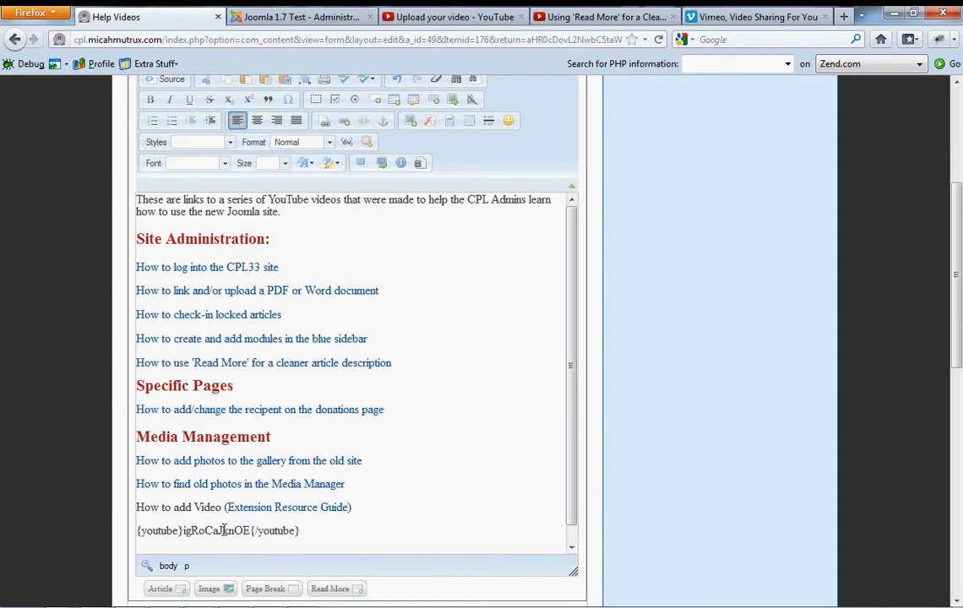
triple_click(218, 530)
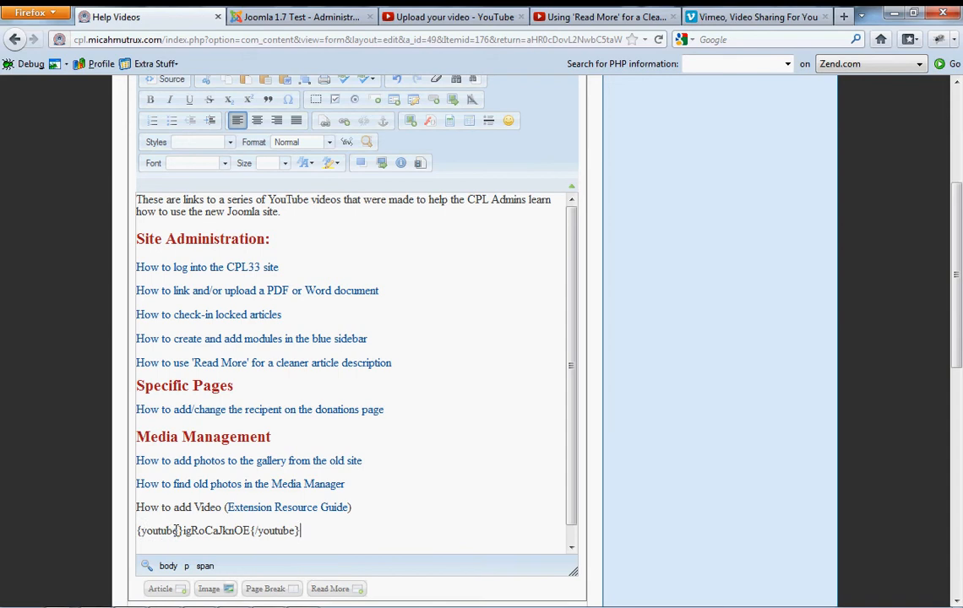
double_click(157, 531)
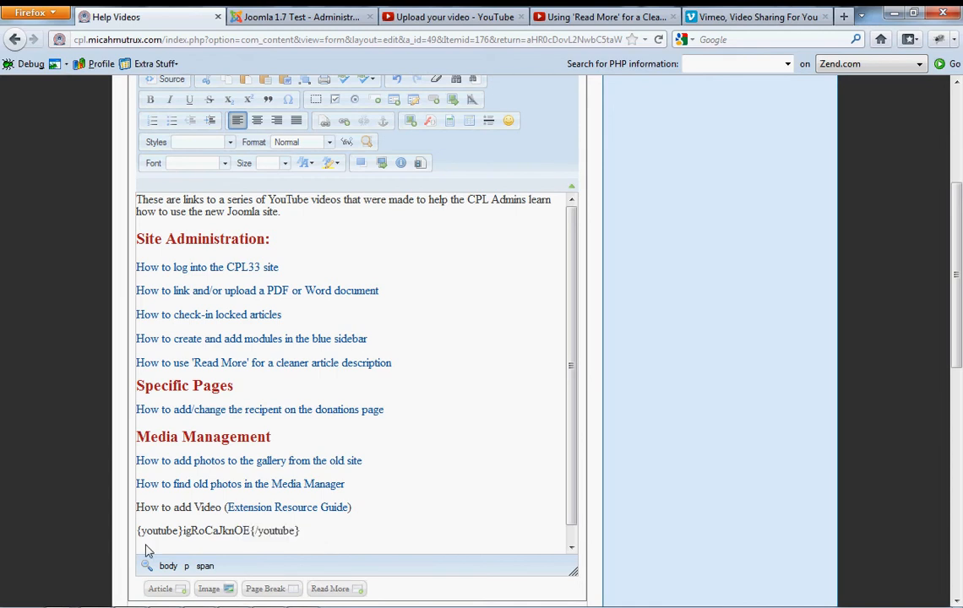
Save the Help Videos article.
scroll(up, 3)
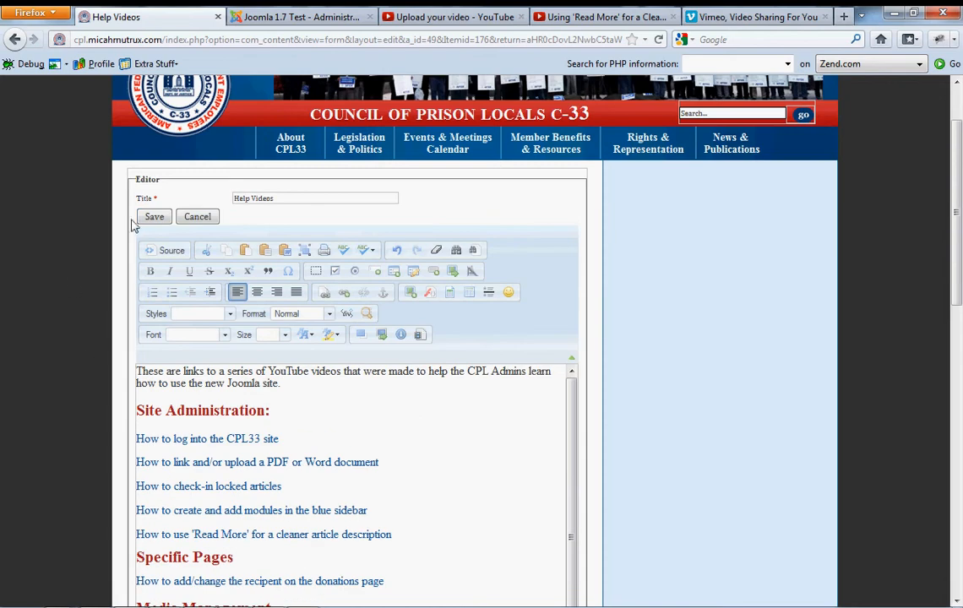
click(154, 216)
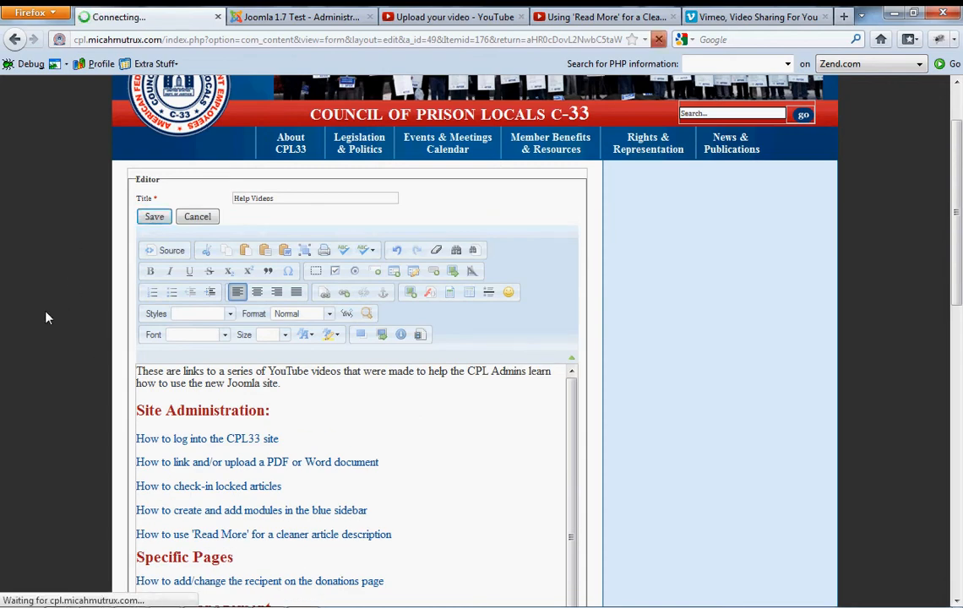
click(153, 216)
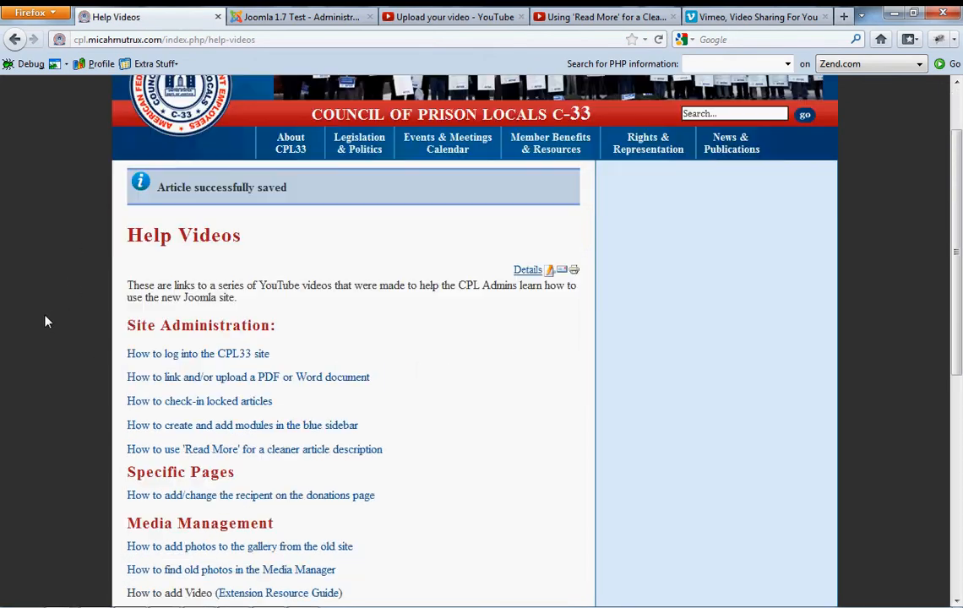
Play the embedded 'Read More' video, pause it at 0:05, and scroll back up.
scroll(down, 3)
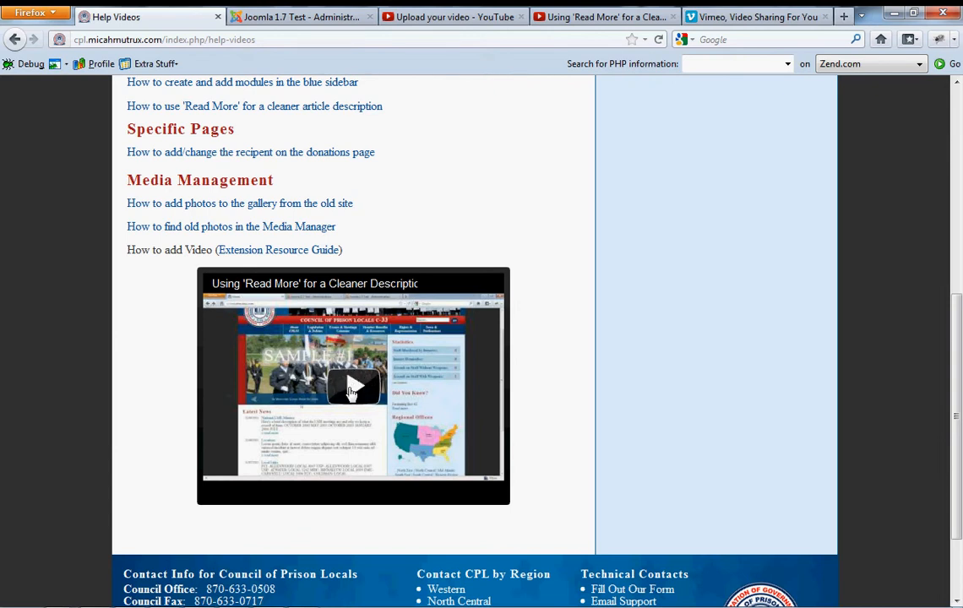
click(354, 387)
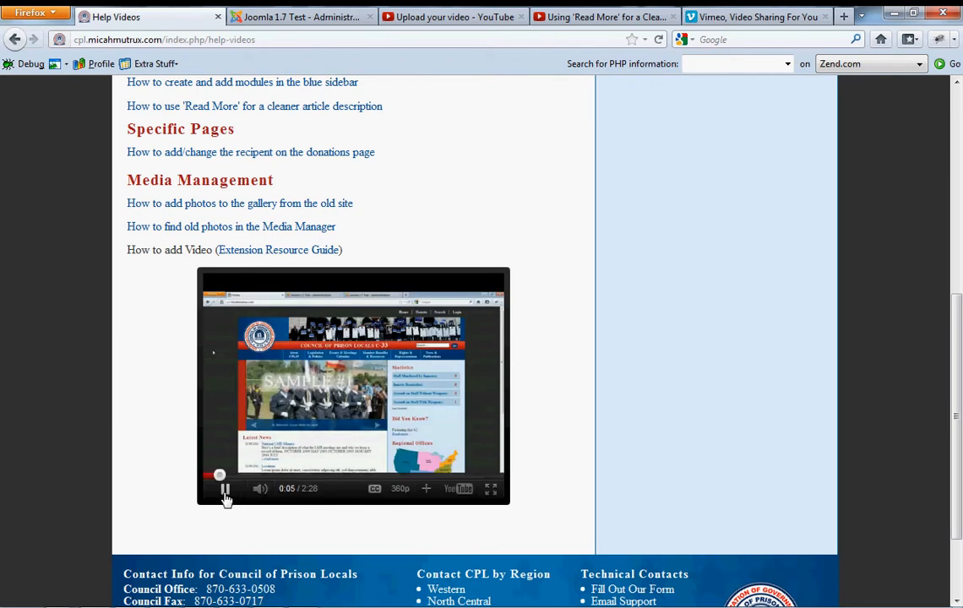
click(226, 489)
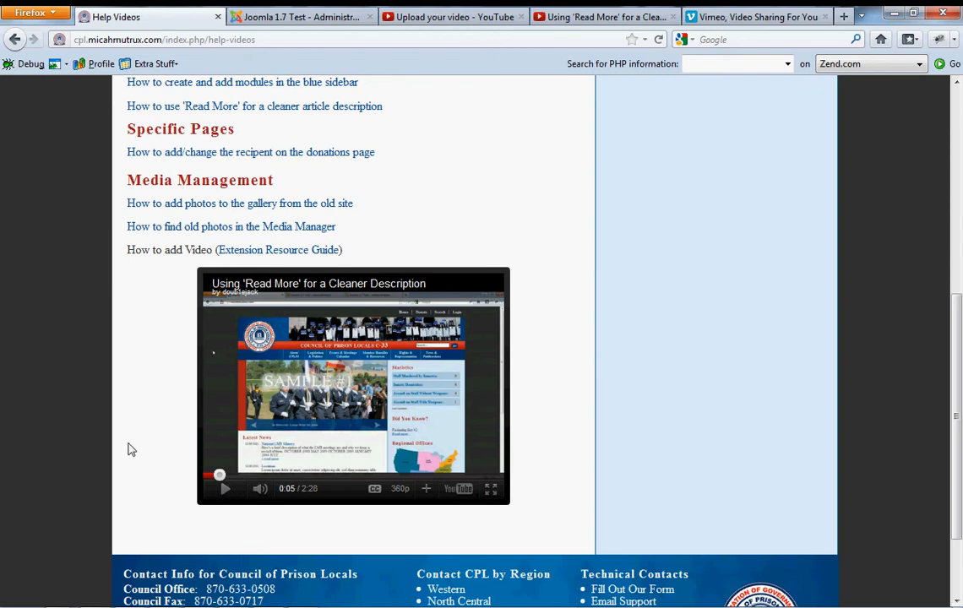
mouse_move(125, 357)
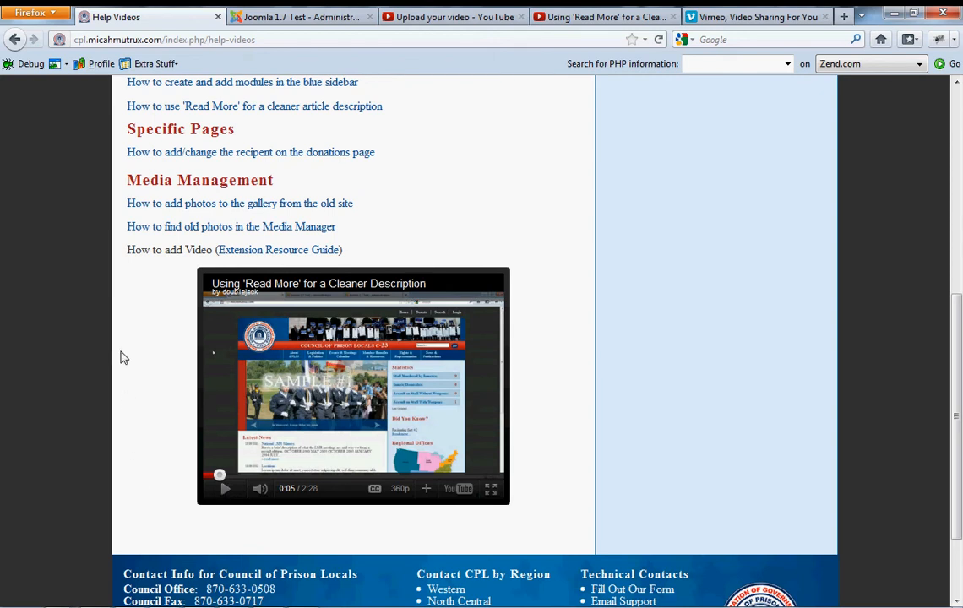
mouse_move(145, 353)
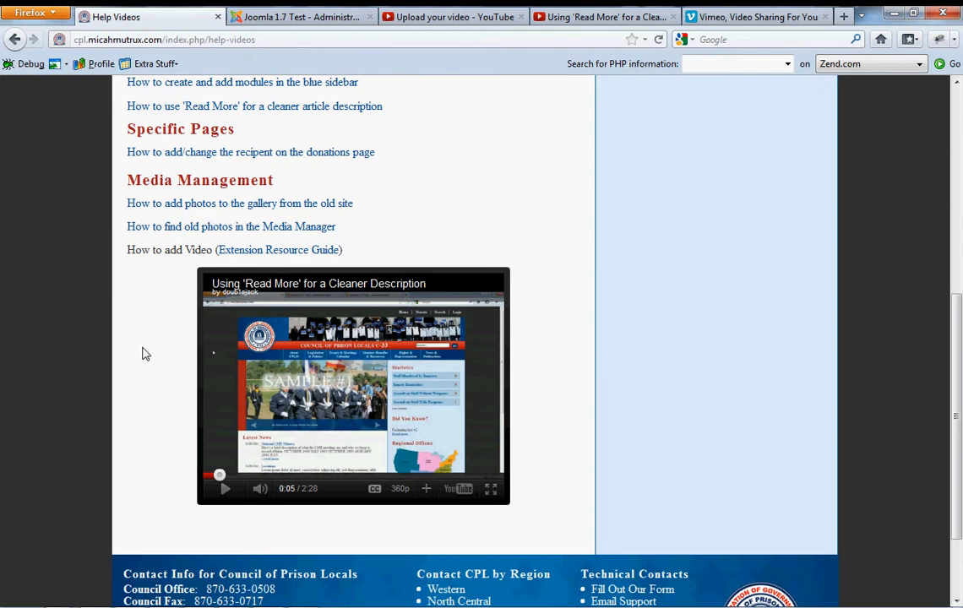
scroll(up, 3)
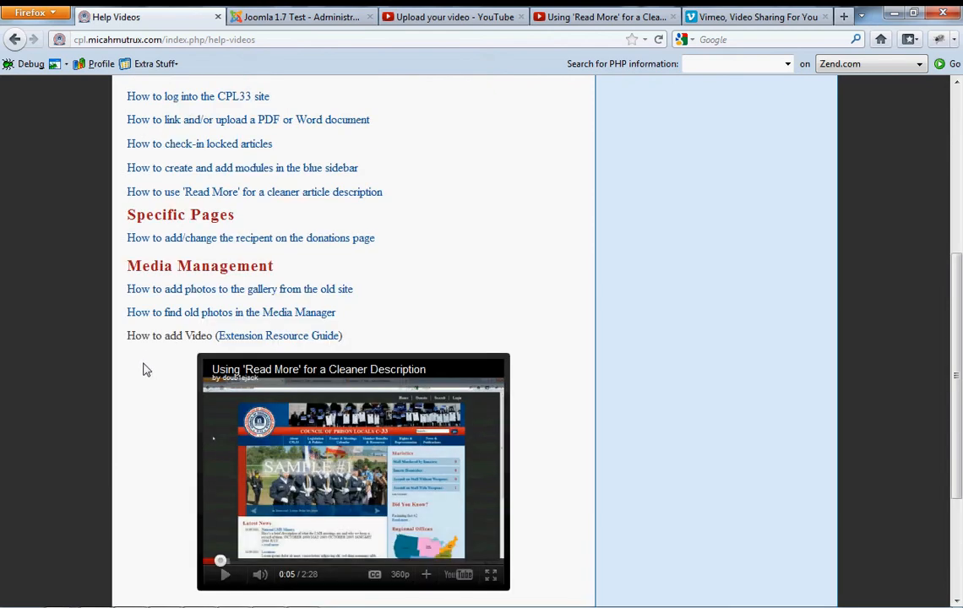
mouse_move(251, 335)
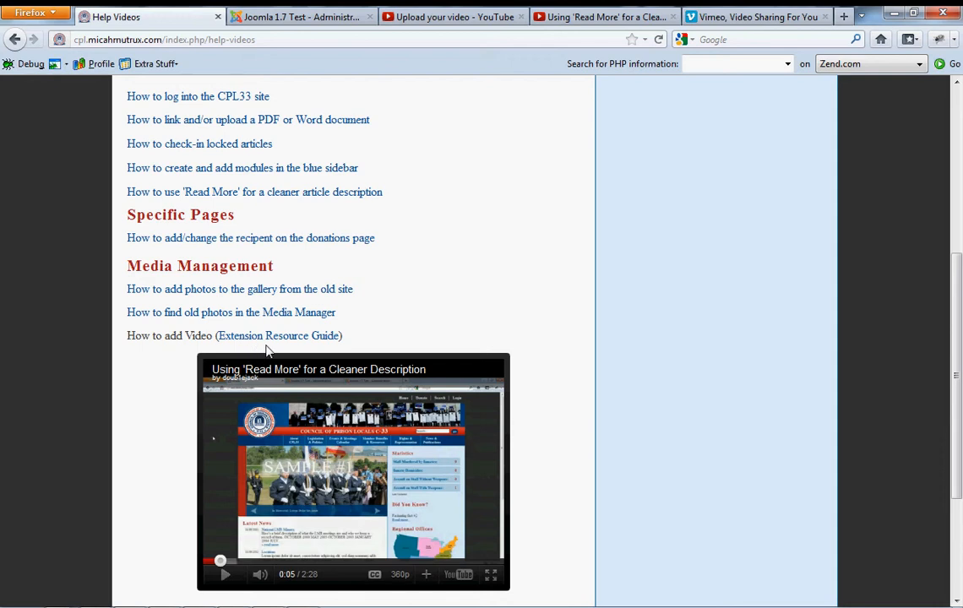
mouse_move(287, 338)
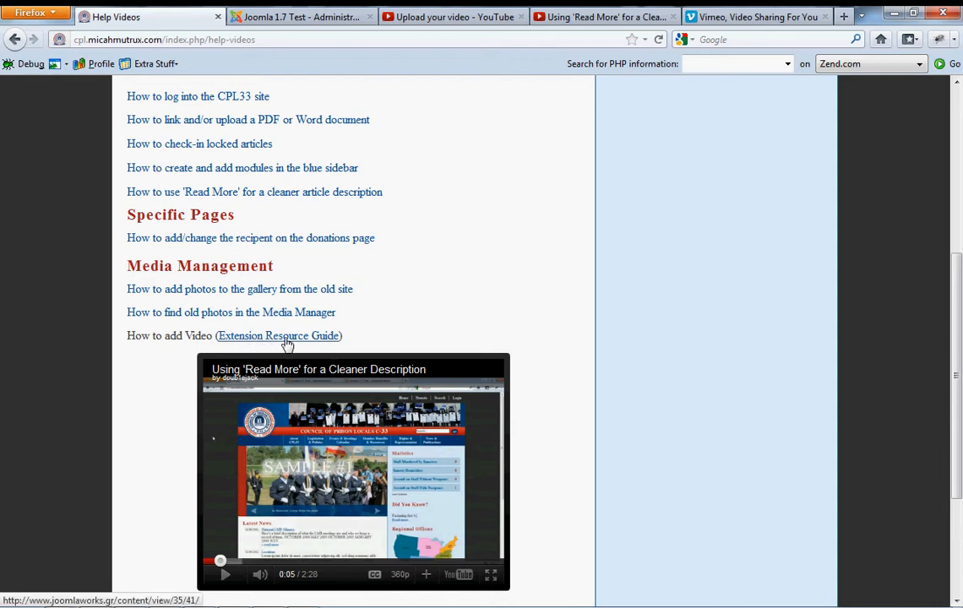
Open the AllVideos guide and read the formats and video providers tables through youtube.com.
click(279, 336)
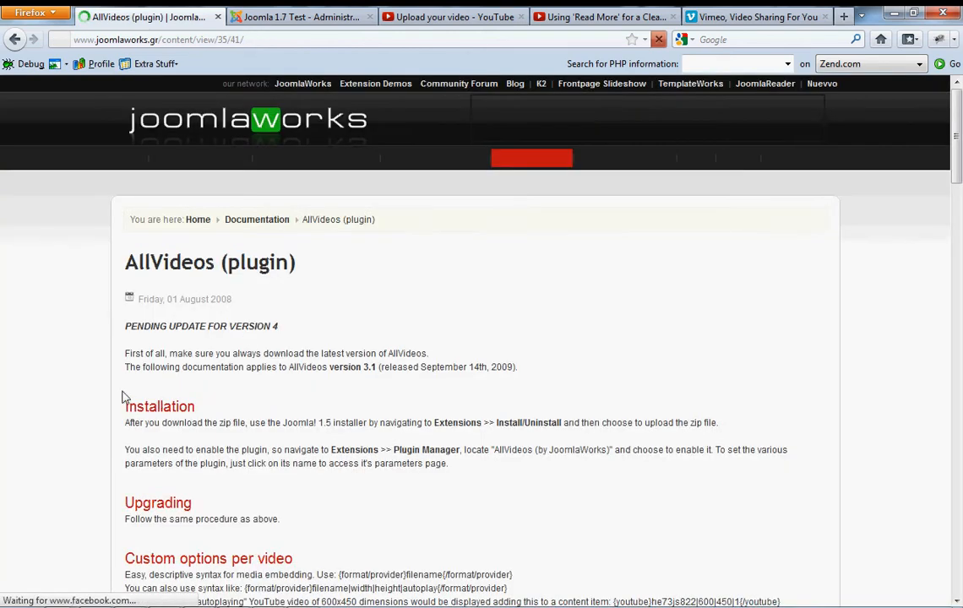
scroll(down, 3)
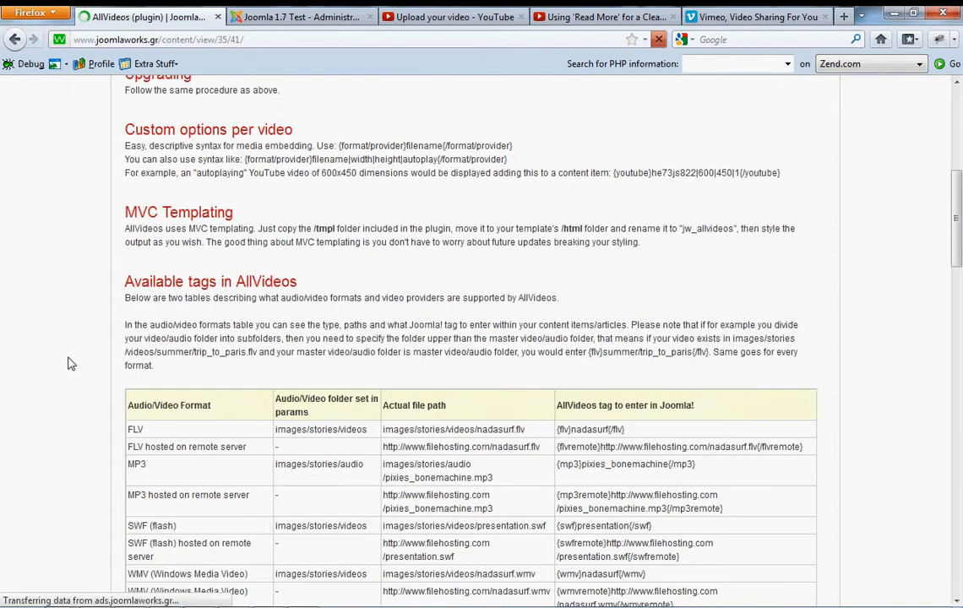
scroll(down, 3)
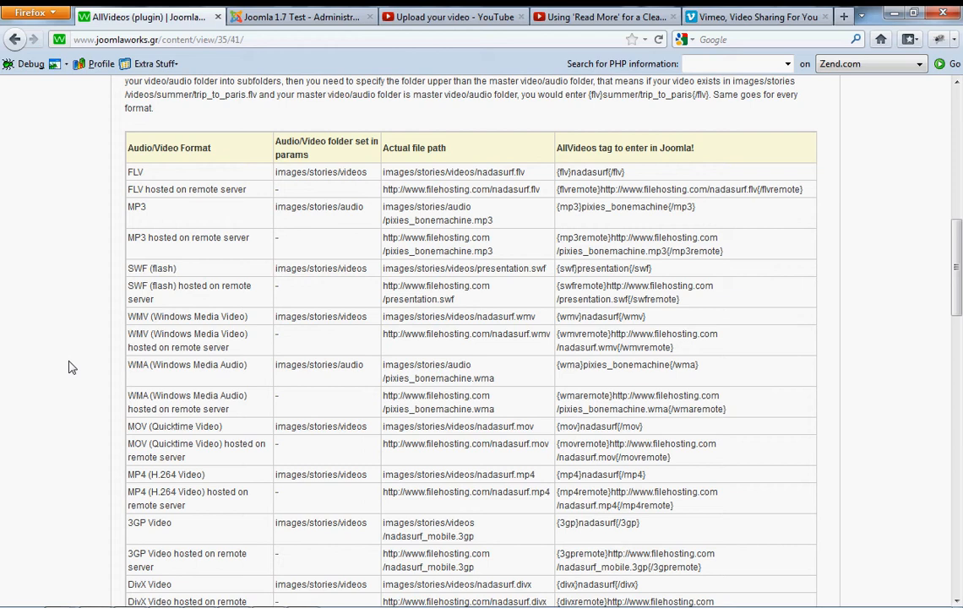
scroll(down, 3)
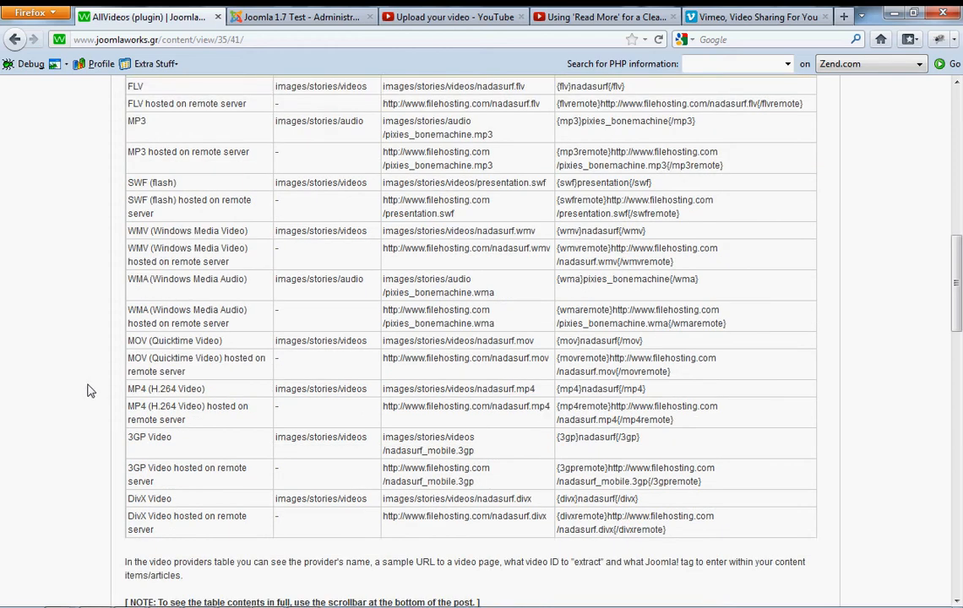
scroll(down, 3)
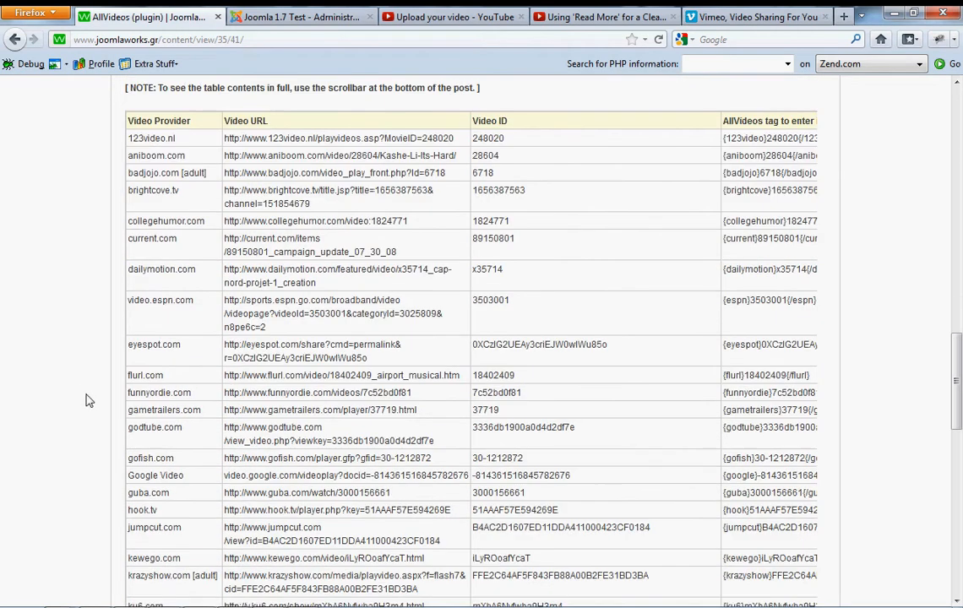
mouse_move(76, 416)
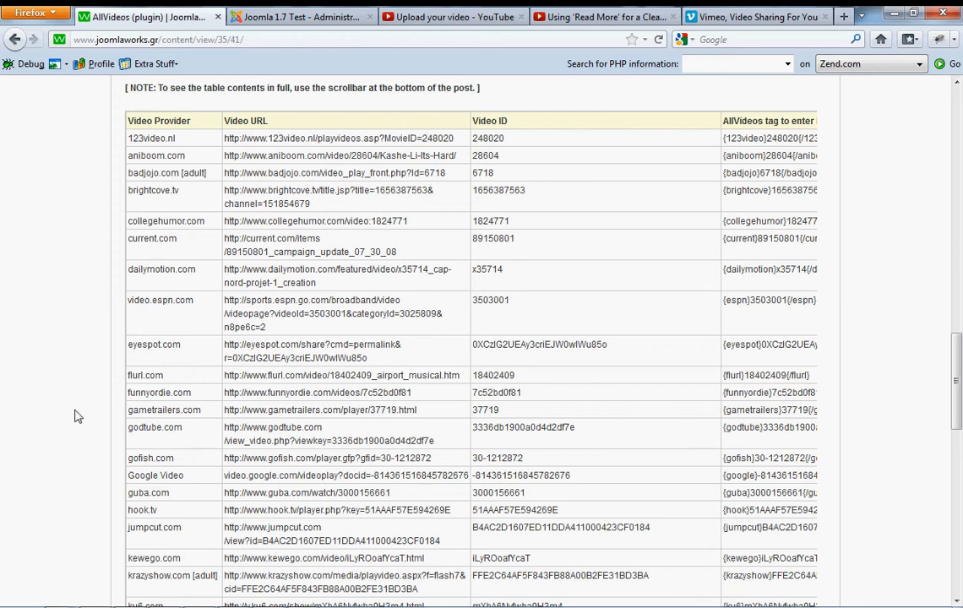
scroll(down, 3)
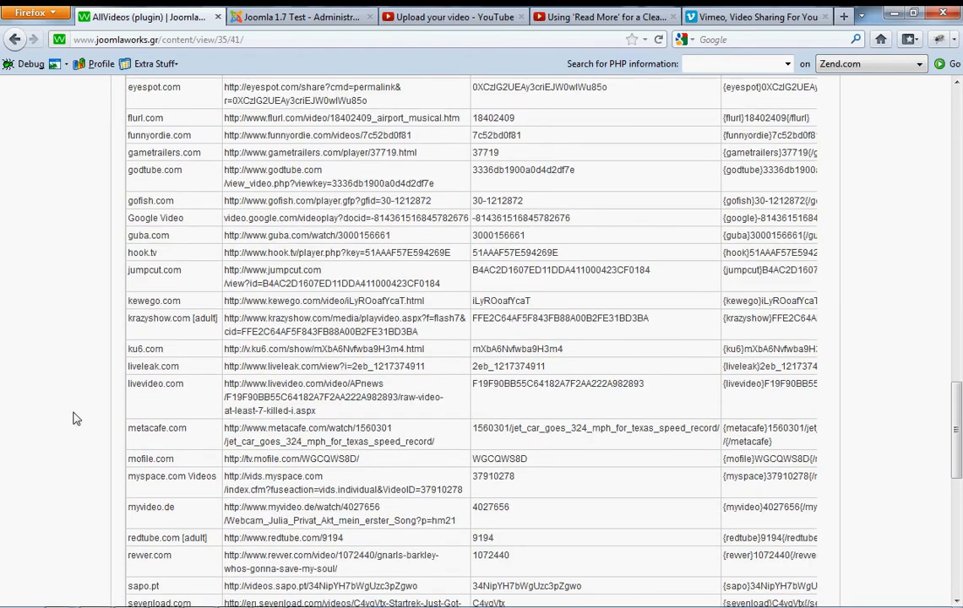
scroll(down, 3)
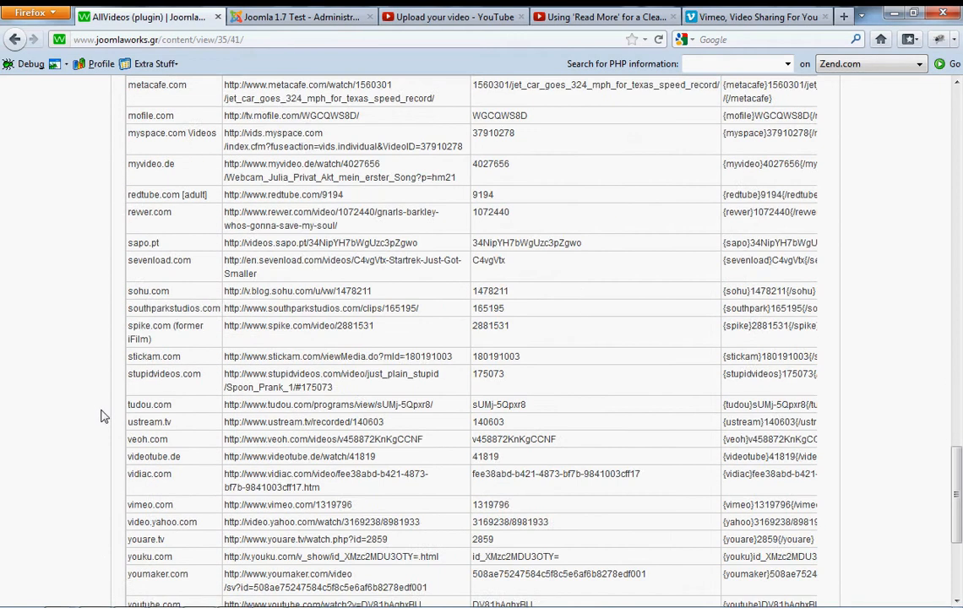
scroll(down, 3)
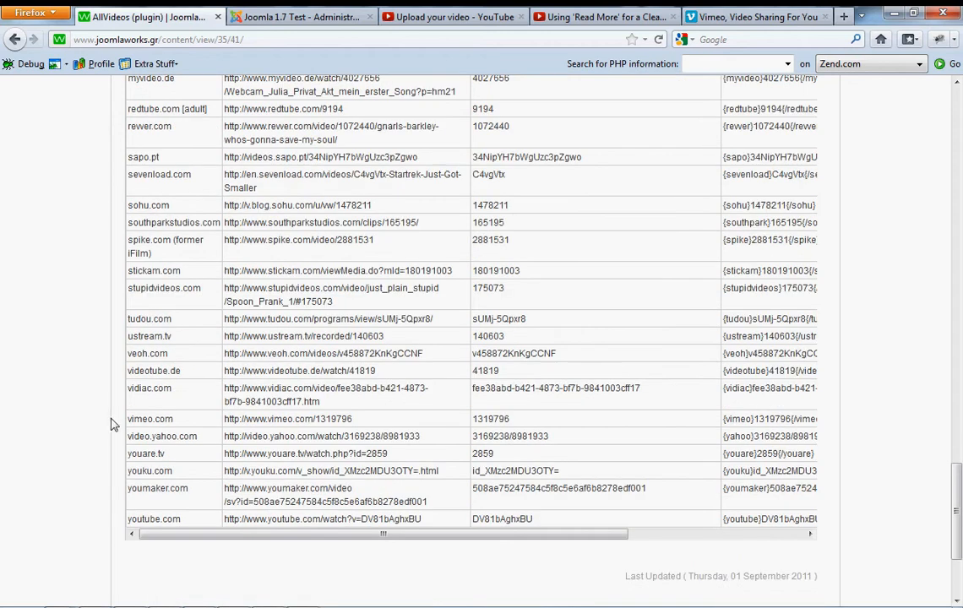
mouse_move(285, 468)
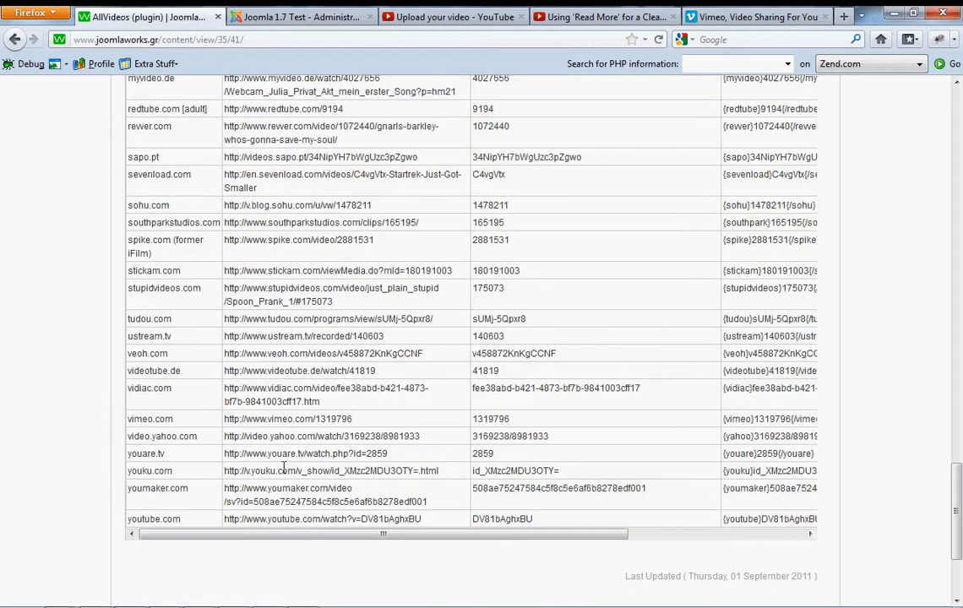
scroll(up, 3)
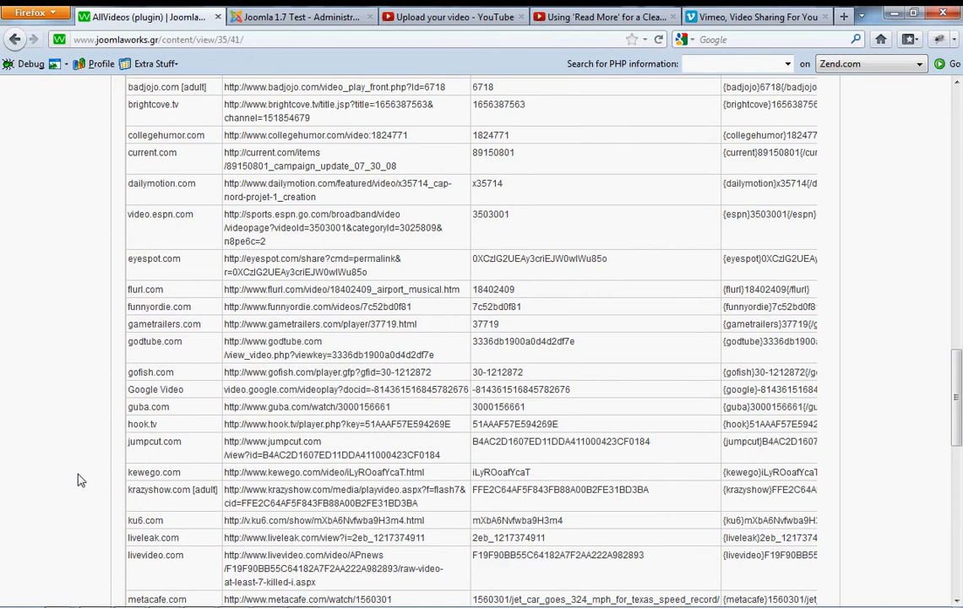
scroll(down, 3)
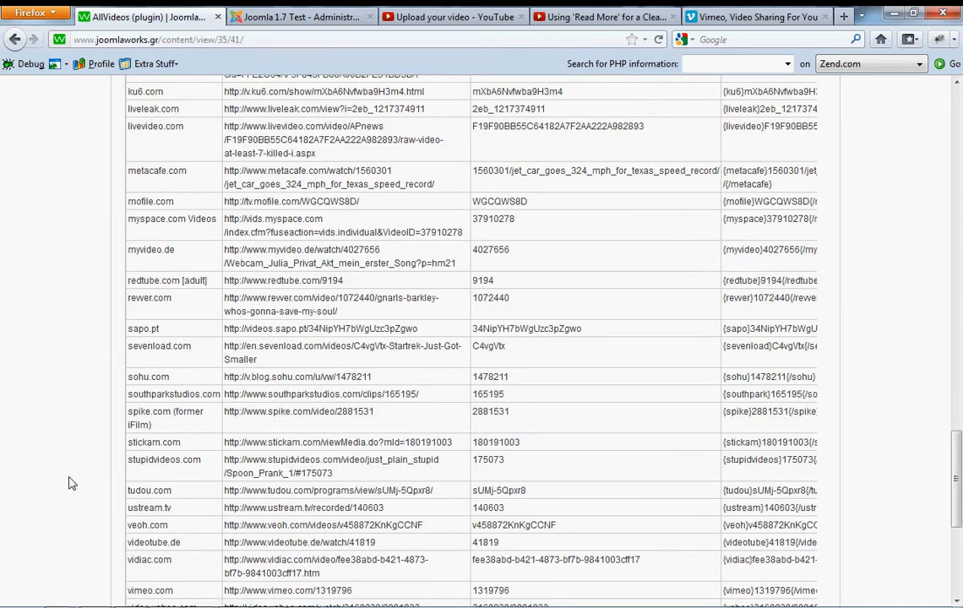
scroll(down, 3)
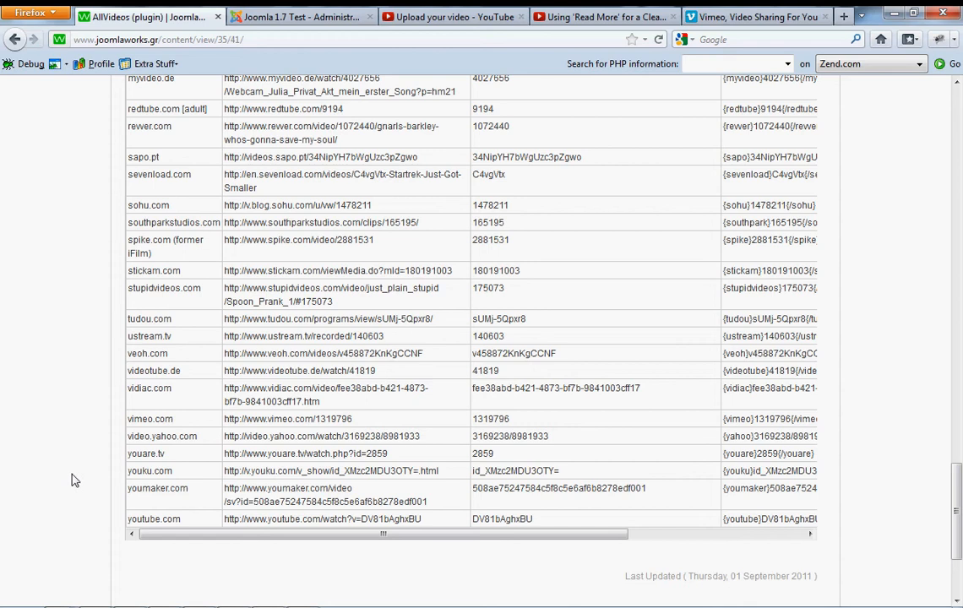
double_click(150, 336)
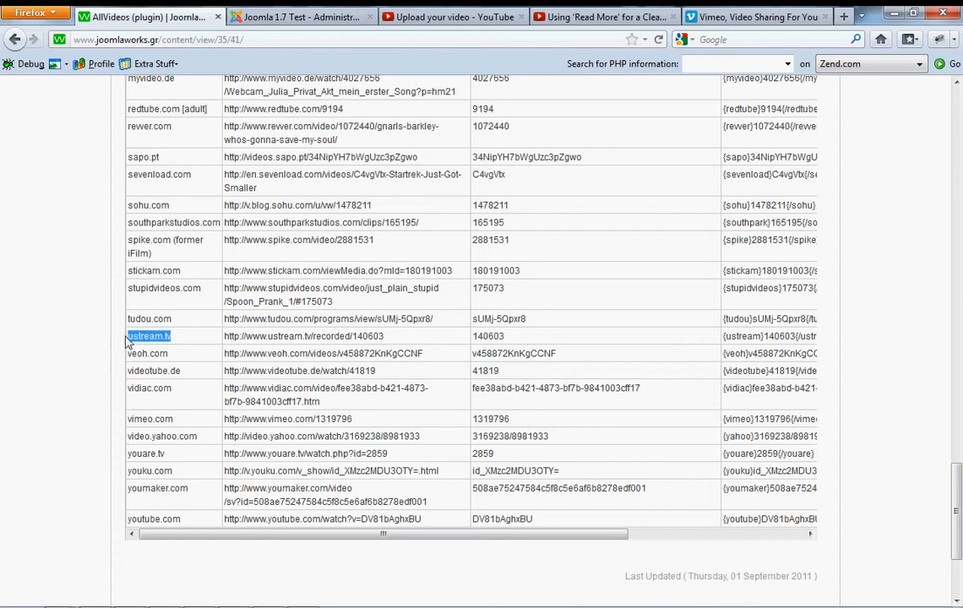
mouse_move(55, 367)
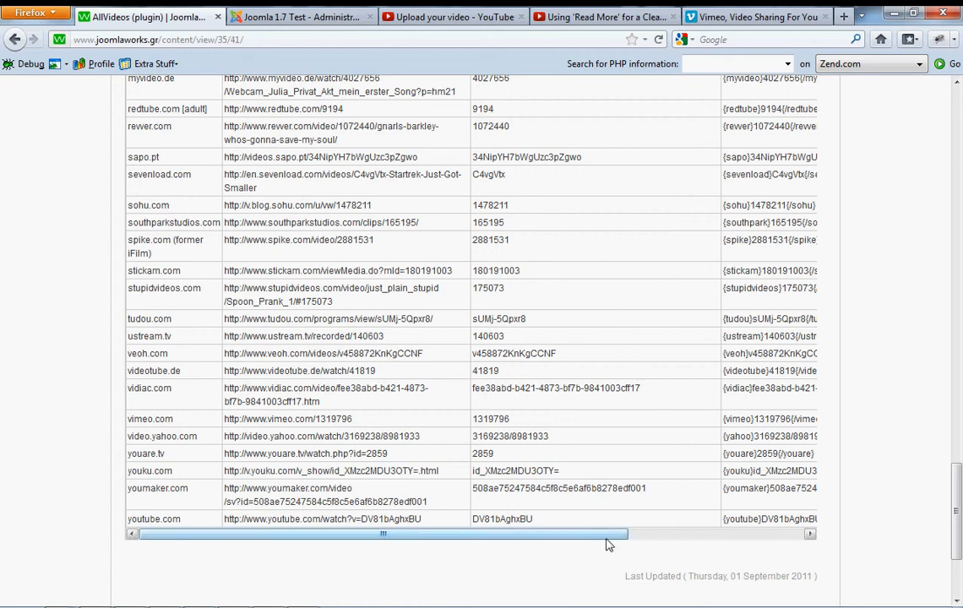
double_click(330, 336)
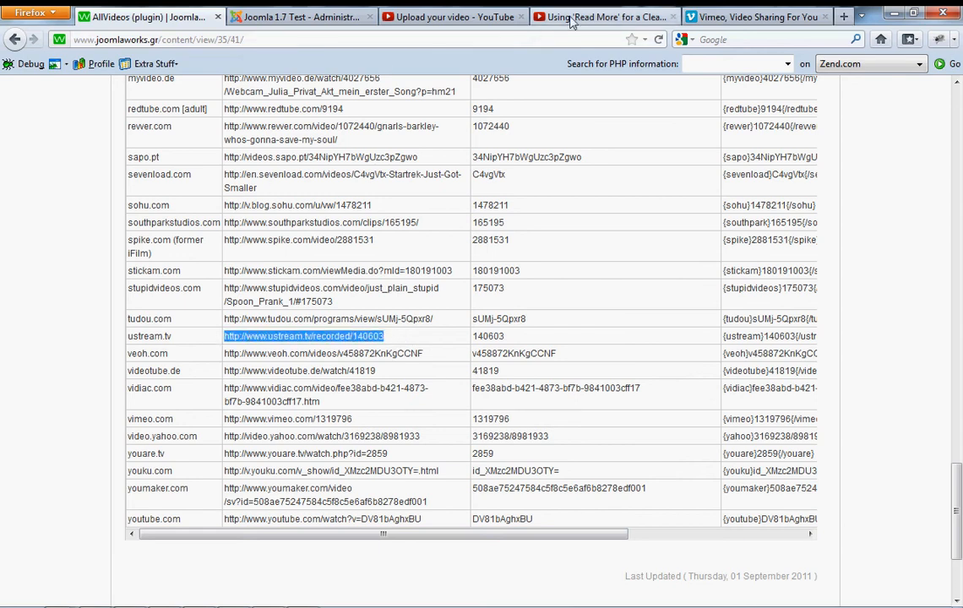
click(604, 16)
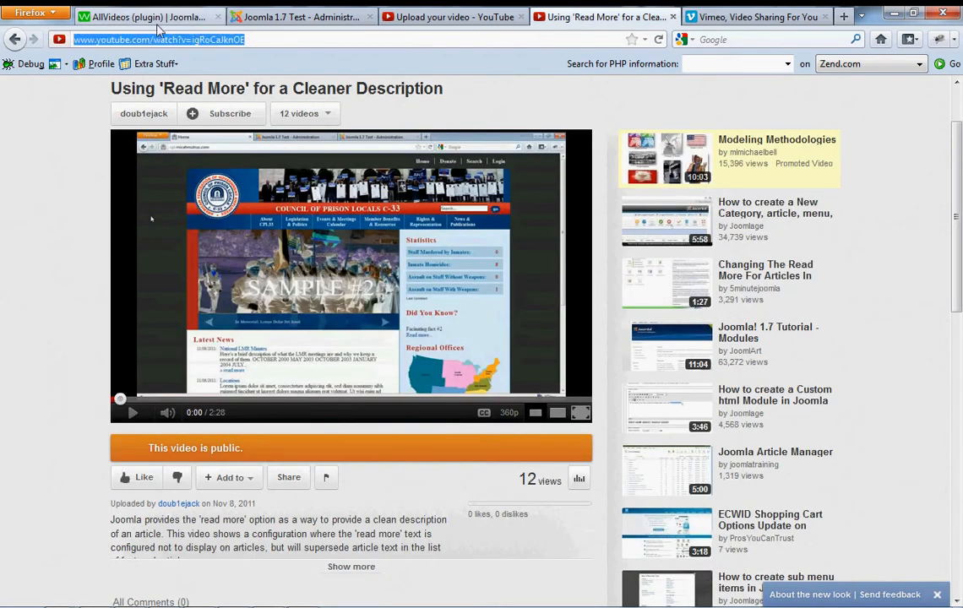
click(756, 16)
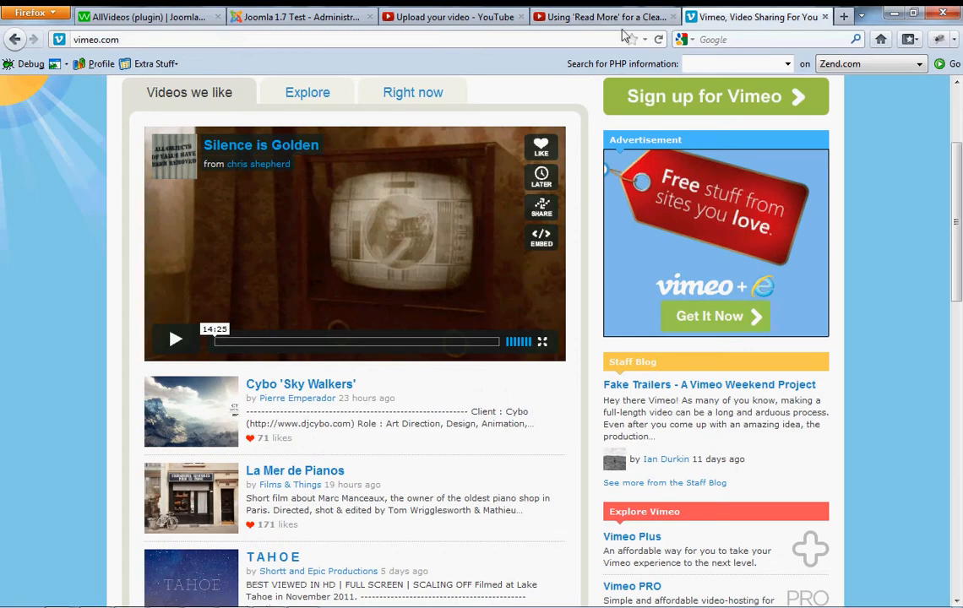
click(144, 16)
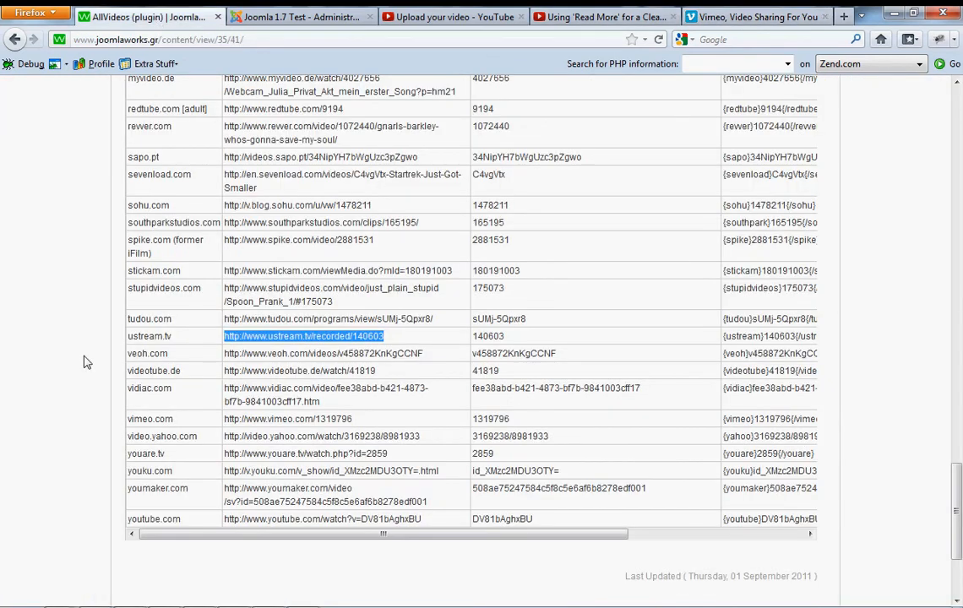
mouse_move(410, 526)
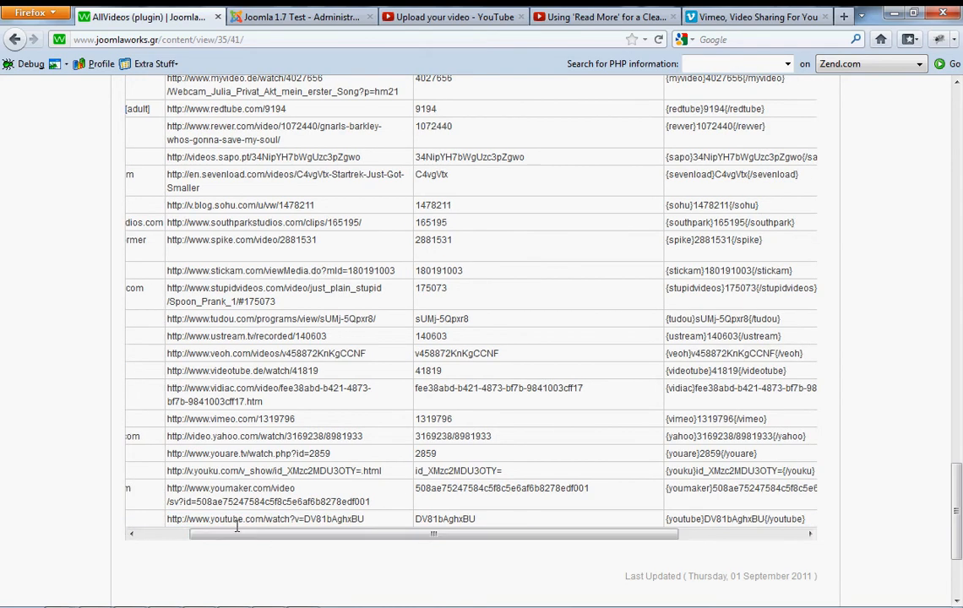
Highlight the video ID DV81bAghxBU in the youtube.com row's example URL.
double_click(264, 519)
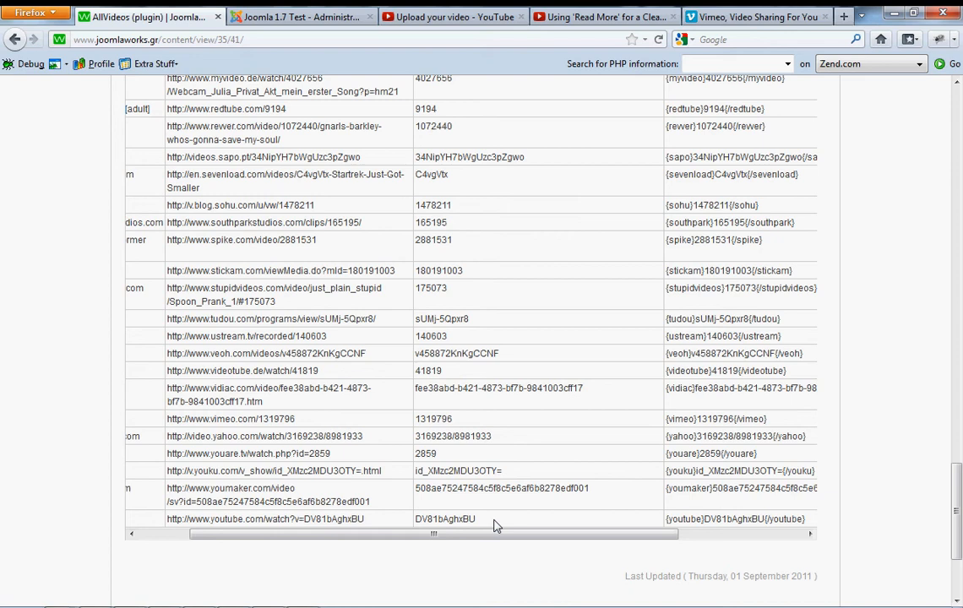
double_click(334, 519)
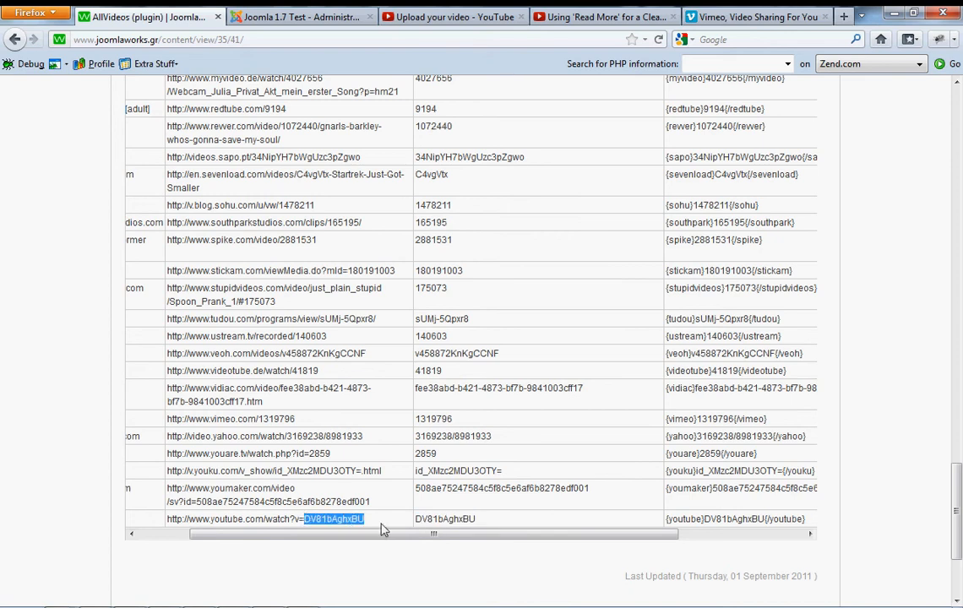
mouse_move(370, 531)
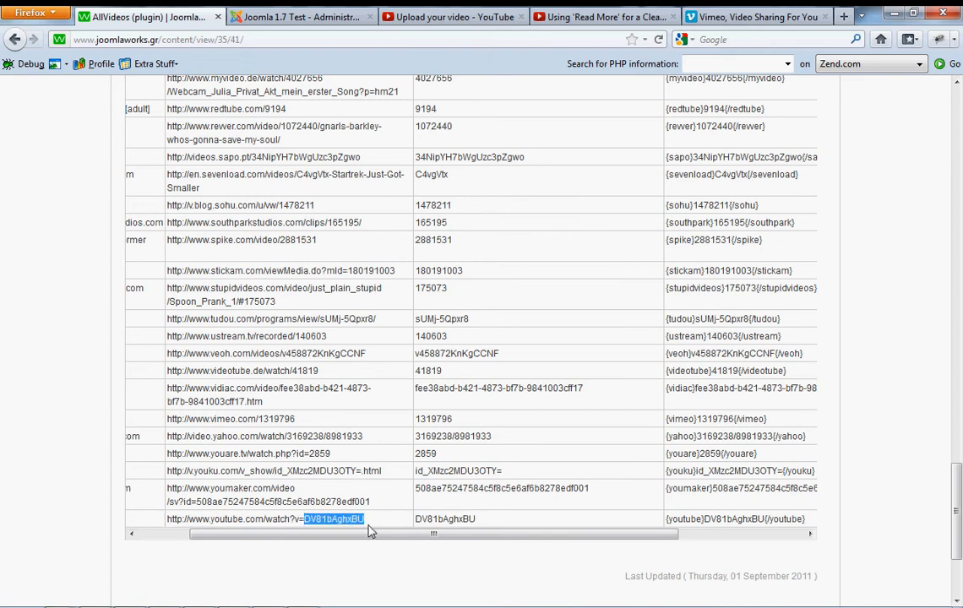
click(364, 519)
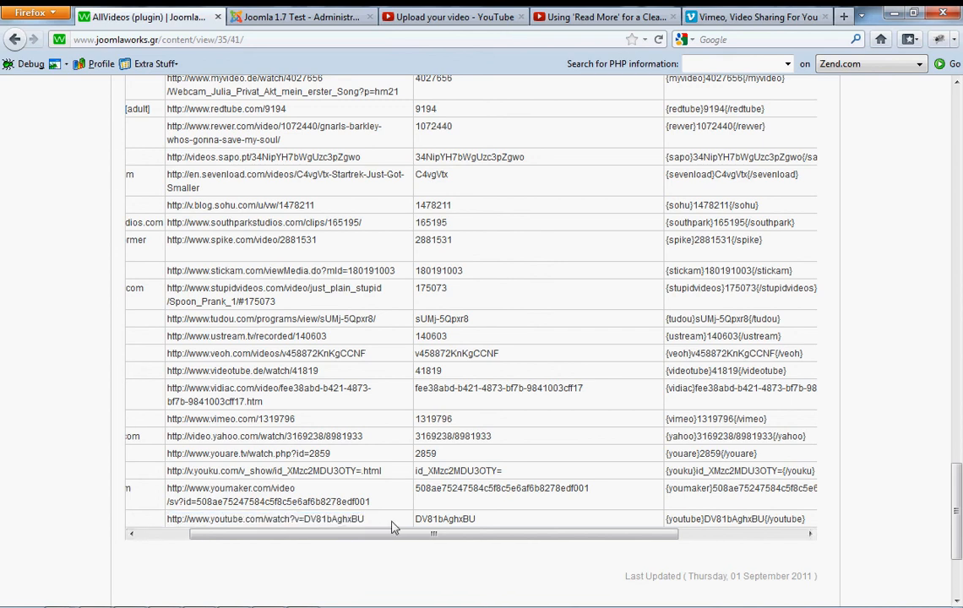
Select the {youtube}DV81bAghxBU{/youtube} embed tag in the row's last column.
double_click(735, 519)
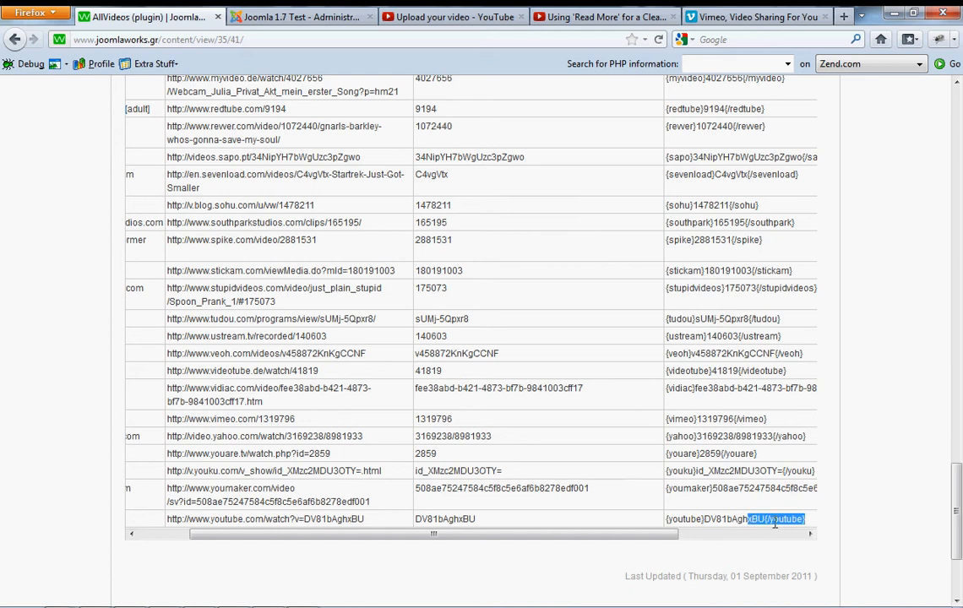
click(777, 519)
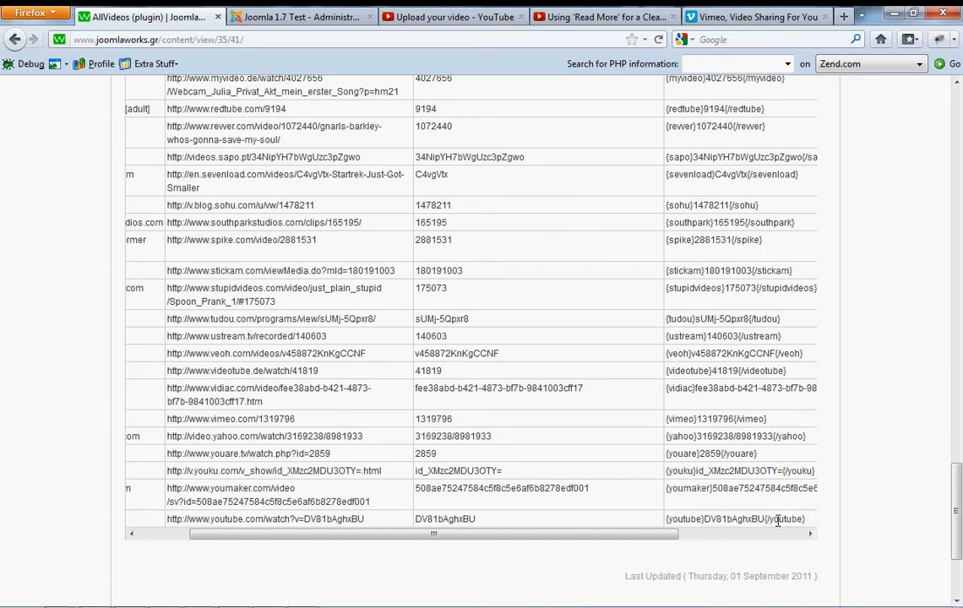
drag(435, 534, 355, 533)
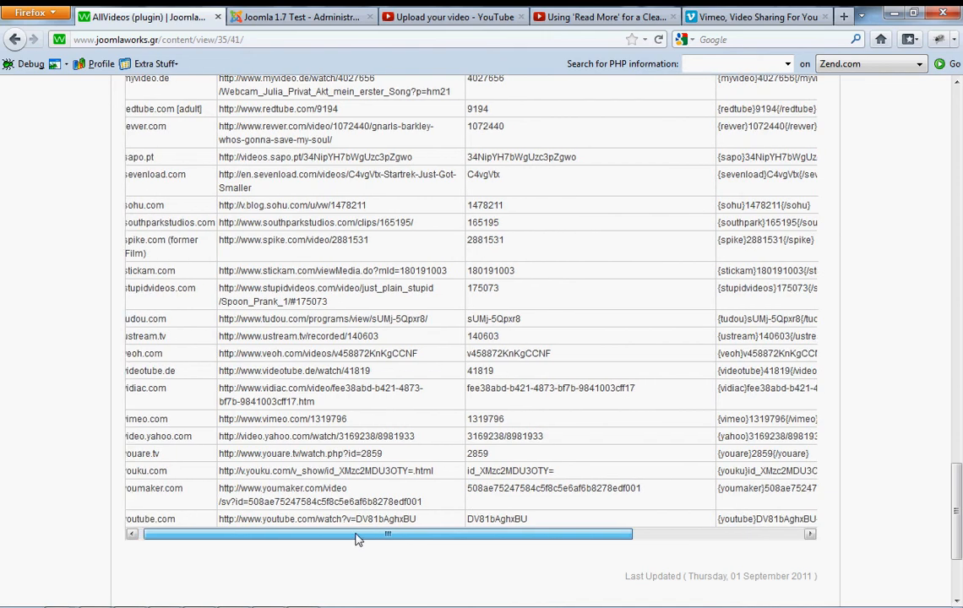
drag(389, 534, 502, 534)
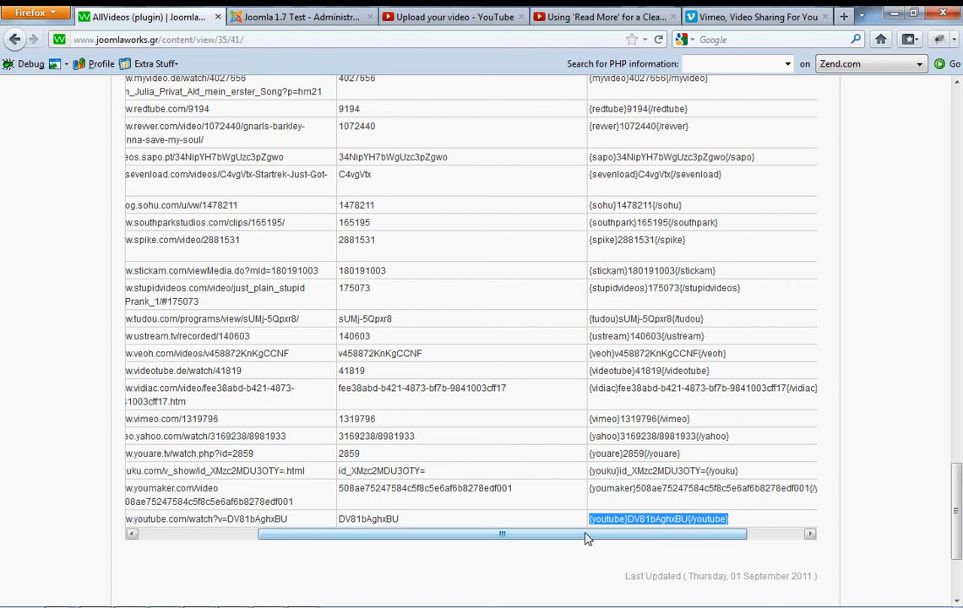
drag(501, 533, 431, 533)
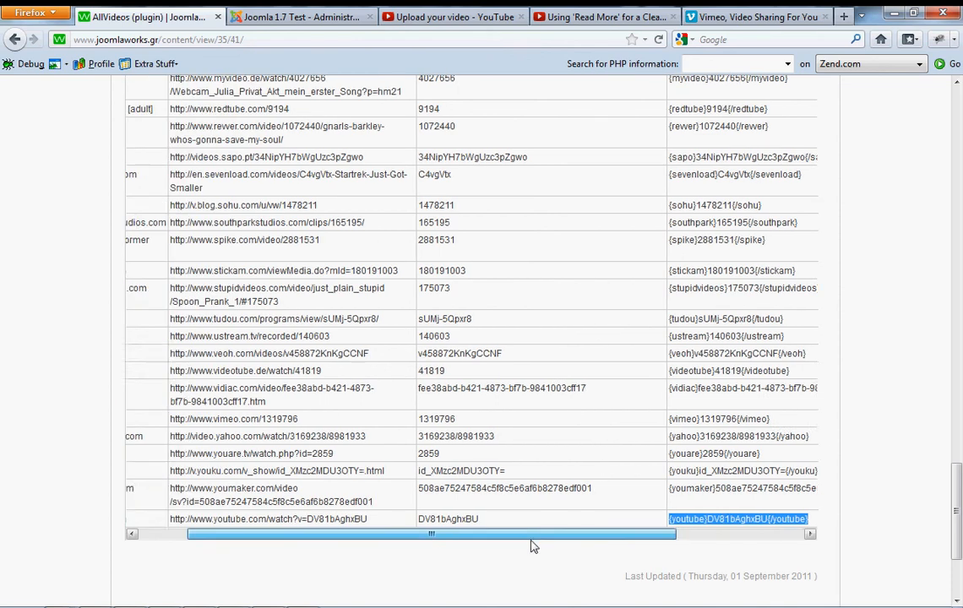
scroll(left, 3)
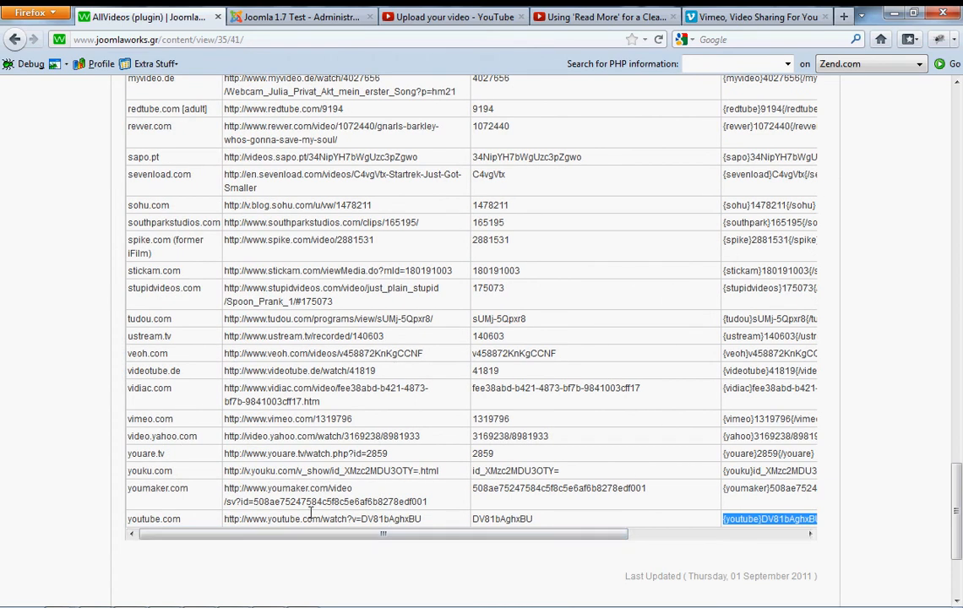